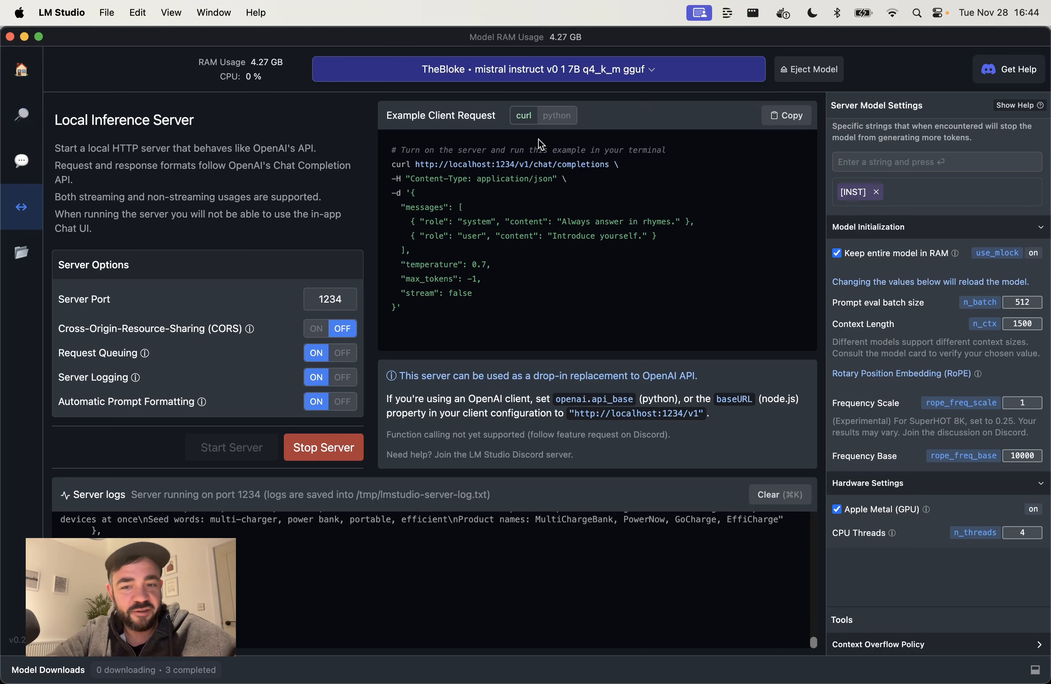
Step: Return to the LM Studio home page and clear the 'wizard coder' search
{"action": "left_click", "coordinate": [21, 70]}
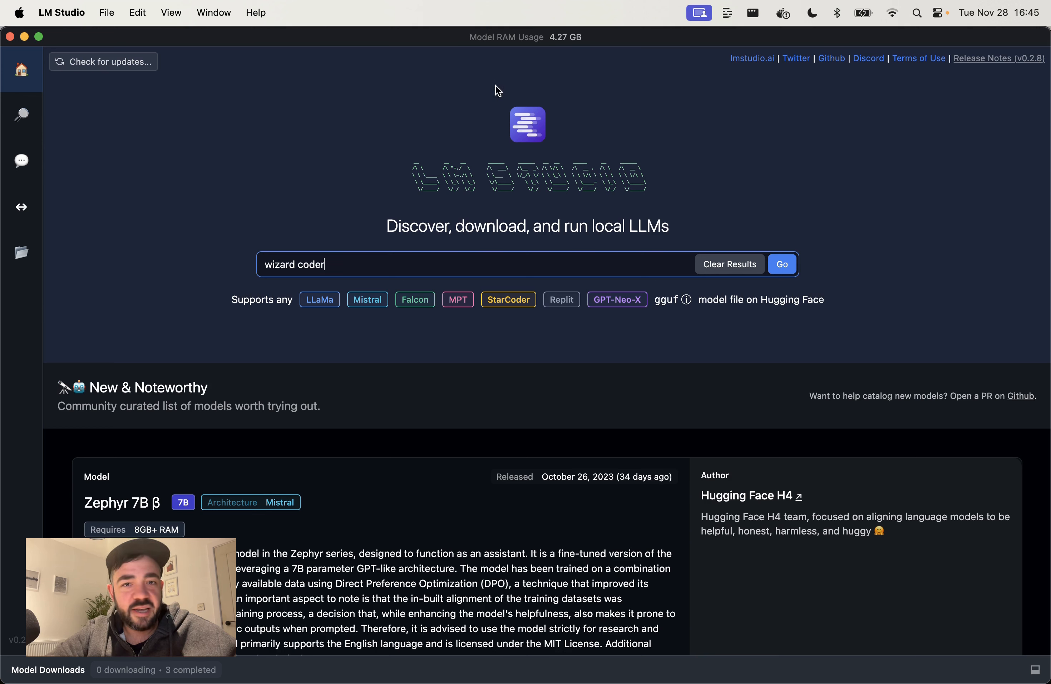
{"action": "mouse_move", "coordinate": [735, 167]}
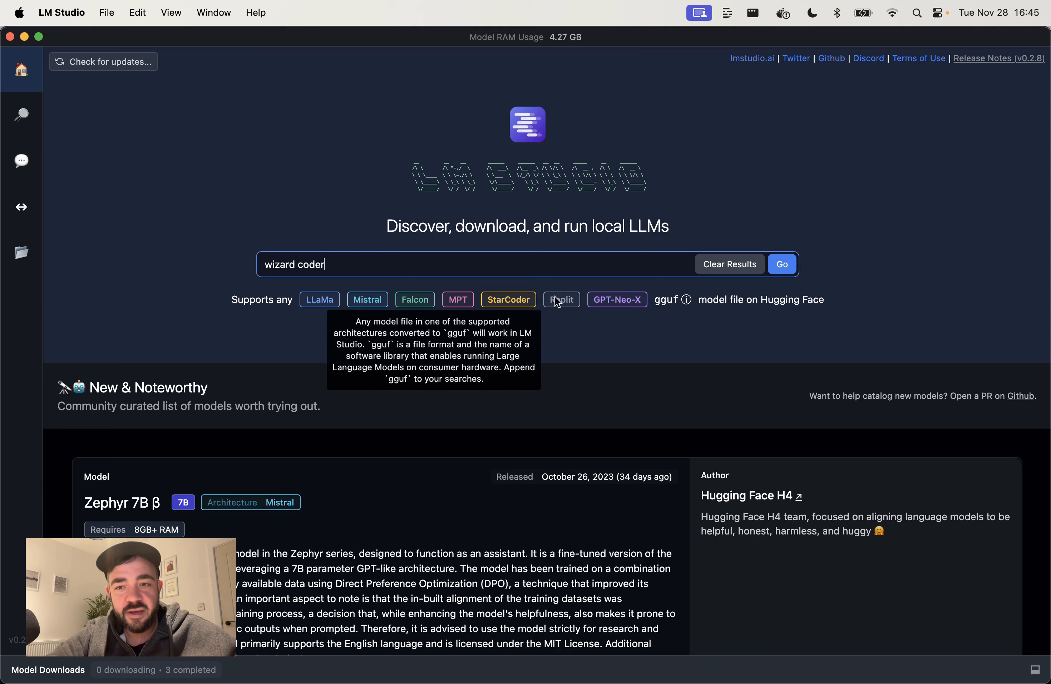
{"action": "left_click", "coordinate": [729, 263]}
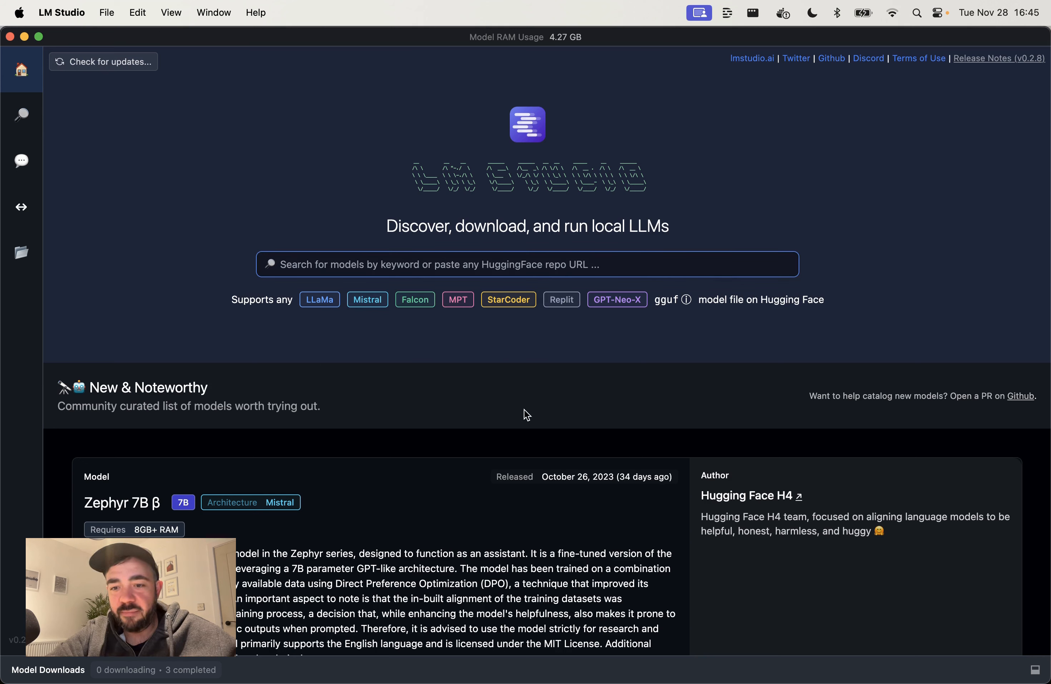
{"action": "mouse_move", "coordinate": [377, 181]}
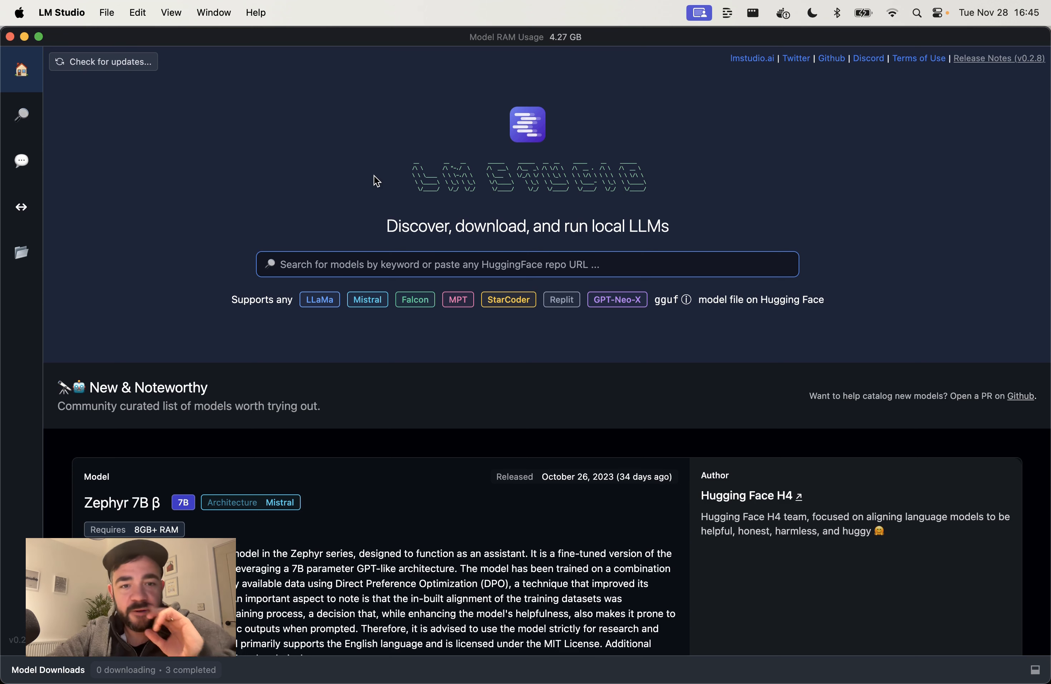
{"action": "mouse_move", "coordinate": [542, 373]}
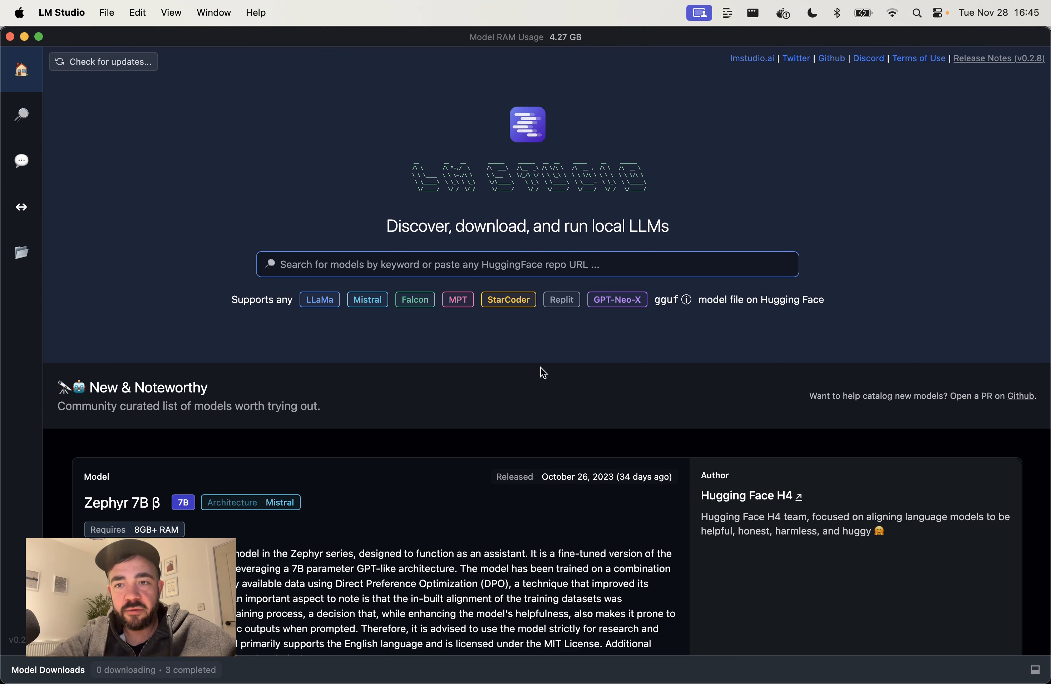
{"action": "mouse_move", "coordinate": [766, 75]}
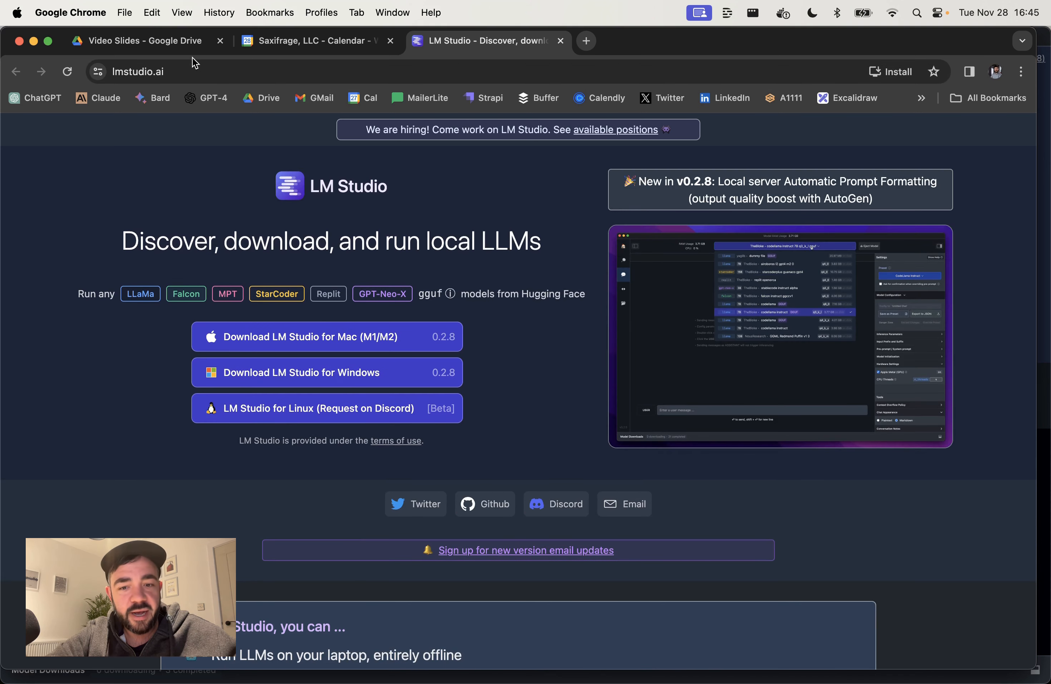
Step: Scroll through the lmstudio.ai download section for Mac, Windows and Linux
{"action": "scroll", "scroll_direction": "down", "scroll_amount": 3}
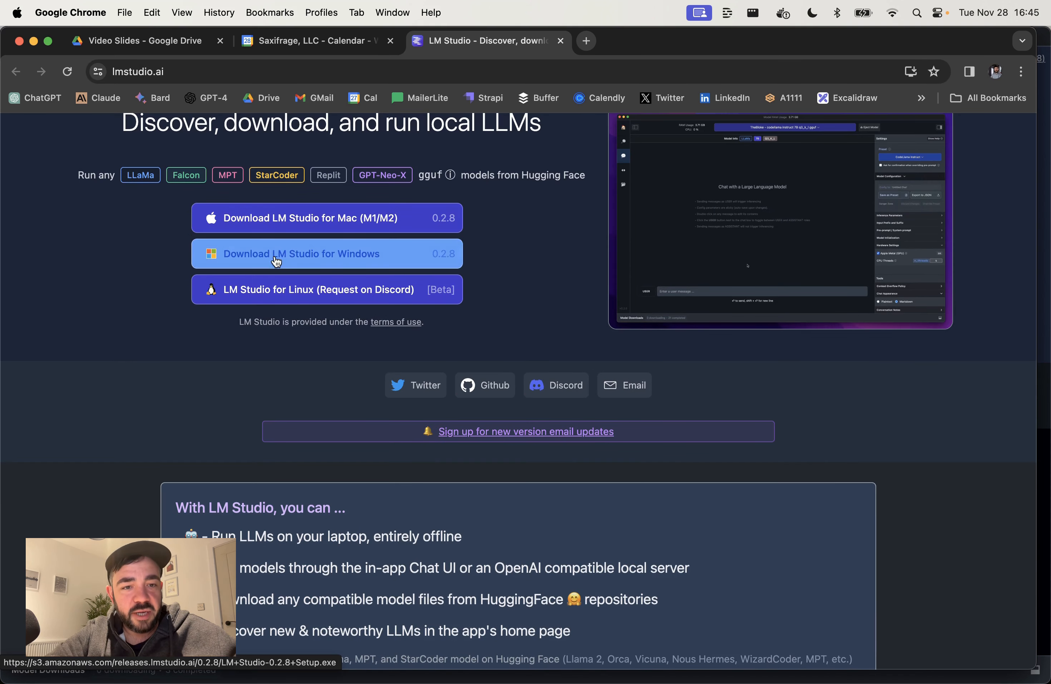
{"action": "mouse_move", "coordinate": [153, 309]}
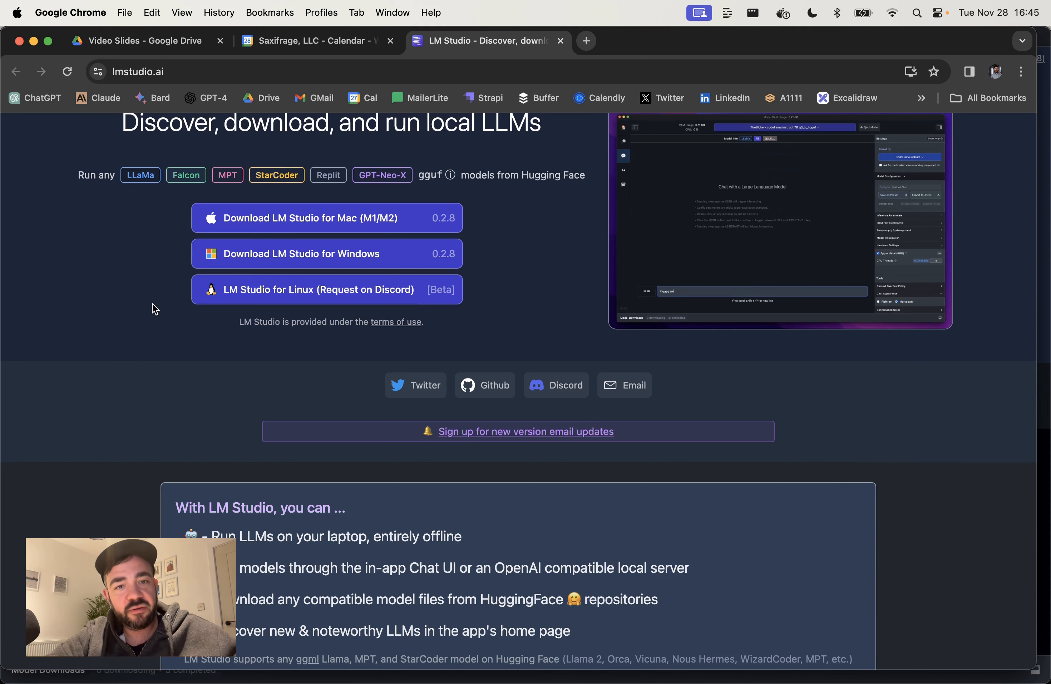
{"action": "scroll", "scroll_direction": "up", "scroll_amount": 3}
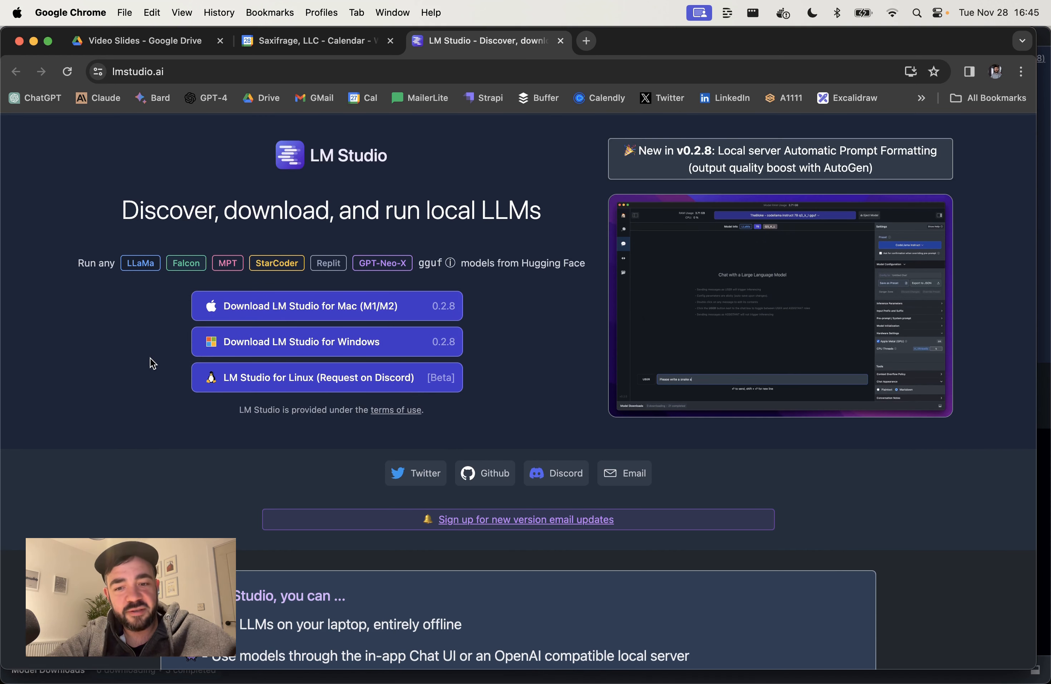
{"action": "mouse_move", "coordinate": [556, 473]}
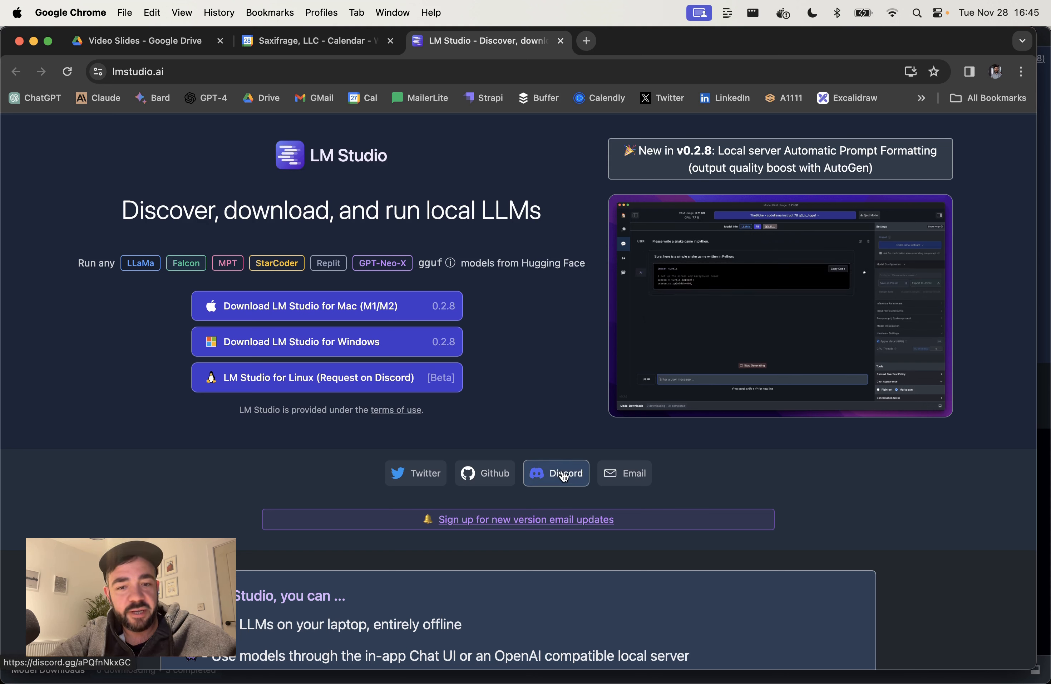
{"action": "mouse_move", "coordinate": [568, 463]}
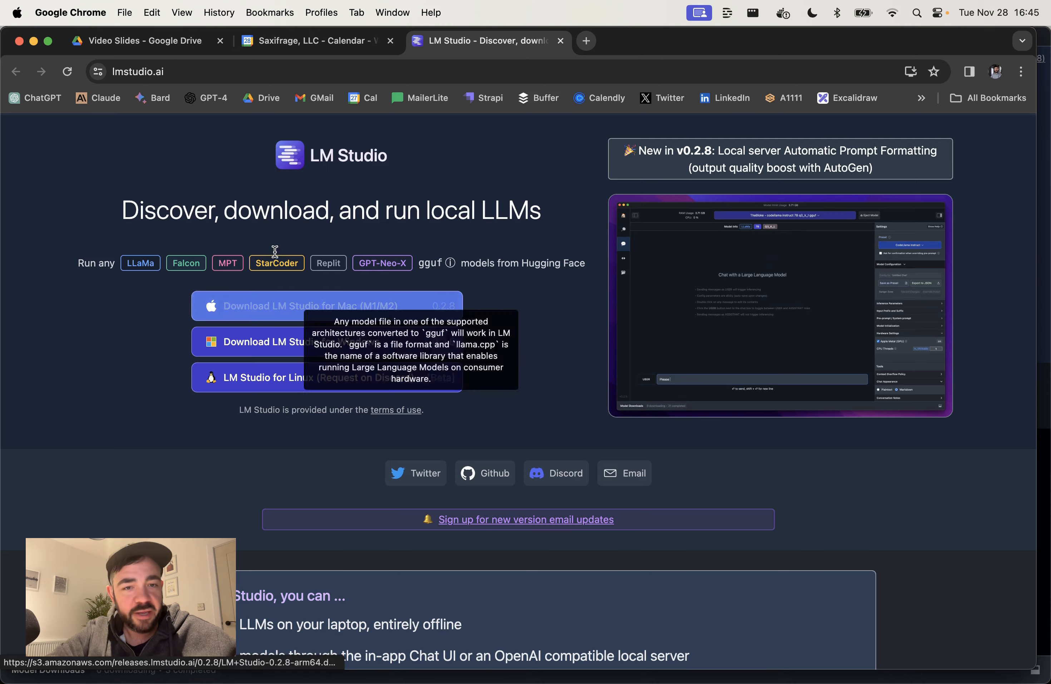
{"action": "scroll", "scroll_direction": "down", "scroll_amount": 3}
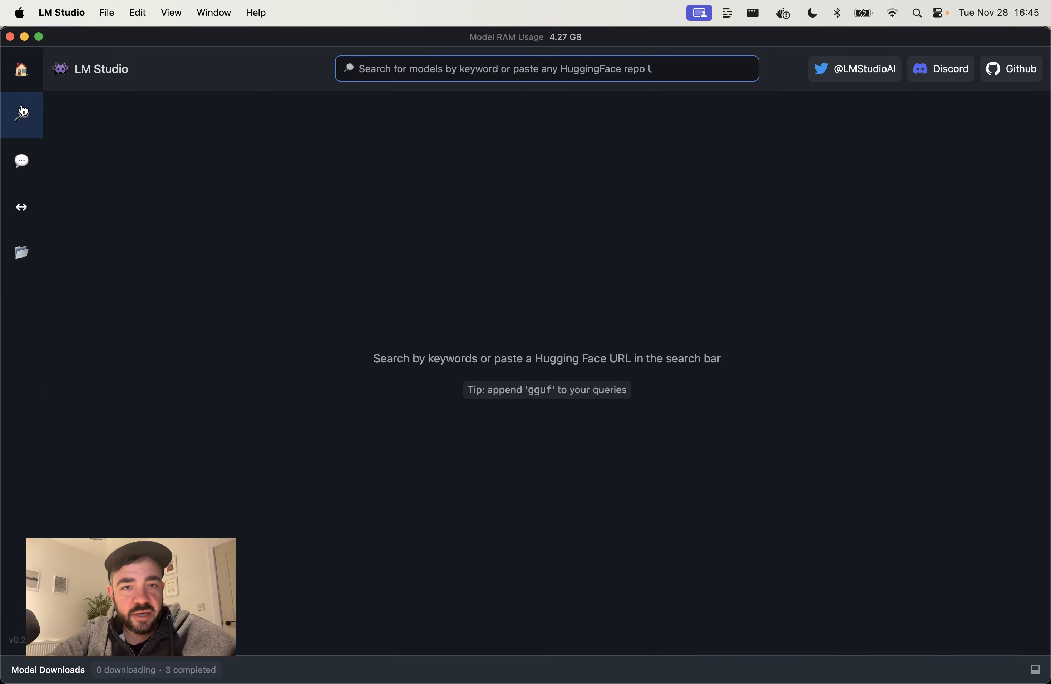
{"action": "mouse_move", "coordinate": [467, 110]}
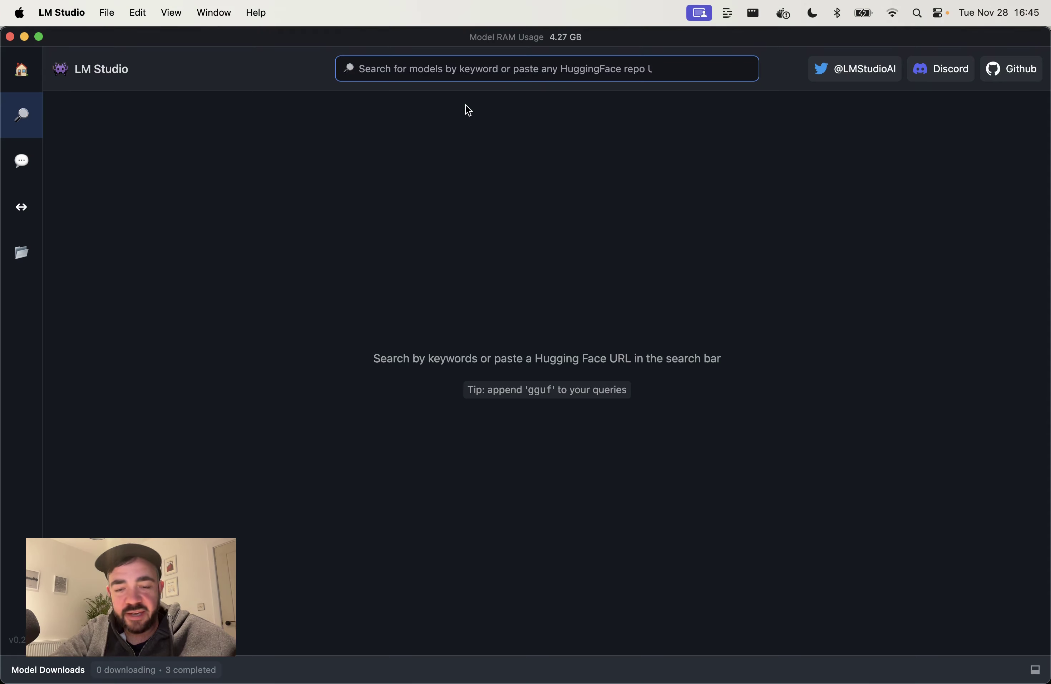
Step: Start typing 'mistral' into the LM Studio model search bar
{"action": "type", "text": "mistral"}
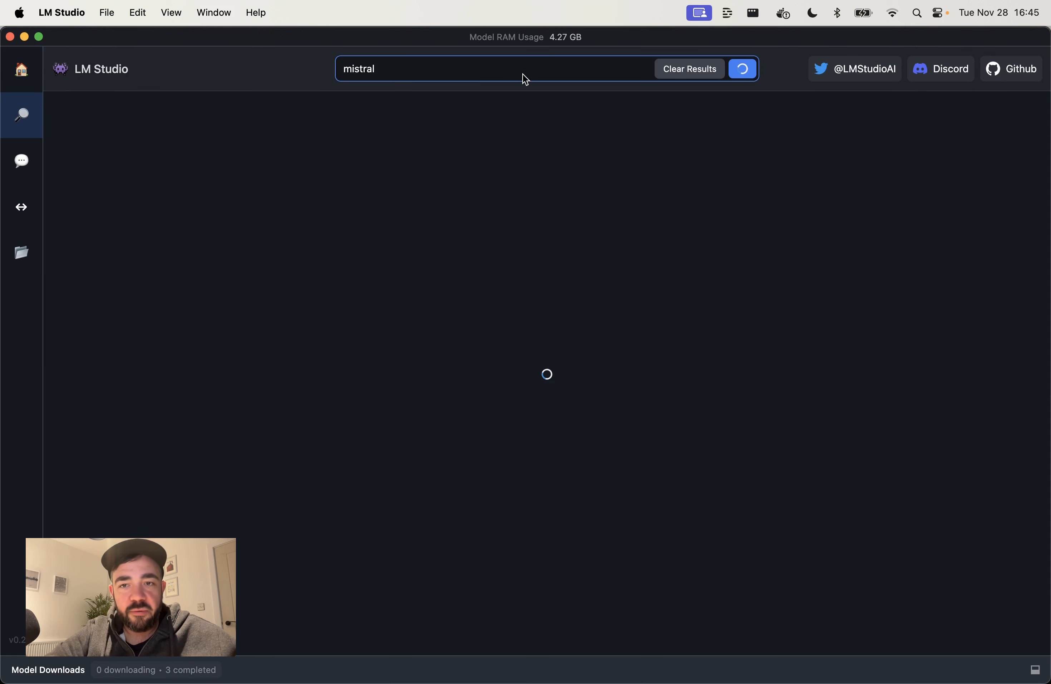
{"action": "mouse_move", "coordinate": [559, 118]}
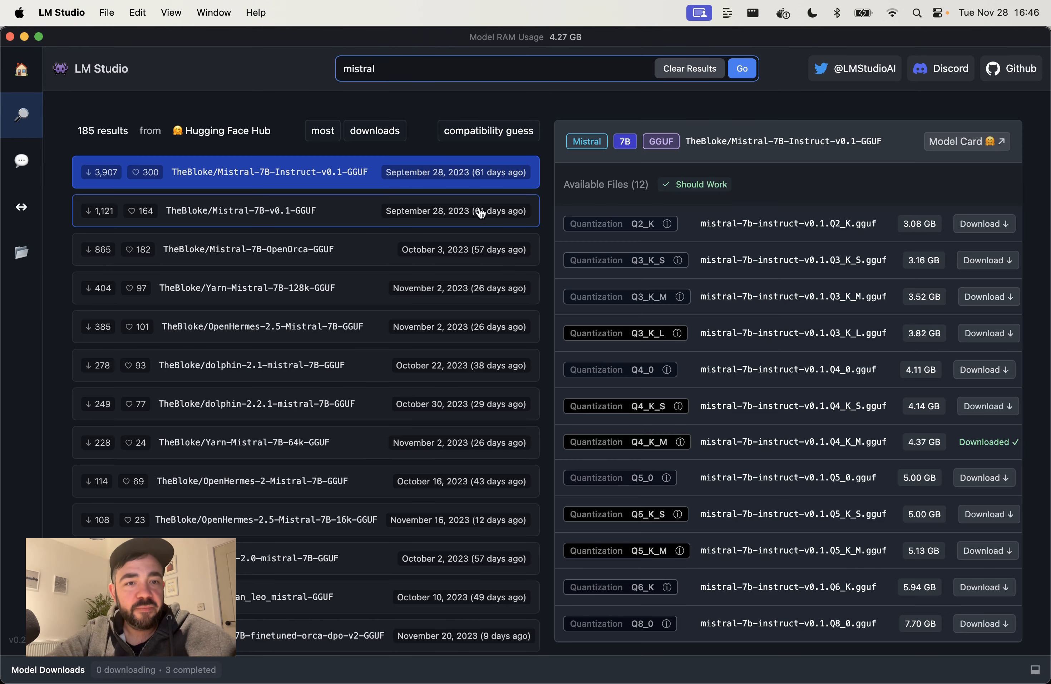
{"action": "mouse_move", "coordinate": [160, 137]}
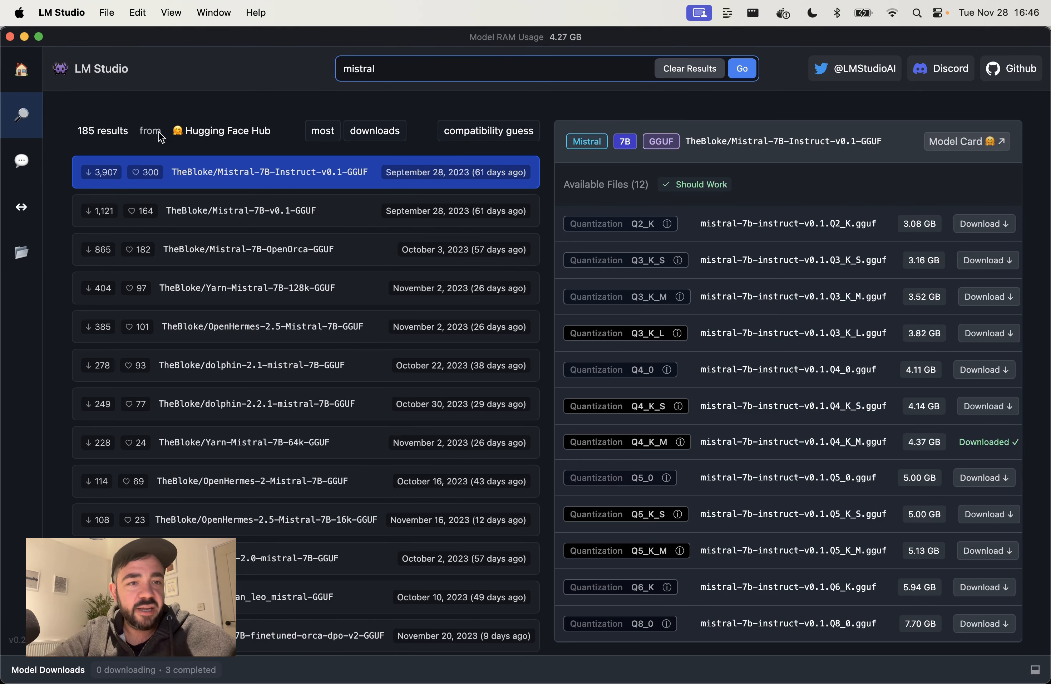
{"action": "mouse_move", "coordinate": [356, 211]}
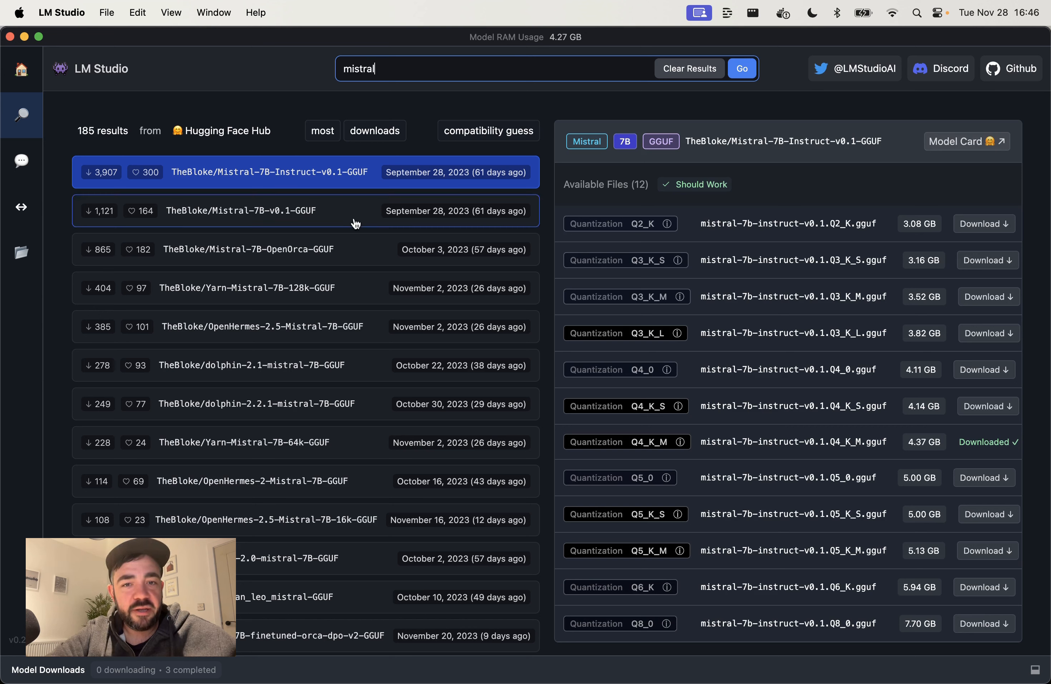
{"action": "mouse_move", "coordinate": [493, 288]}
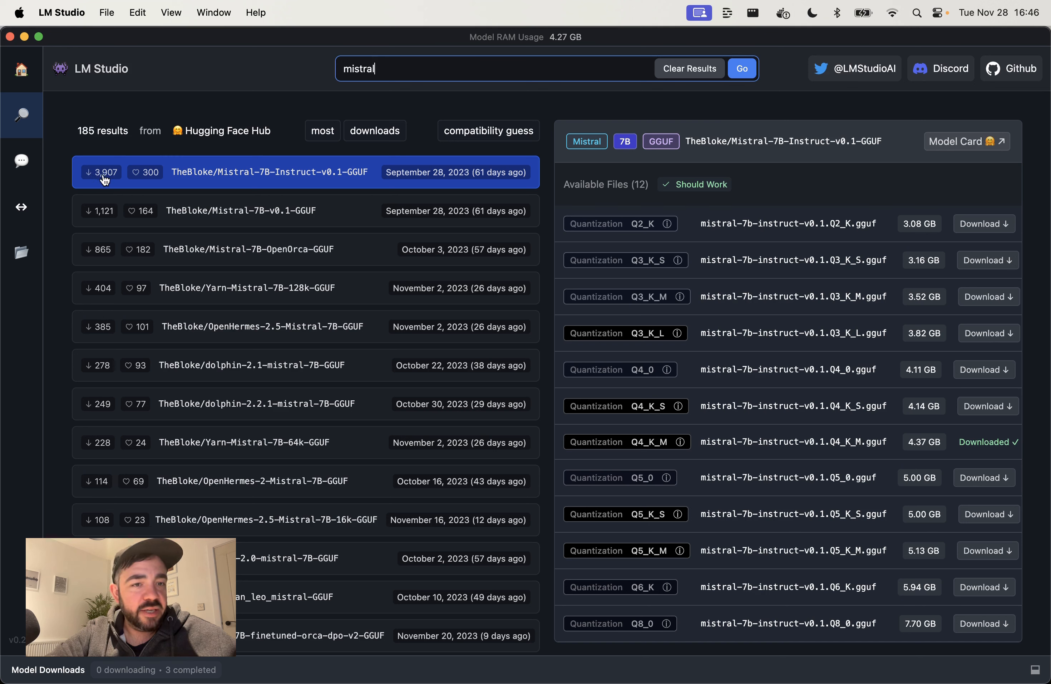
{"action": "mouse_move", "coordinate": [216, 226]}
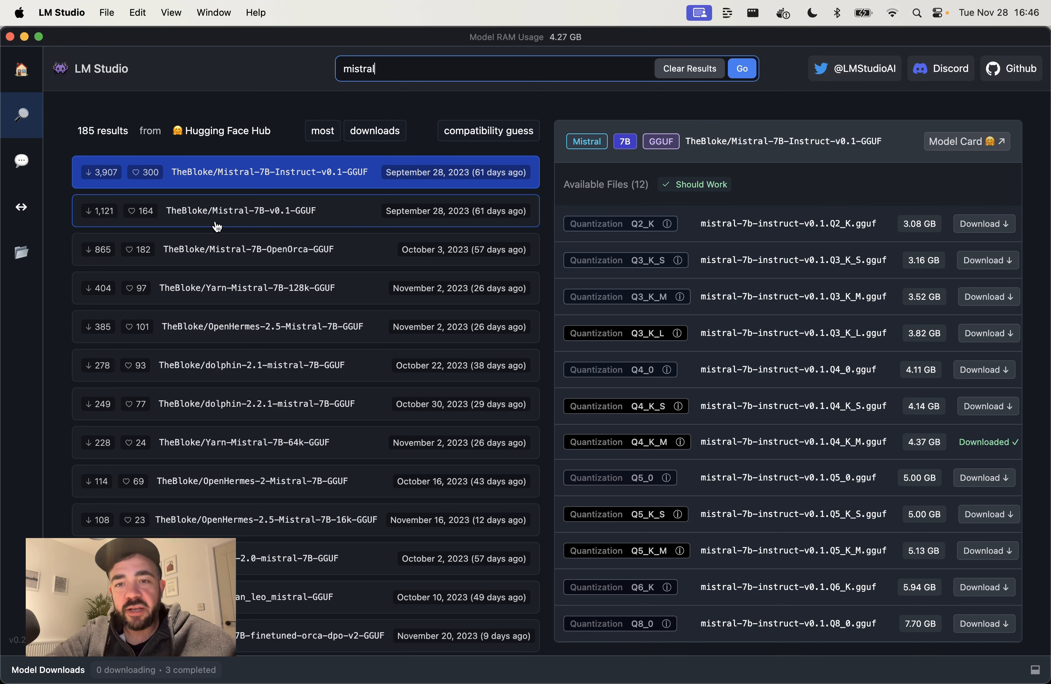
{"action": "mouse_move", "coordinate": [428, 314]}
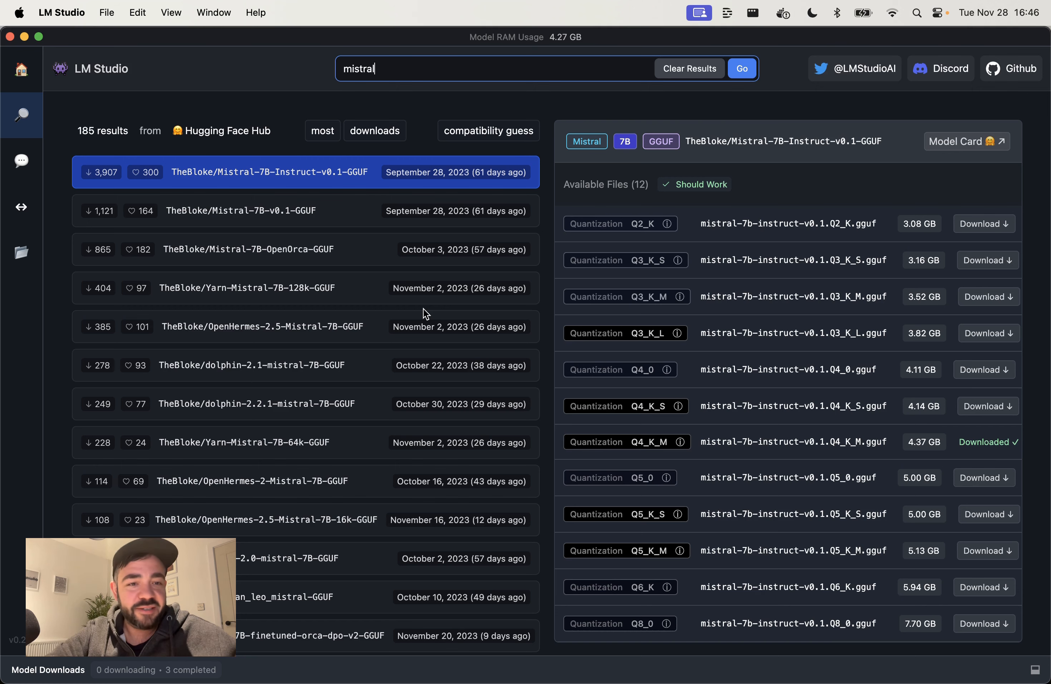
Step: Browse the mistral results and show the files of TheBloke/Mistral-7B-Instruct-v0.1-GGUF
{"action": "scroll", "scroll_direction": "down", "scroll_amount": 3}
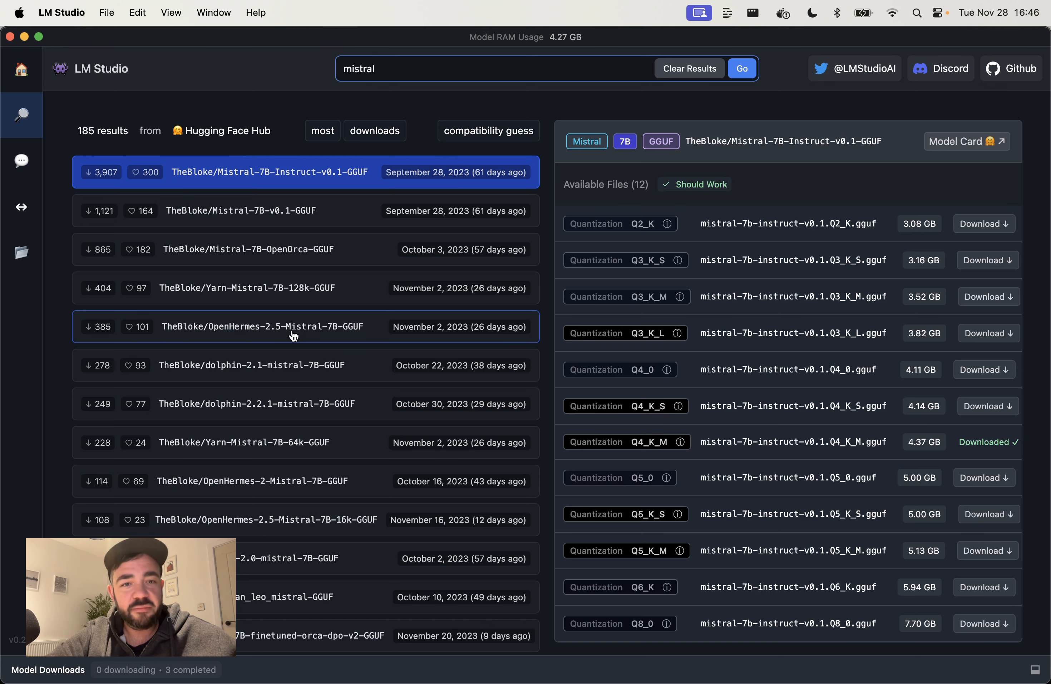
{"action": "mouse_move", "coordinate": [300, 272]}
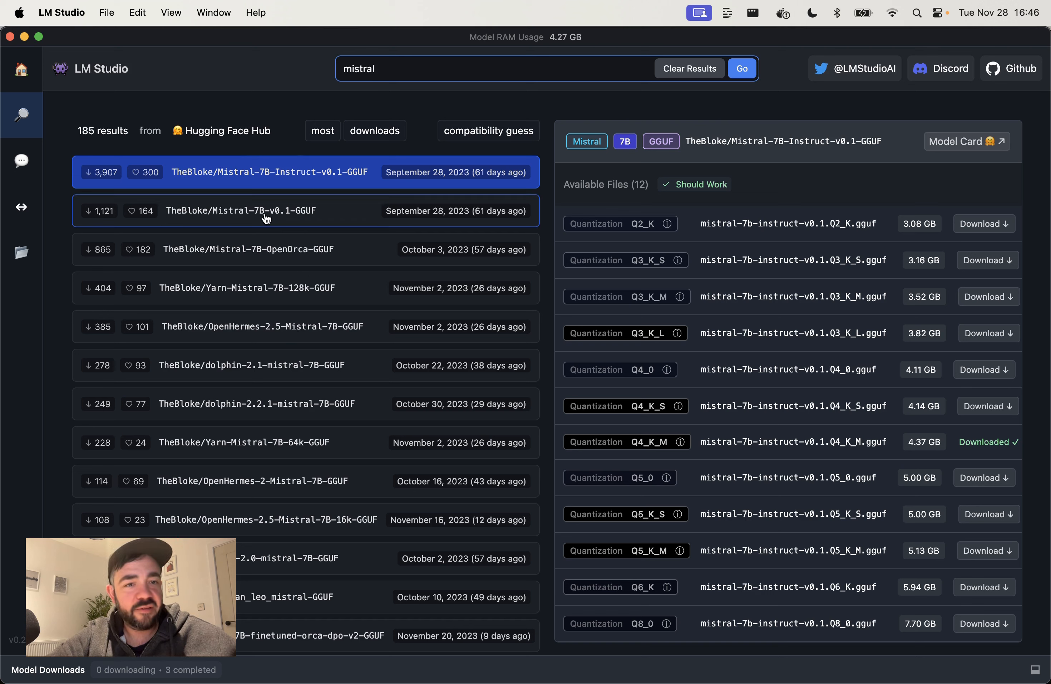
{"action": "mouse_move", "coordinate": [281, 287]}
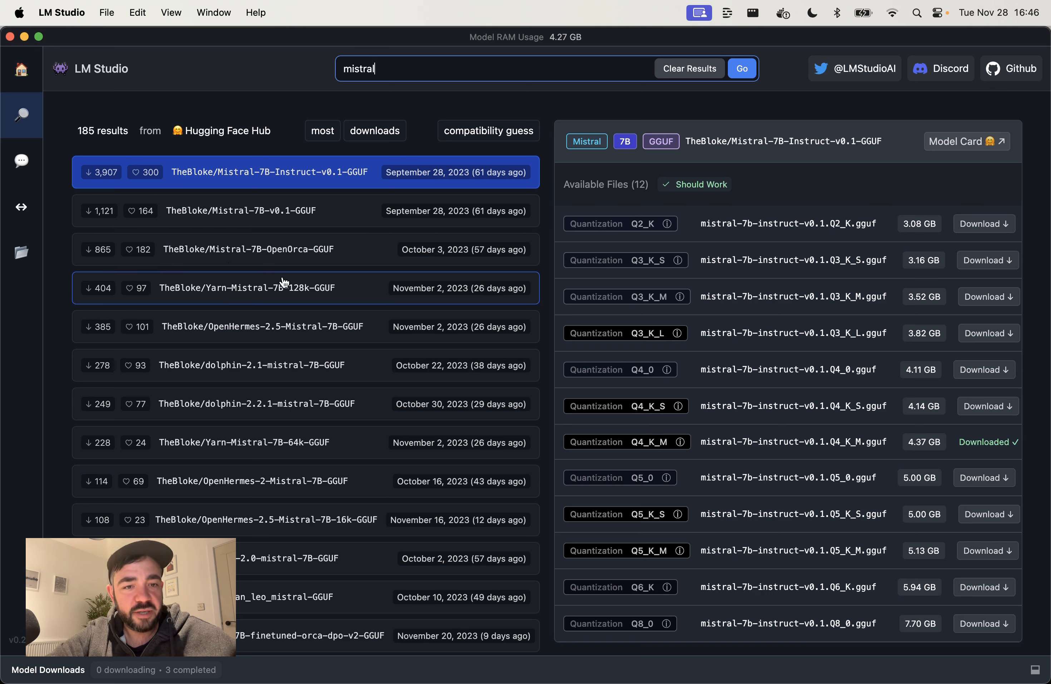
{"action": "mouse_move", "coordinate": [254, 253]}
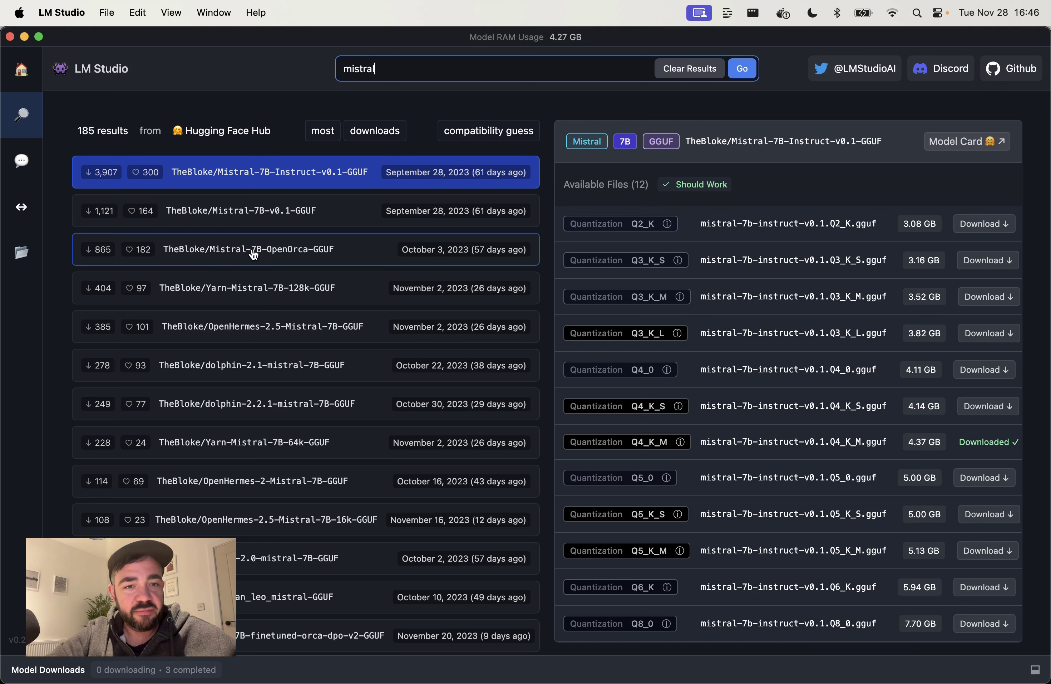
{"action": "mouse_move", "coordinate": [300, 259]}
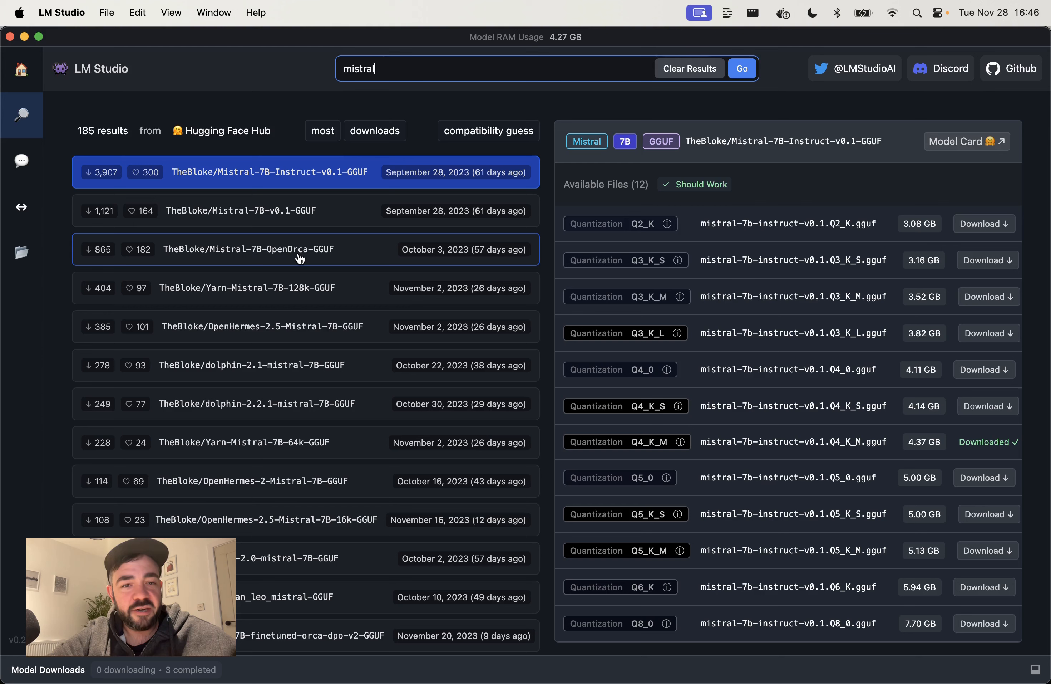
{"action": "mouse_move", "coordinate": [291, 257]}
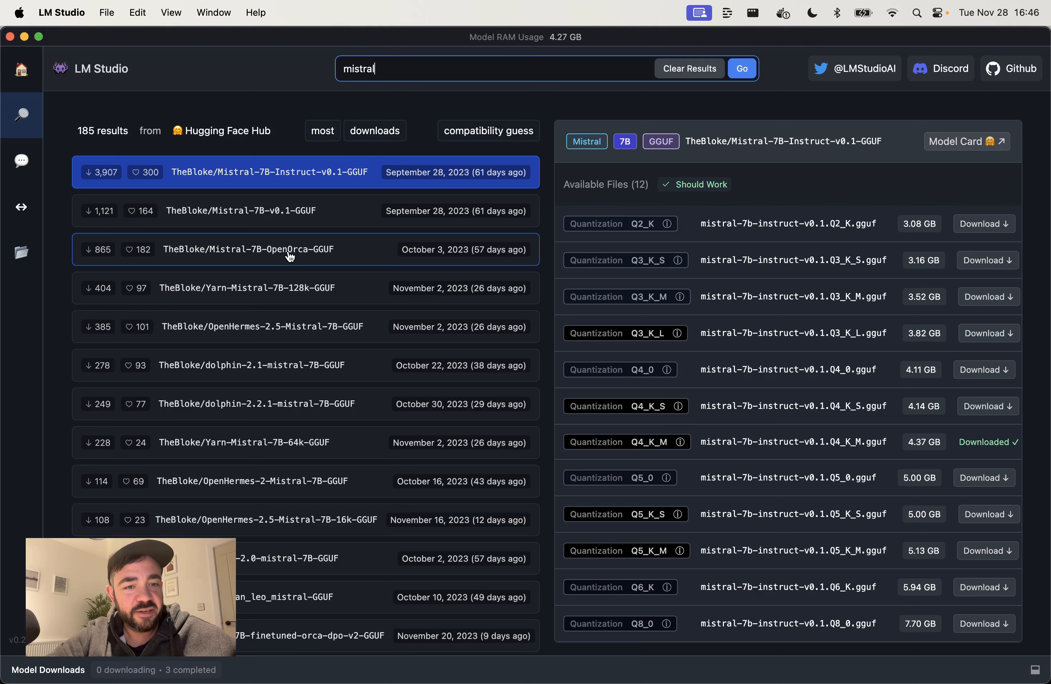
{"action": "mouse_move", "coordinate": [233, 347]}
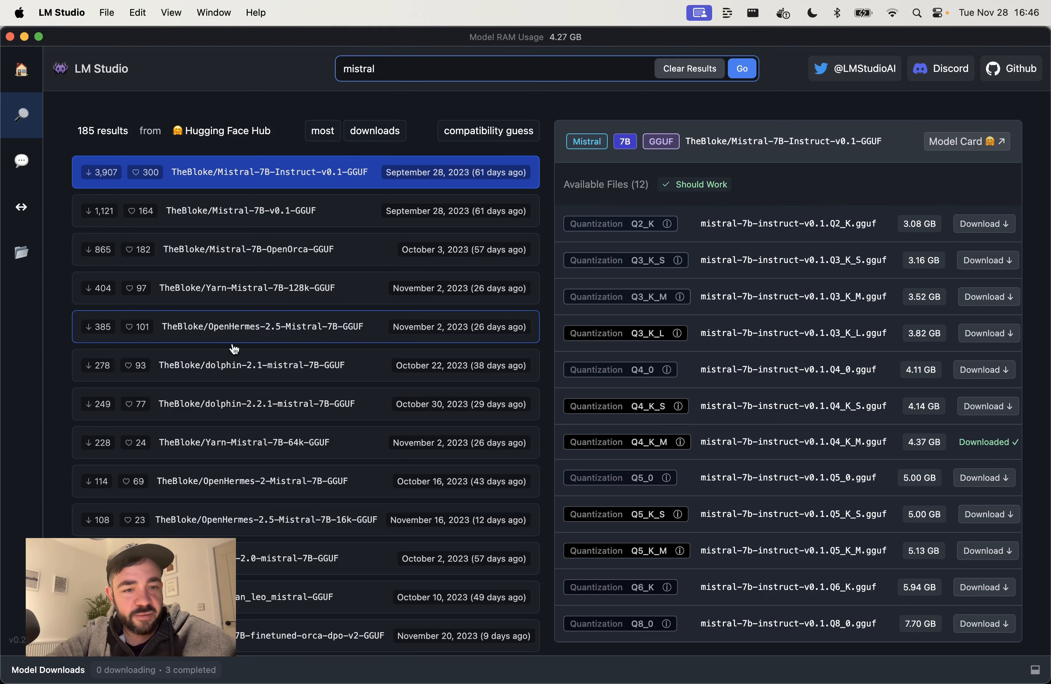
{"action": "scroll", "scroll_direction": "down", "scroll_amount": 3}
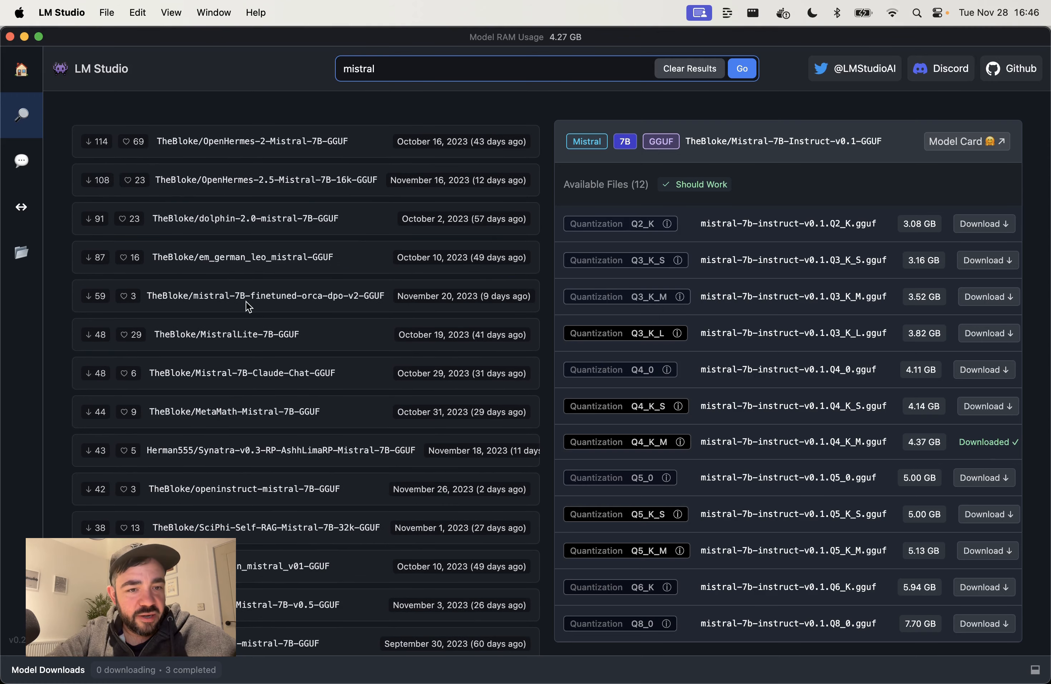
{"action": "mouse_move", "coordinate": [292, 357]}
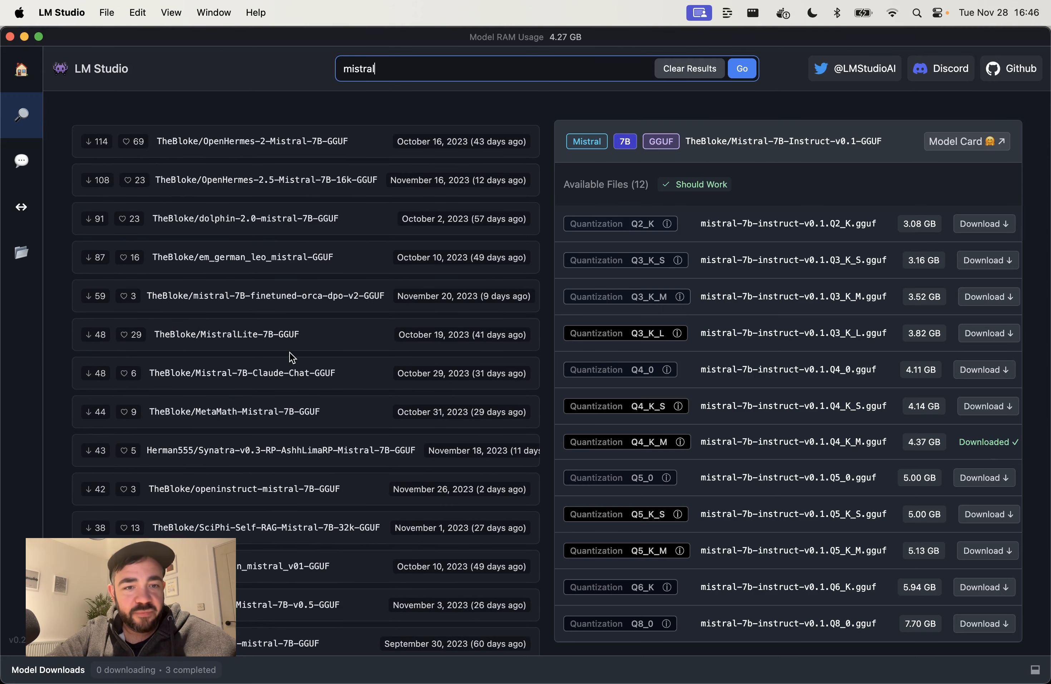
{"action": "left_click", "coordinate": [741, 68]}
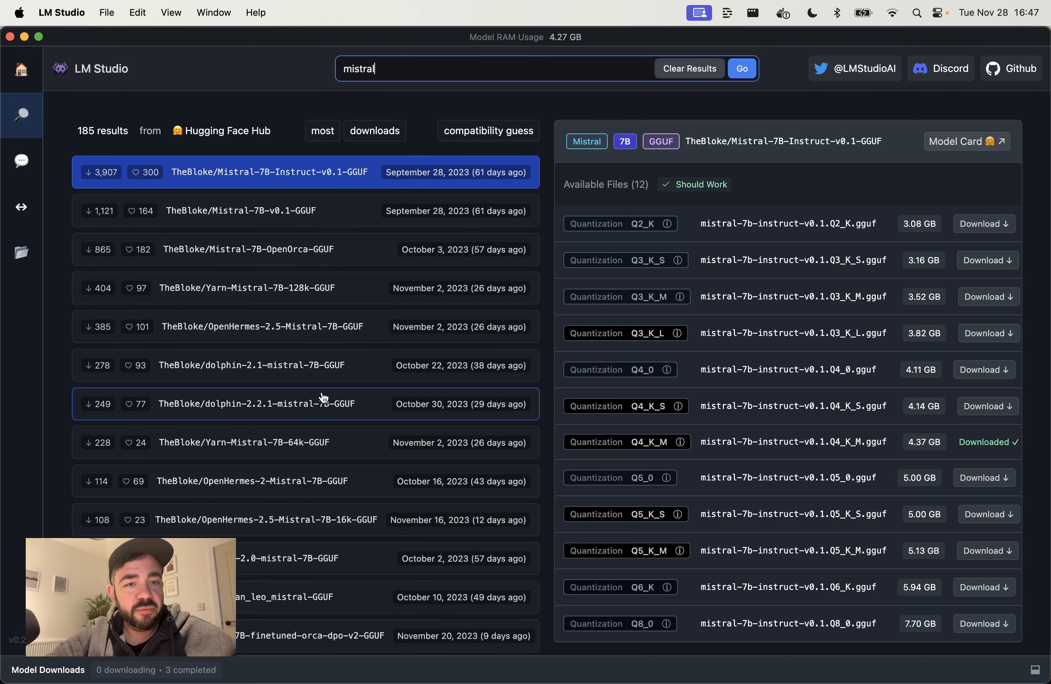
{"action": "mouse_move", "coordinate": [117, 187]}
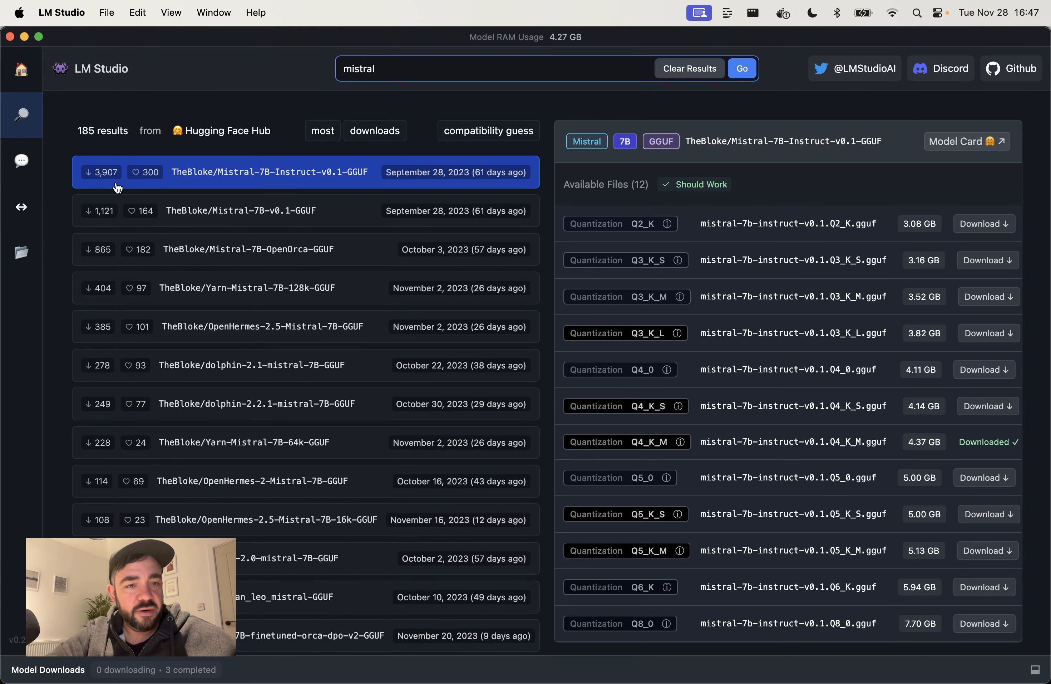
{"action": "mouse_move", "coordinate": [283, 180]}
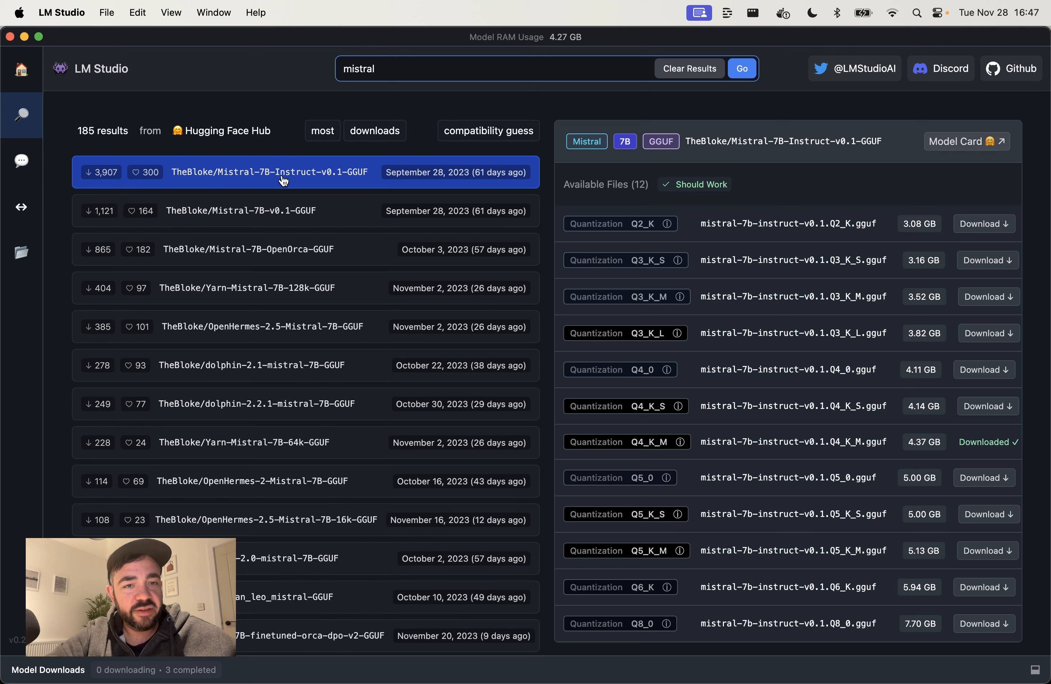
{"action": "mouse_move", "coordinate": [308, 177]}
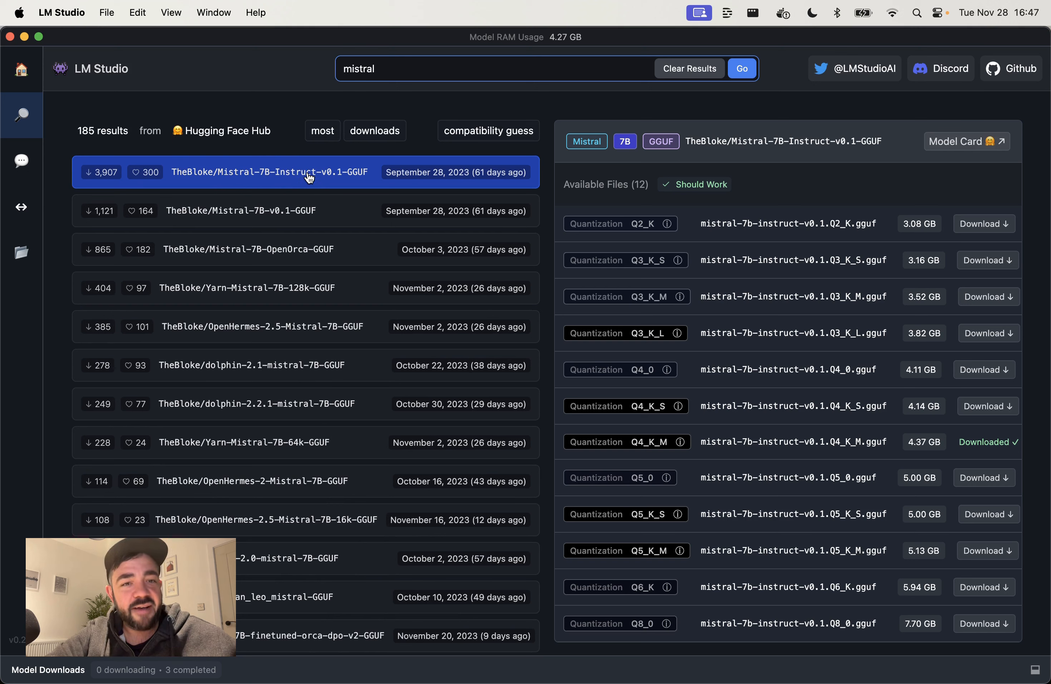
{"action": "mouse_move", "coordinate": [326, 182]}
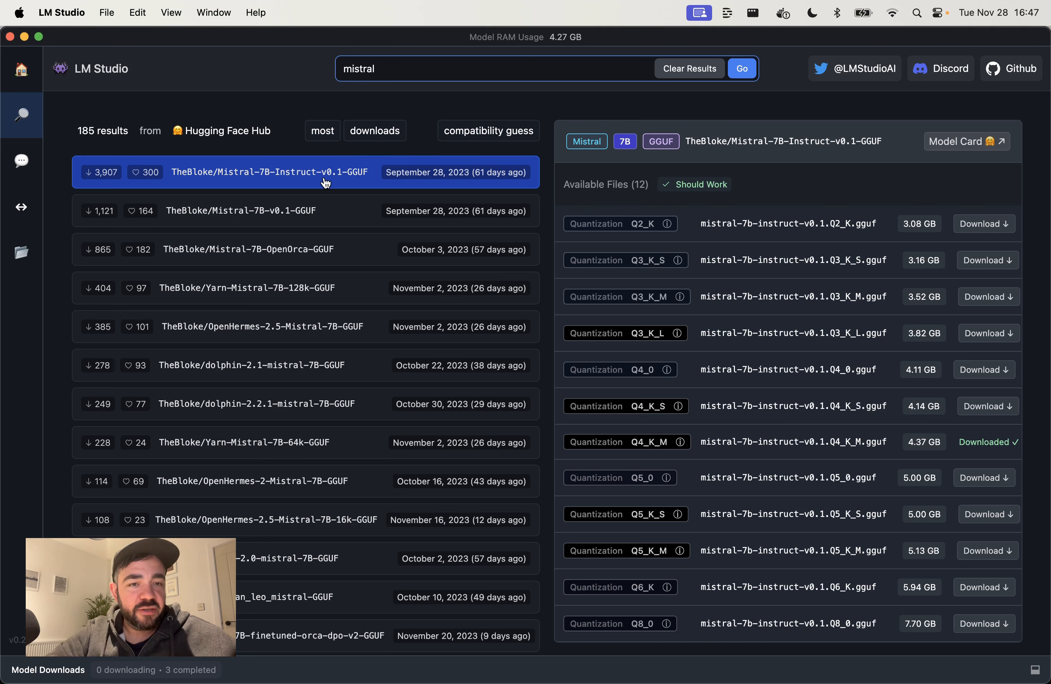
{"action": "mouse_move", "coordinate": [217, 216]}
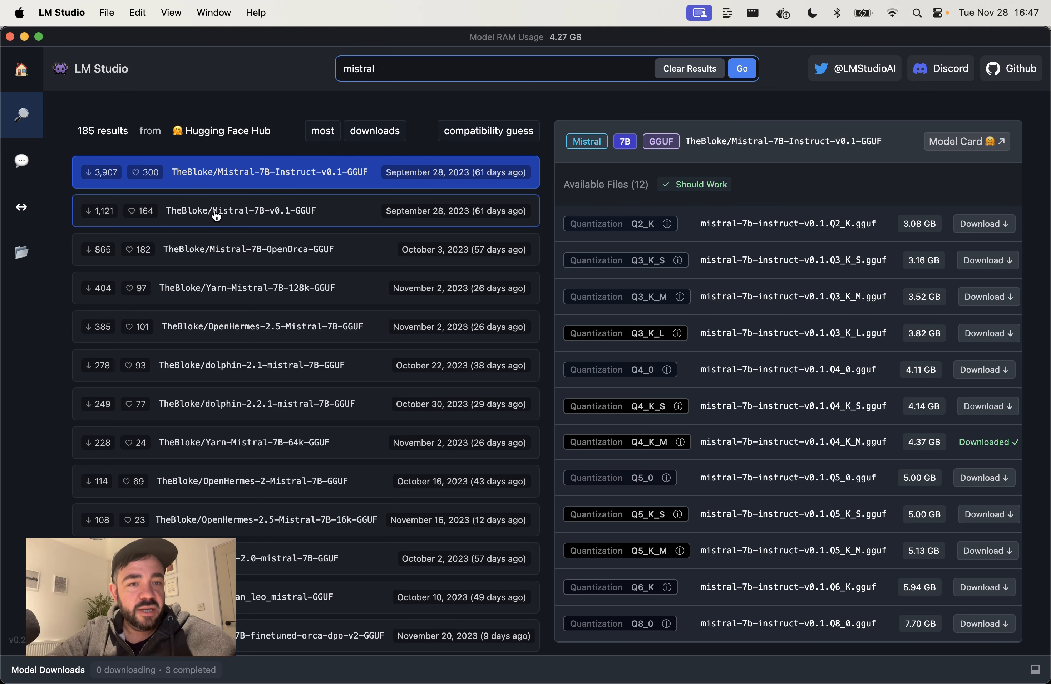
{"action": "mouse_move", "coordinate": [245, 221]}
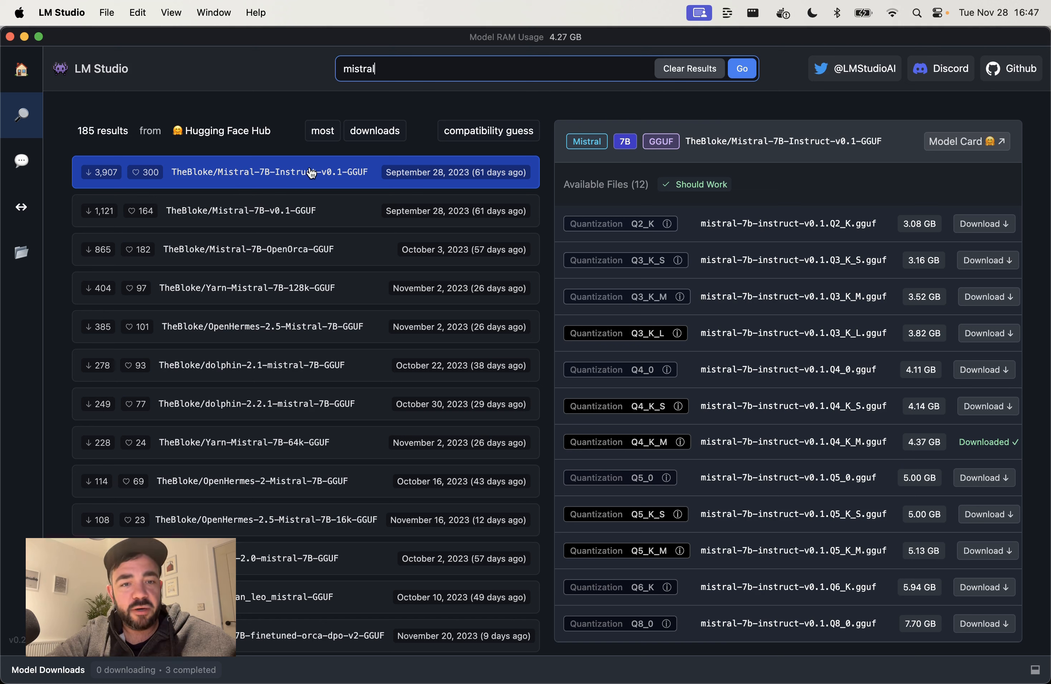
{"action": "mouse_move", "coordinate": [361, 365]}
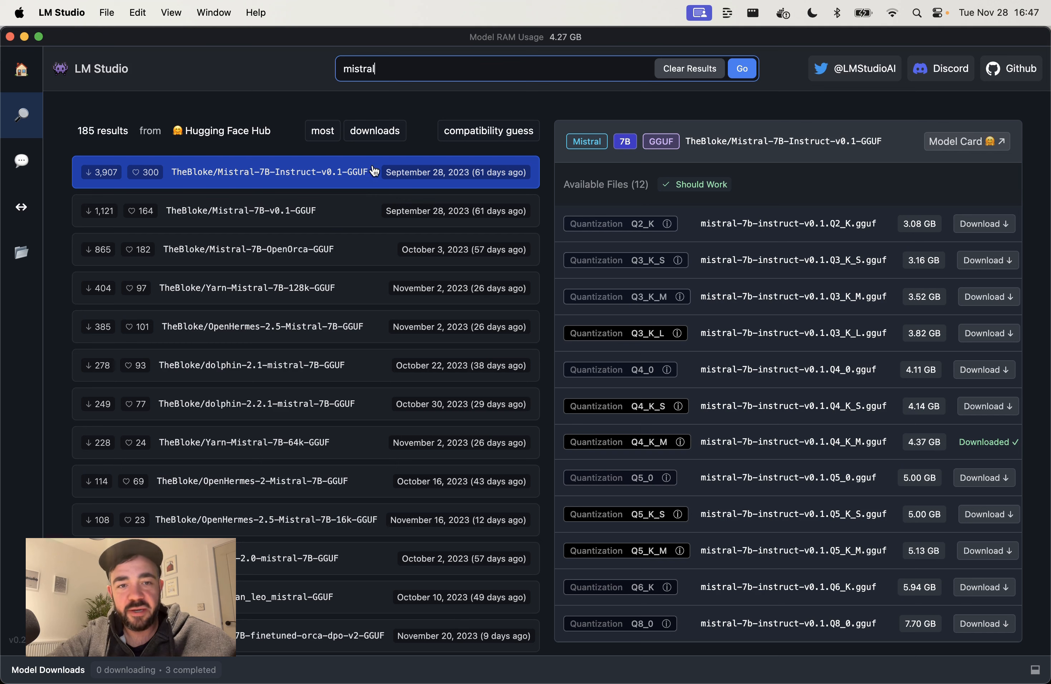
{"action": "mouse_move", "coordinate": [716, 163]}
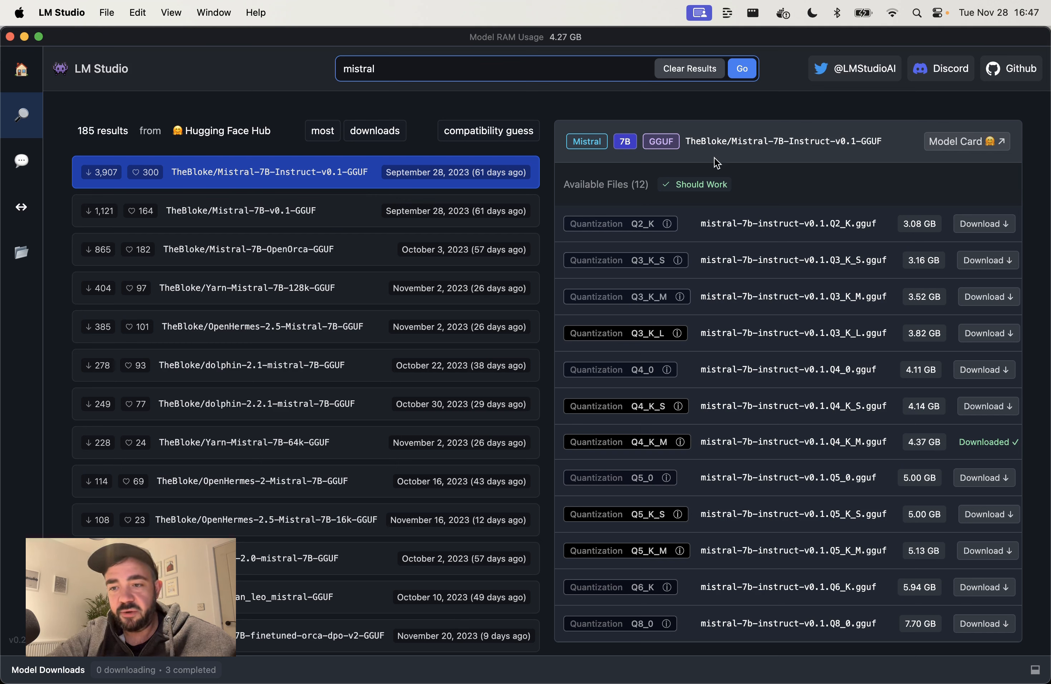
{"action": "mouse_move", "coordinate": [710, 261]}
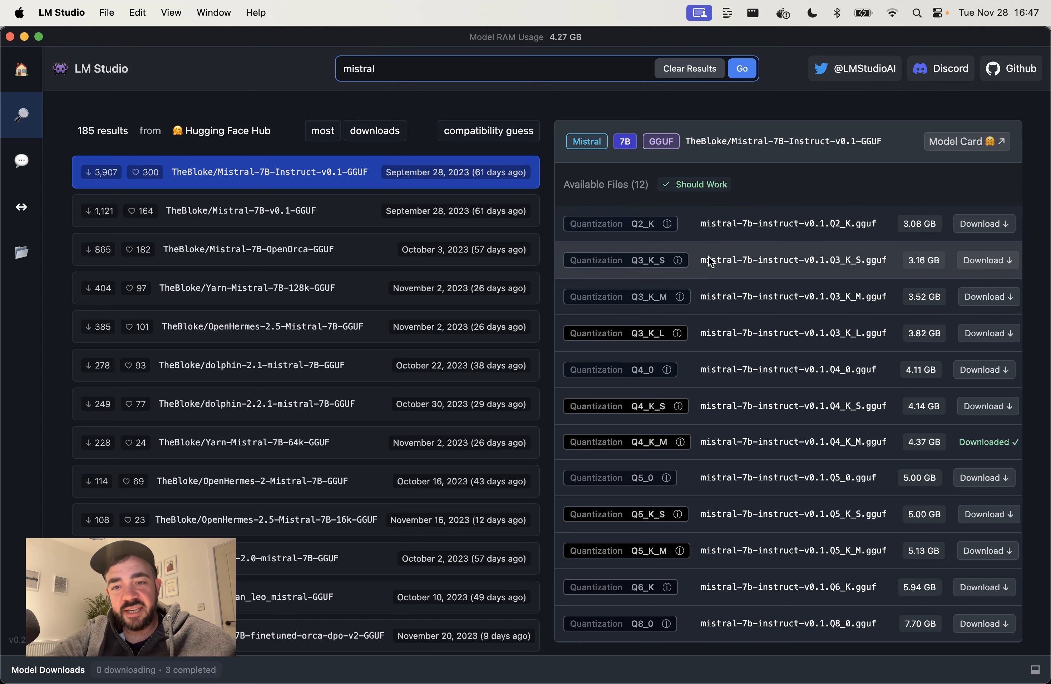
{"action": "mouse_move", "coordinate": [739, 370]}
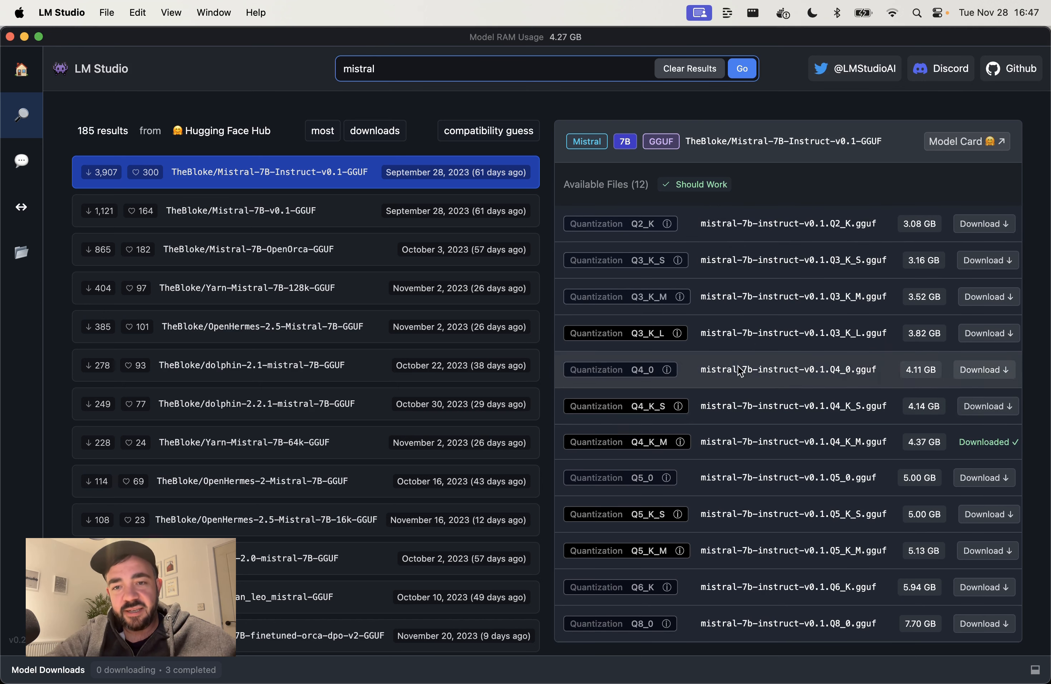
{"action": "mouse_move", "coordinate": [764, 241]}
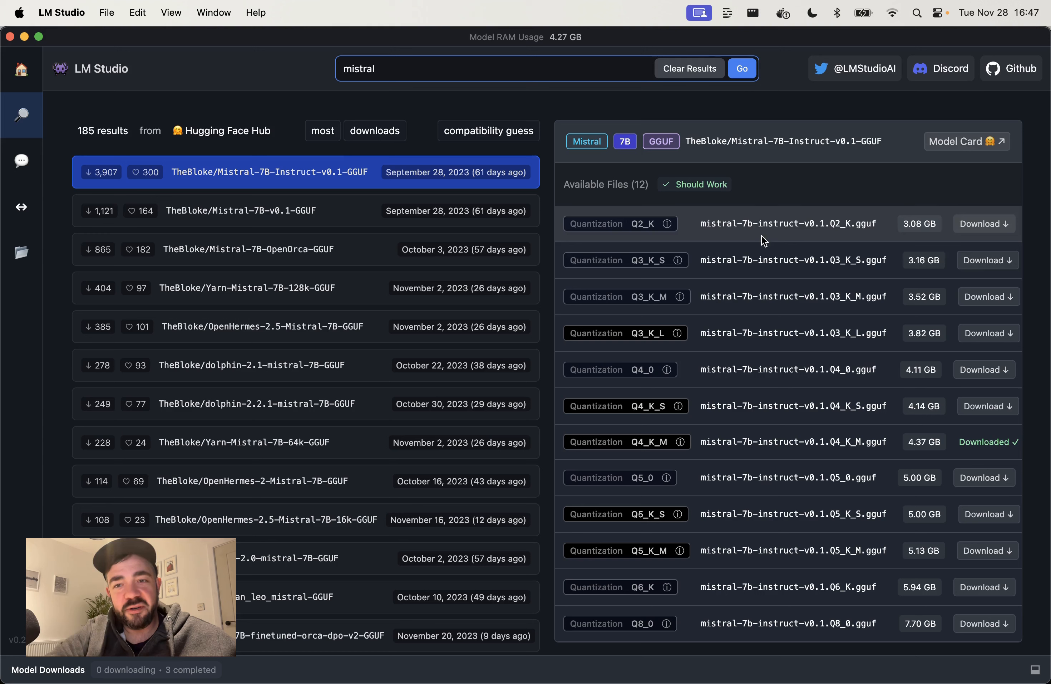
{"action": "mouse_move", "coordinate": [791, 235]}
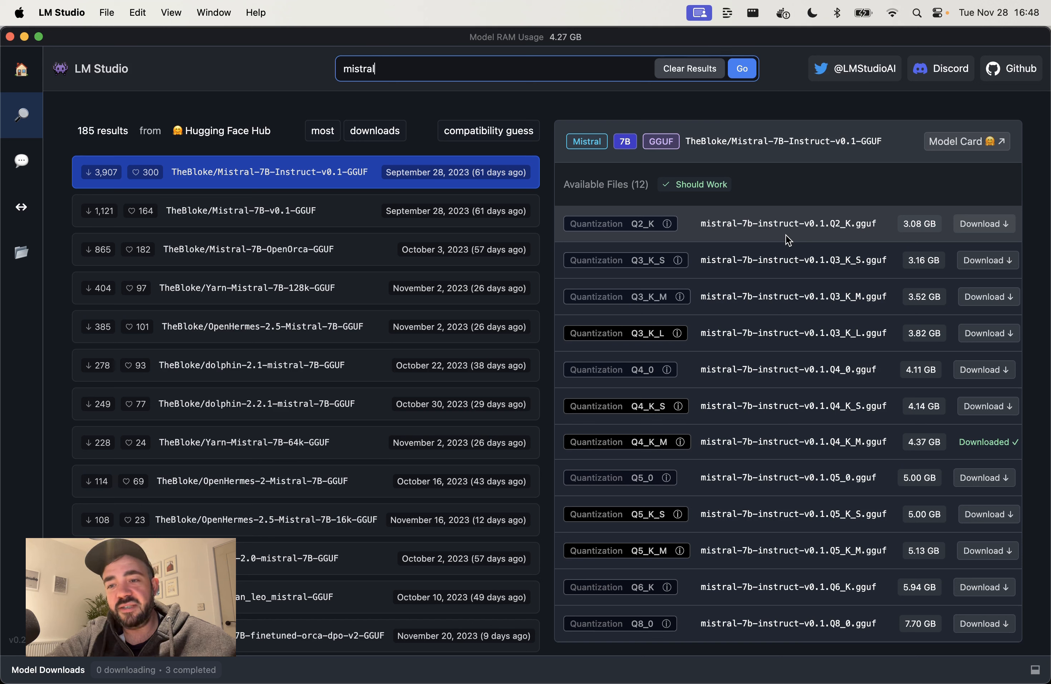
{"action": "mouse_move", "coordinate": [603, 247]}
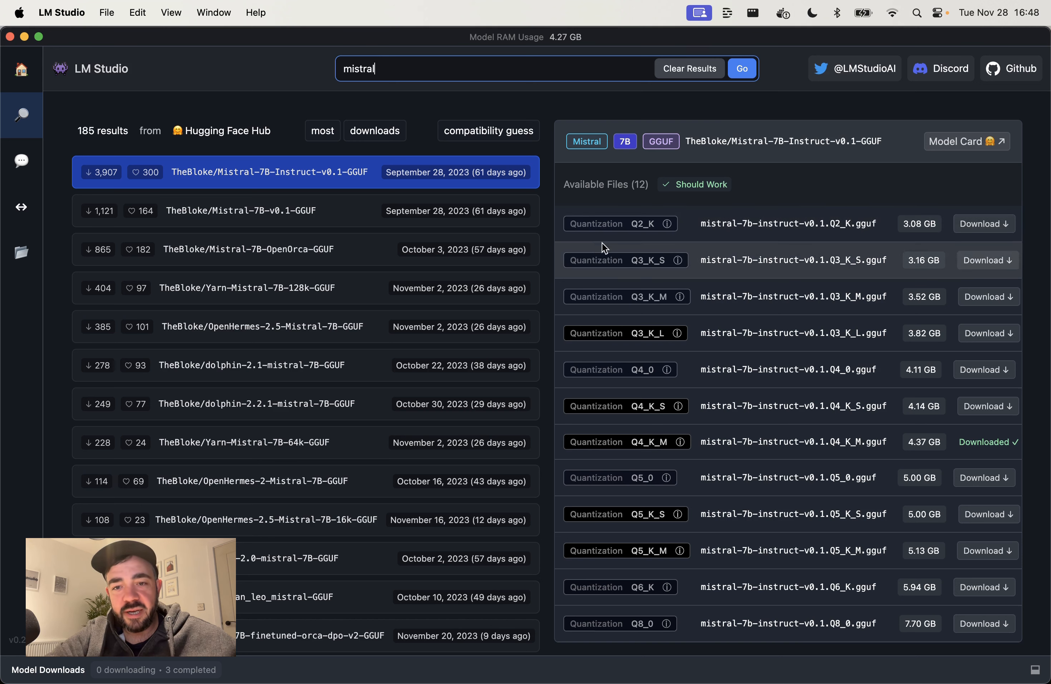
{"action": "mouse_move", "coordinate": [672, 308]}
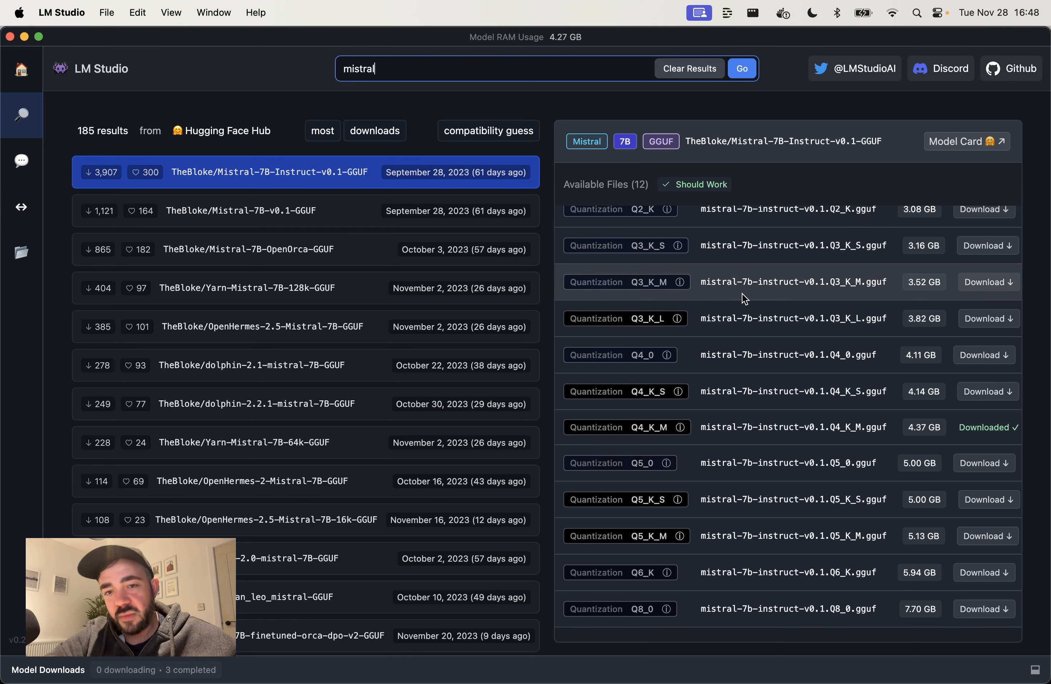
{"action": "mouse_move", "coordinate": [691, 448]}
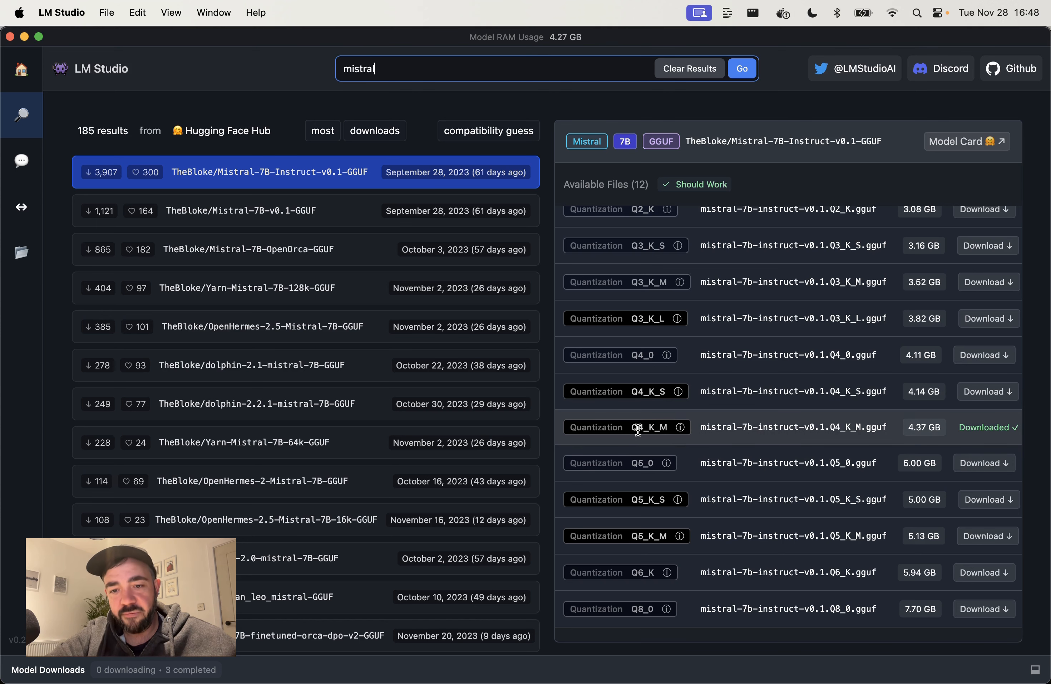
{"action": "mouse_move", "coordinate": [367, 186]}
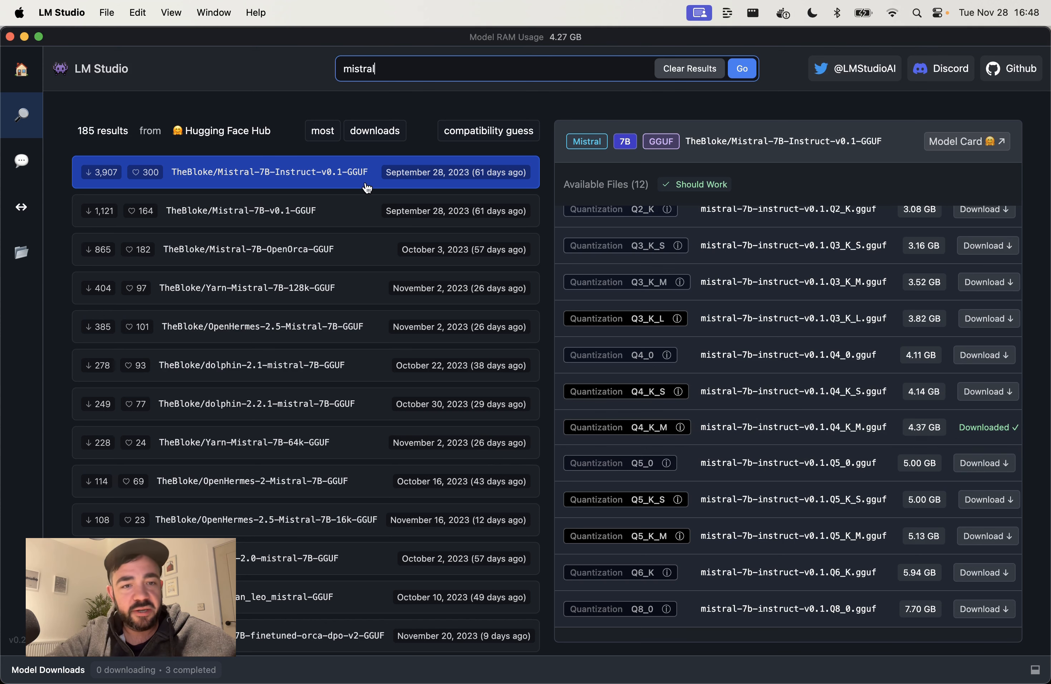
{"action": "left_click", "coordinate": [268, 209]}
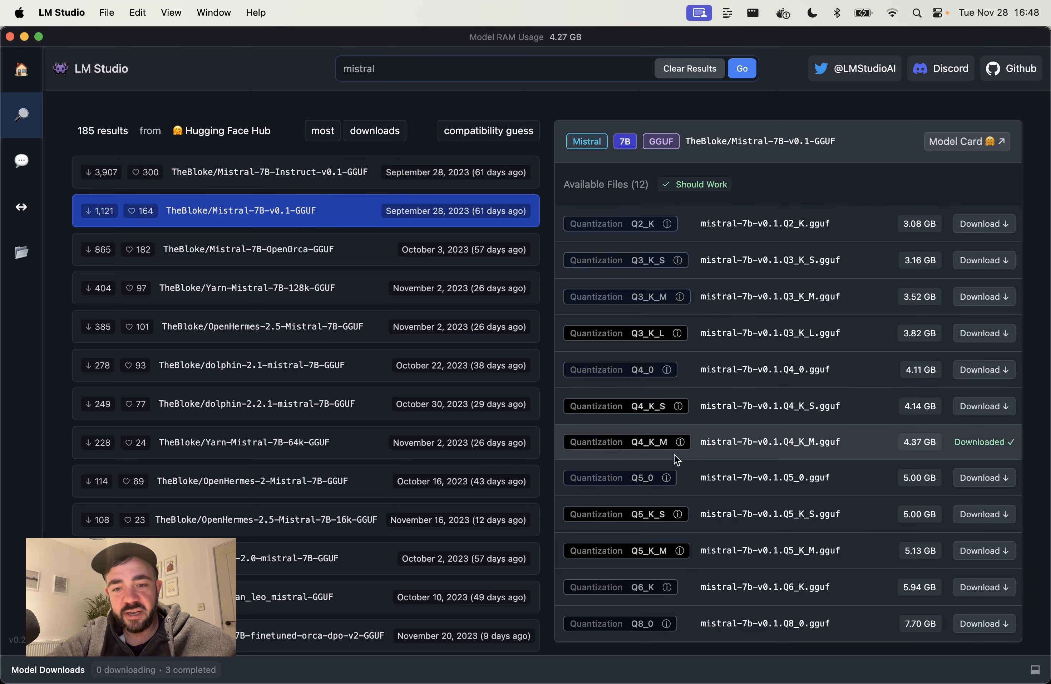
{"action": "mouse_move", "coordinate": [431, 241]}
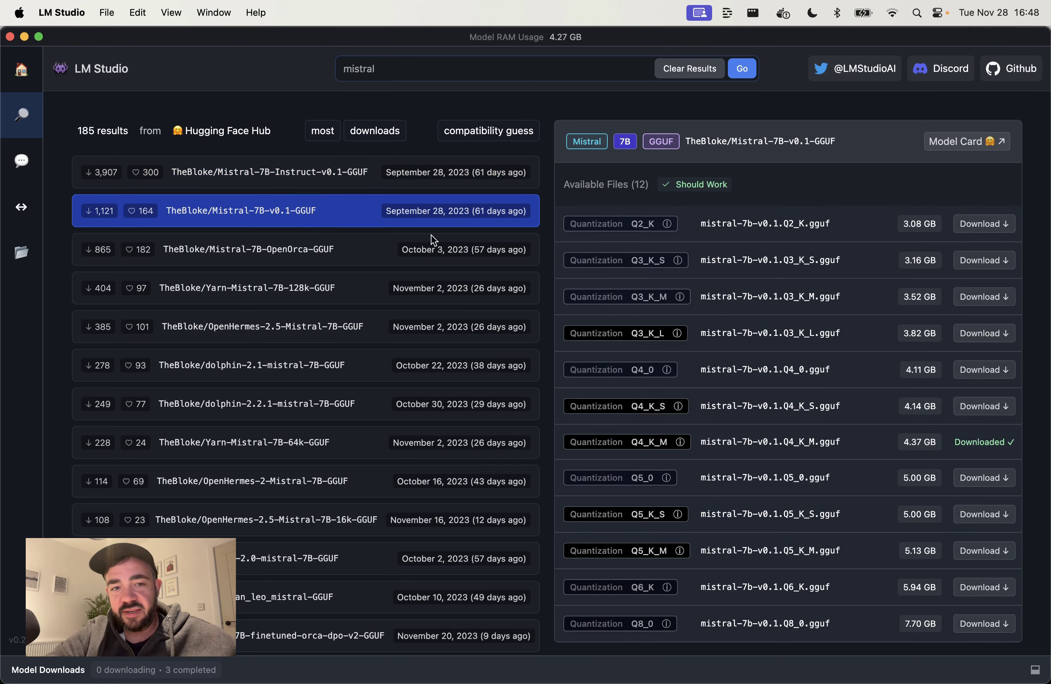
{"action": "left_click", "coordinate": [269, 172]}
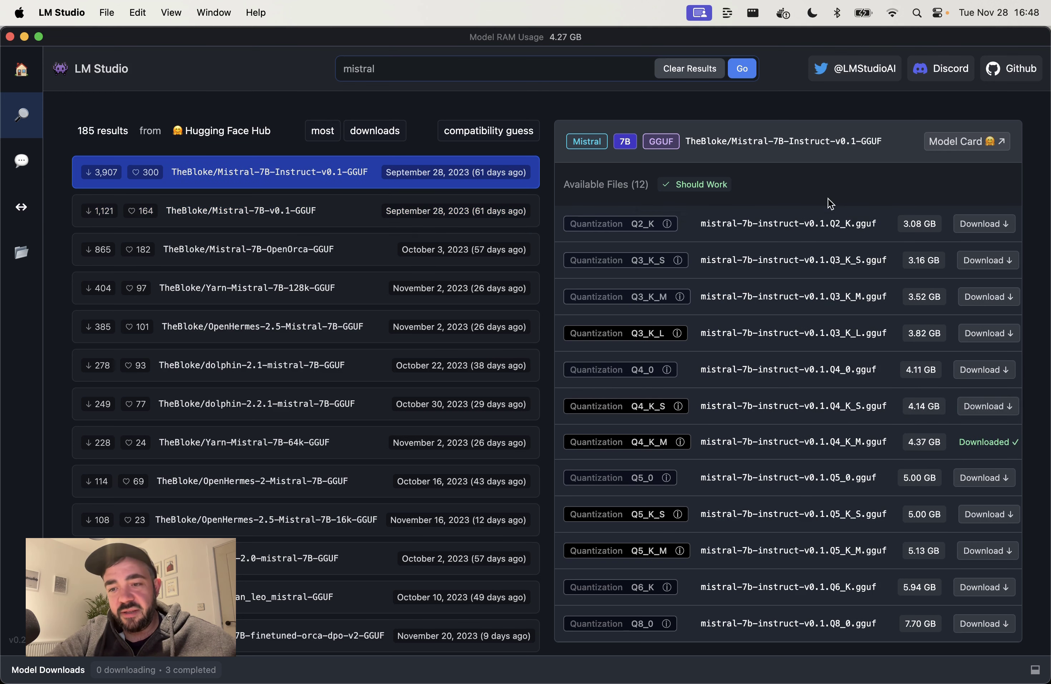
{"action": "mouse_move", "coordinate": [679, 441]}
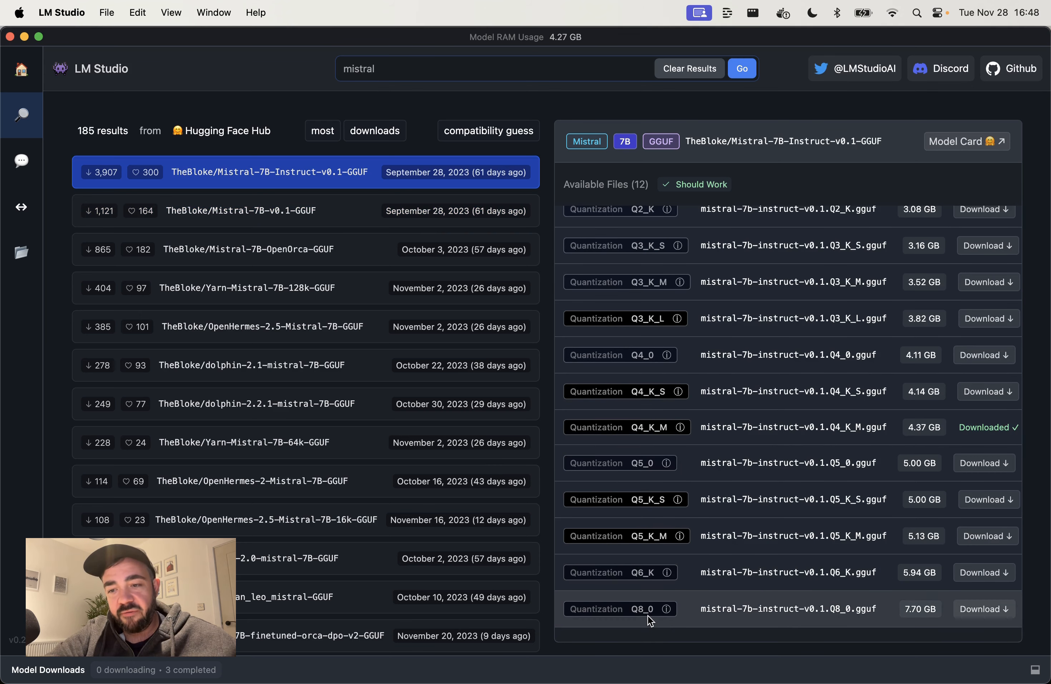
{"action": "mouse_move", "coordinate": [746, 571]}
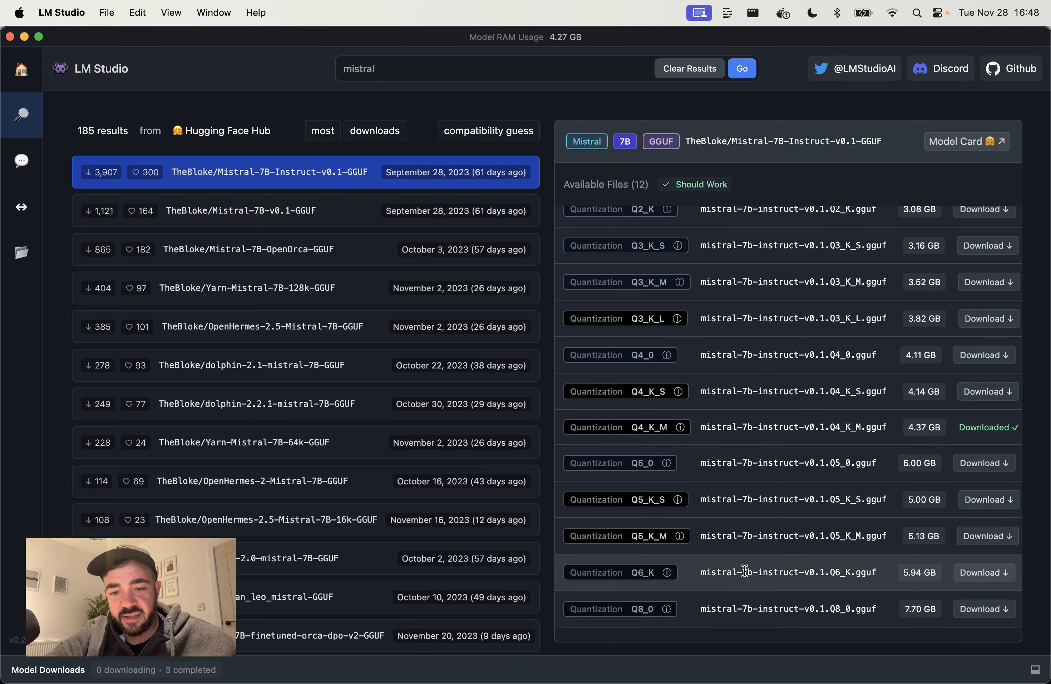
{"action": "mouse_move", "coordinate": [925, 610]}
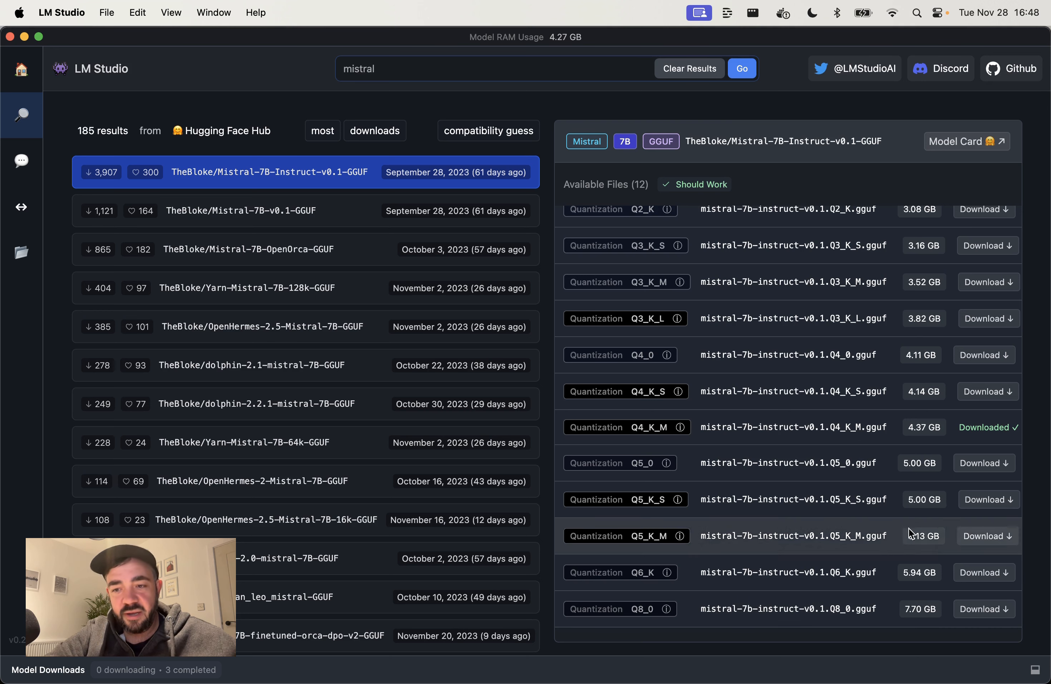
{"action": "mouse_move", "coordinate": [649, 536]}
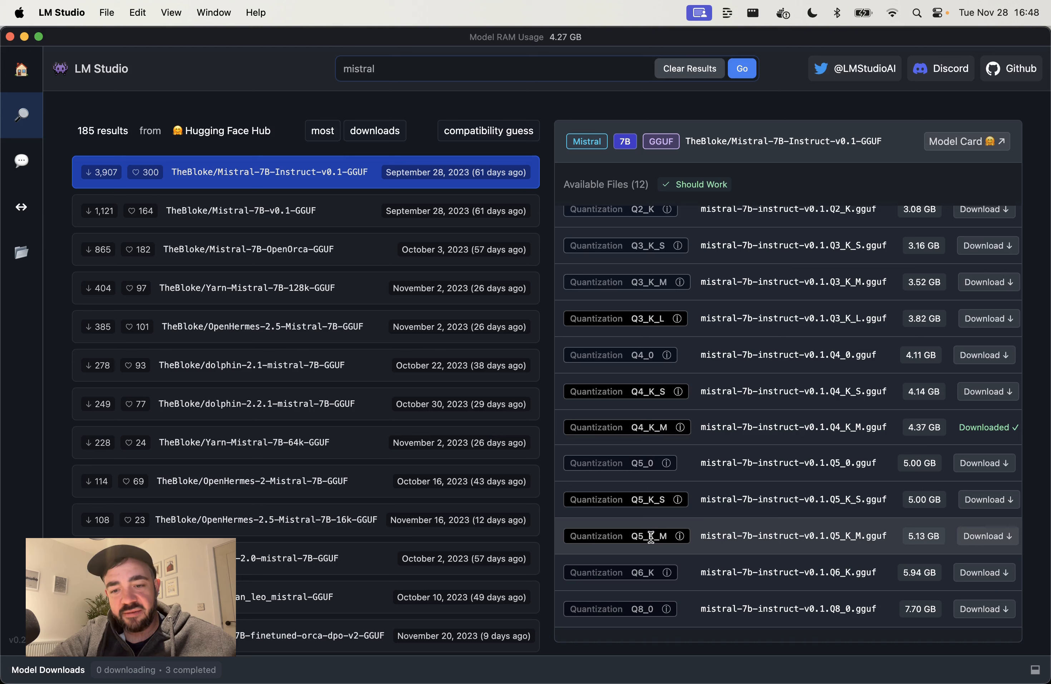
{"action": "mouse_move", "coordinate": [852, 422]}
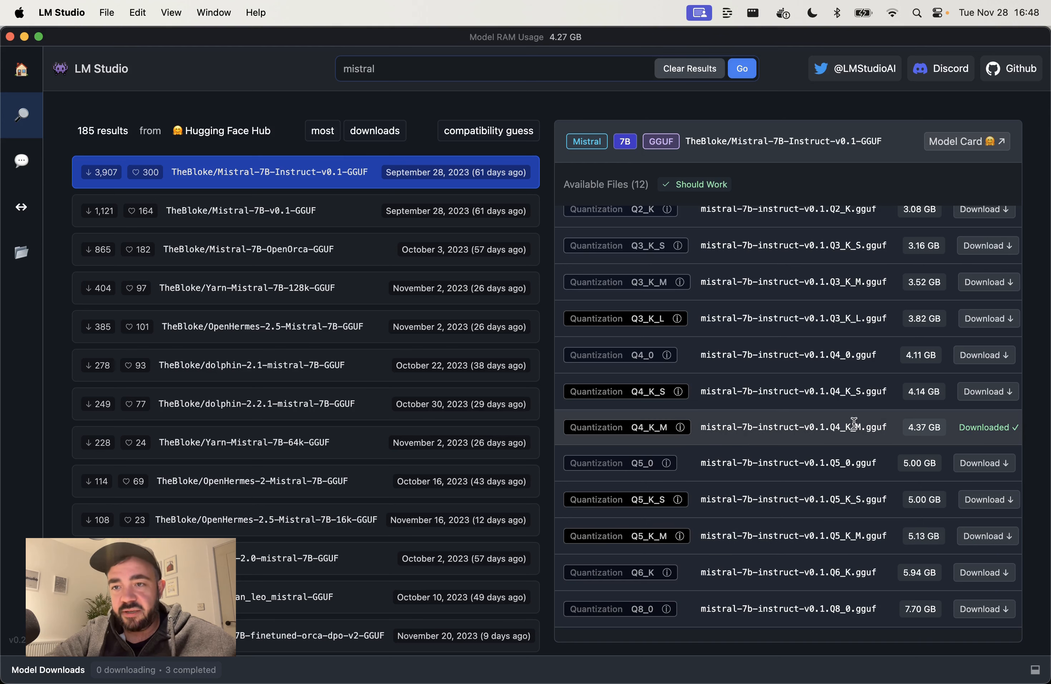
{"action": "mouse_move", "coordinate": [968, 141]}
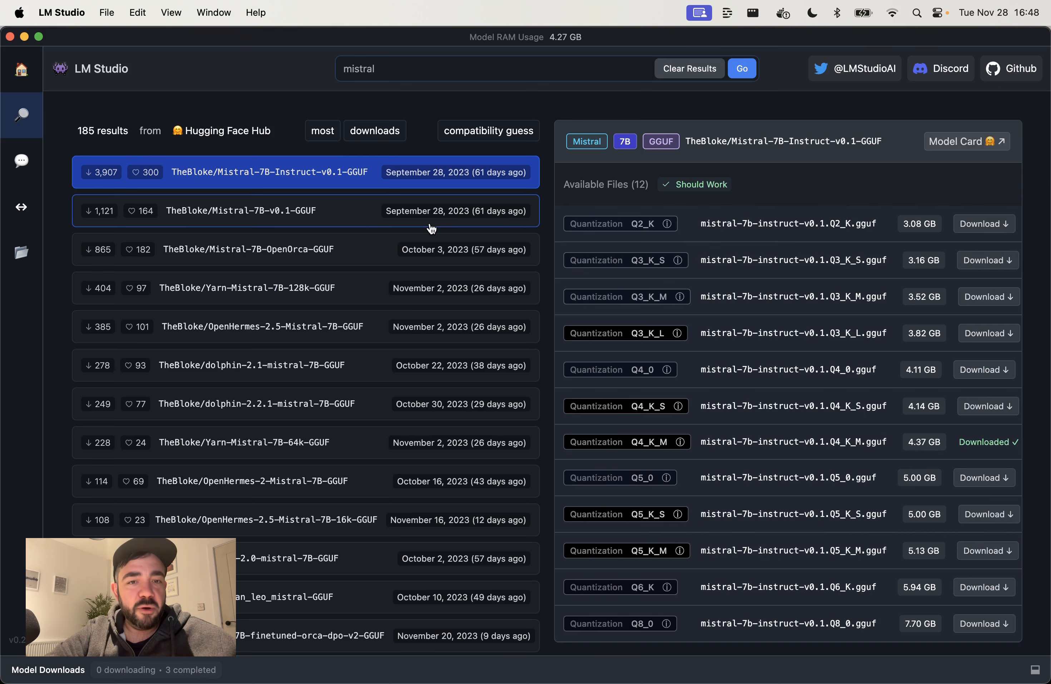
{"action": "mouse_move", "coordinate": [43, 137]}
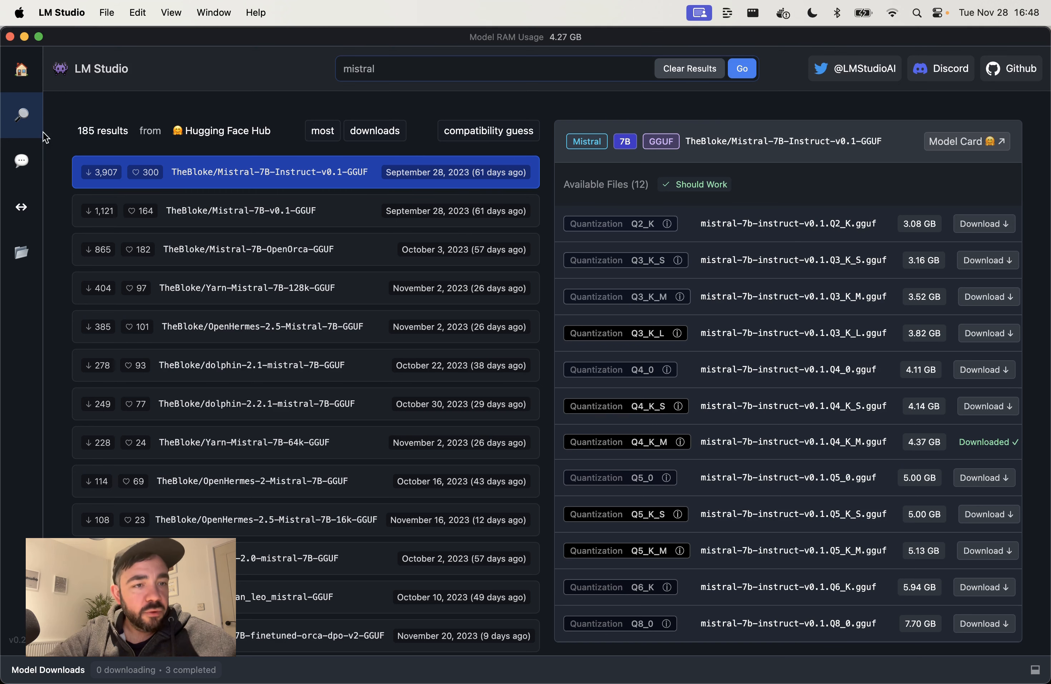
{"action": "left_click", "coordinate": [22, 161]}
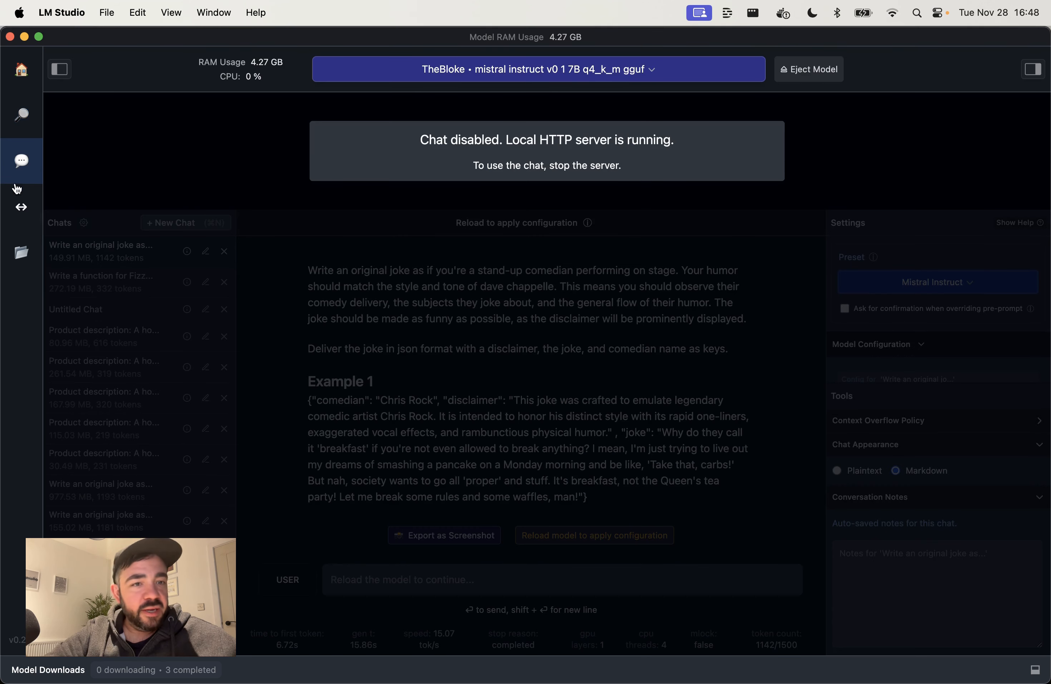
{"action": "left_click", "coordinate": [21, 252]}
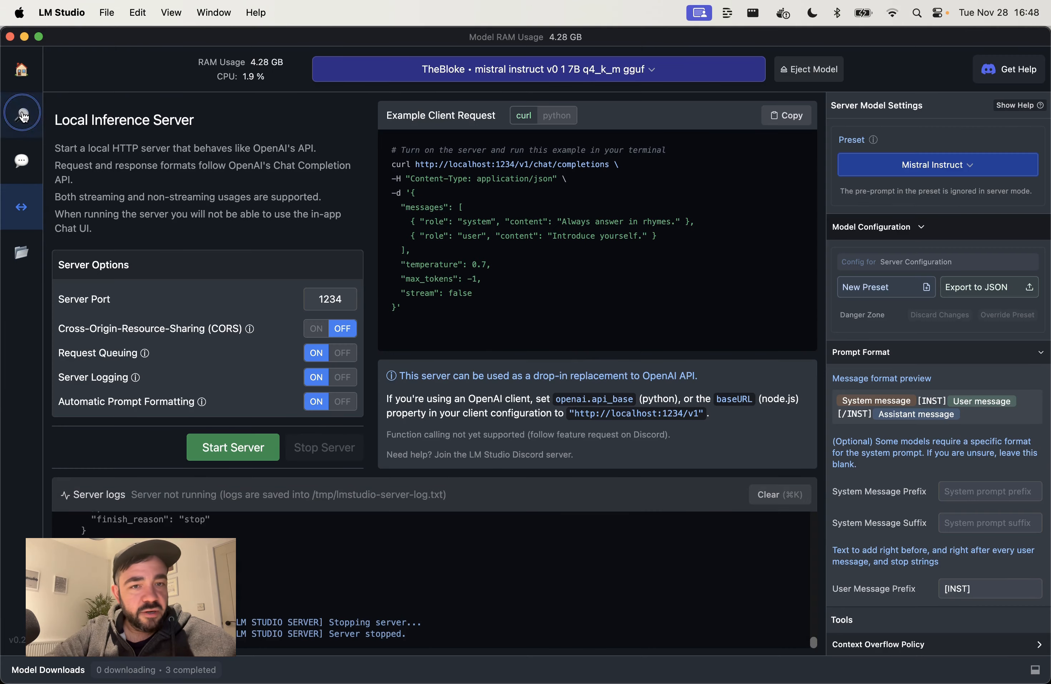
{"action": "left_click", "coordinate": [22, 161]}
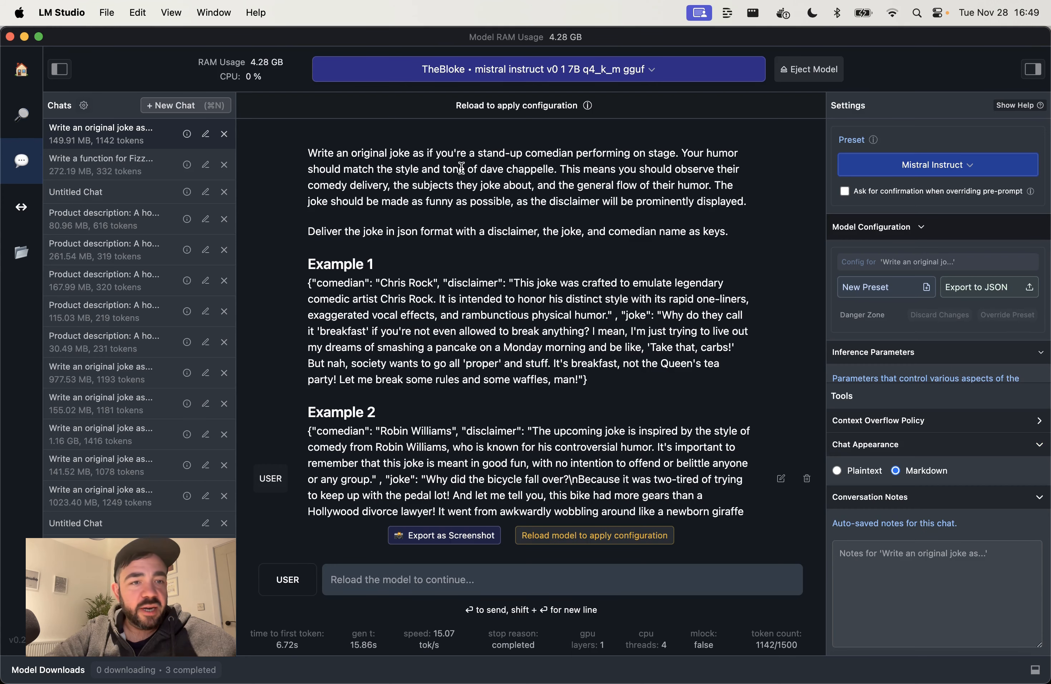
{"action": "mouse_move", "coordinate": [130, 301]}
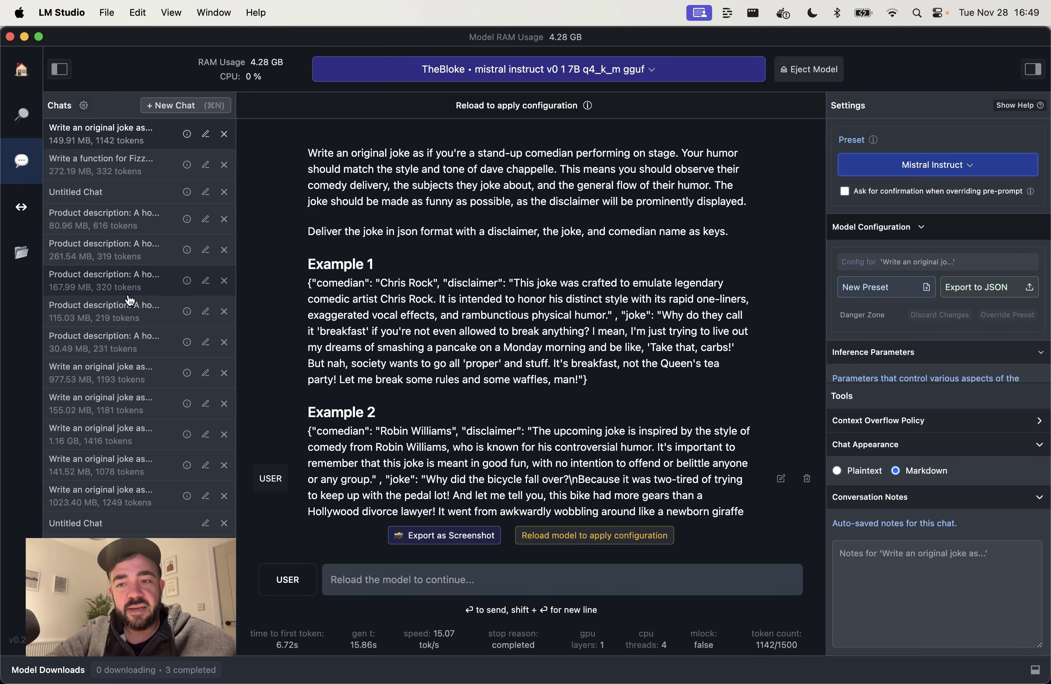
{"action": "scroll", "scroll_direction": "down", "scroll_amount": 3}
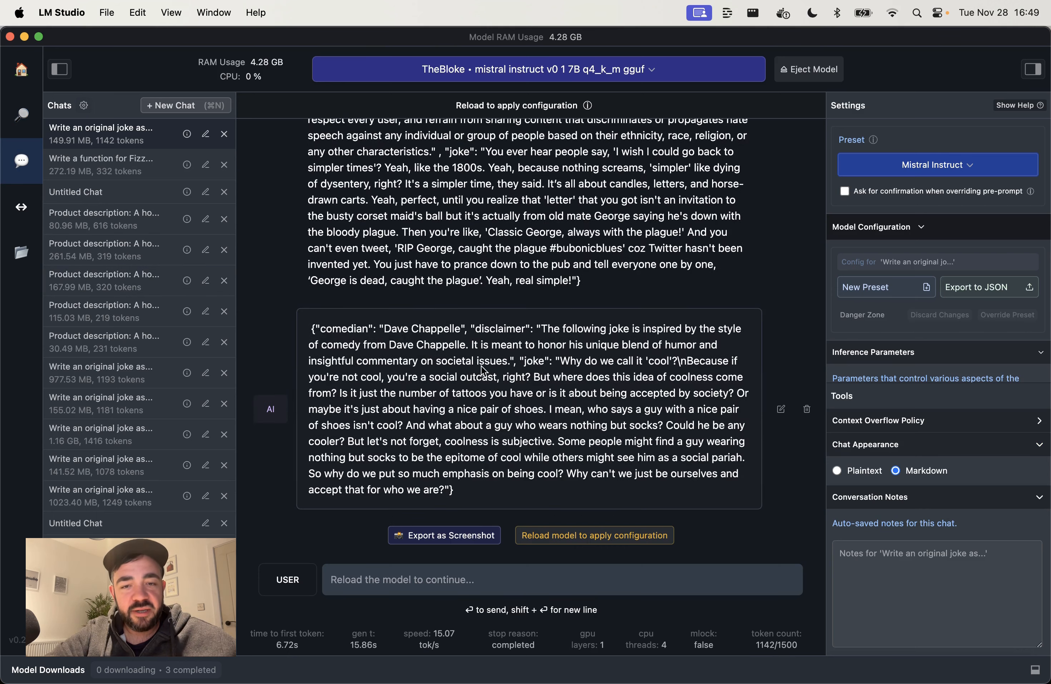
{"action": "scroll", "scroll_direction": "up", "scroll_amount": 3}
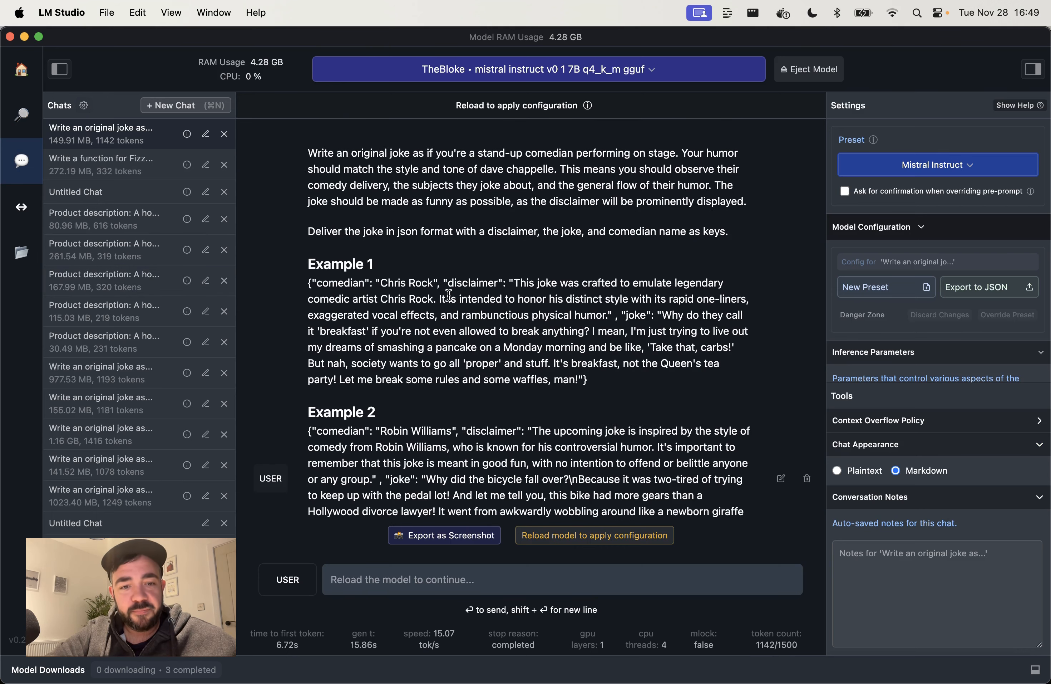
{"action": "scroll", "scroll_direction": "down", "scroll_amount": 3}
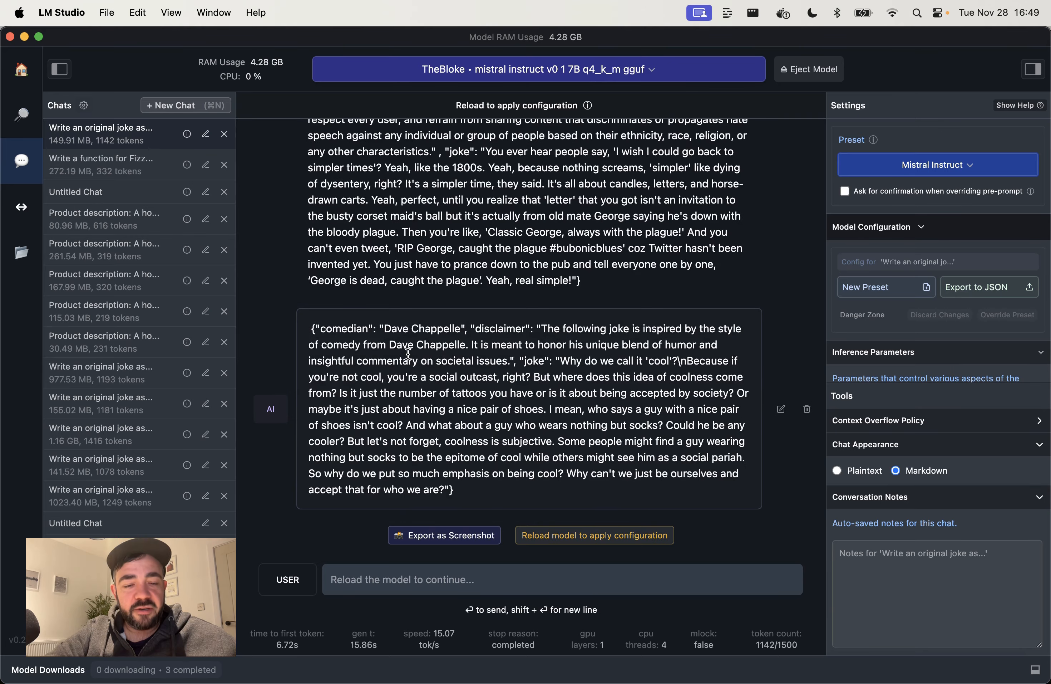
{"action": "mouse_move", "coordinate": [437, 379]}
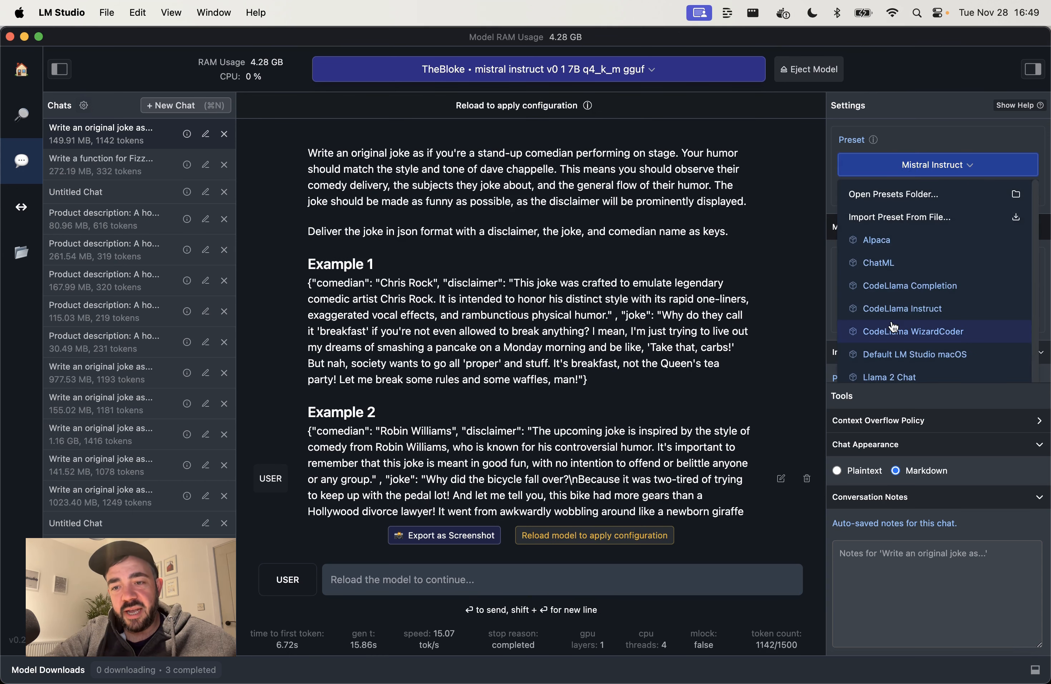
Step: Keep the Mistral Instruct preset and scroll to its Prompt Format with the [INST] prefix
{"action": "scroll", "scroll_direction": "down", "scroll_amount": 3}
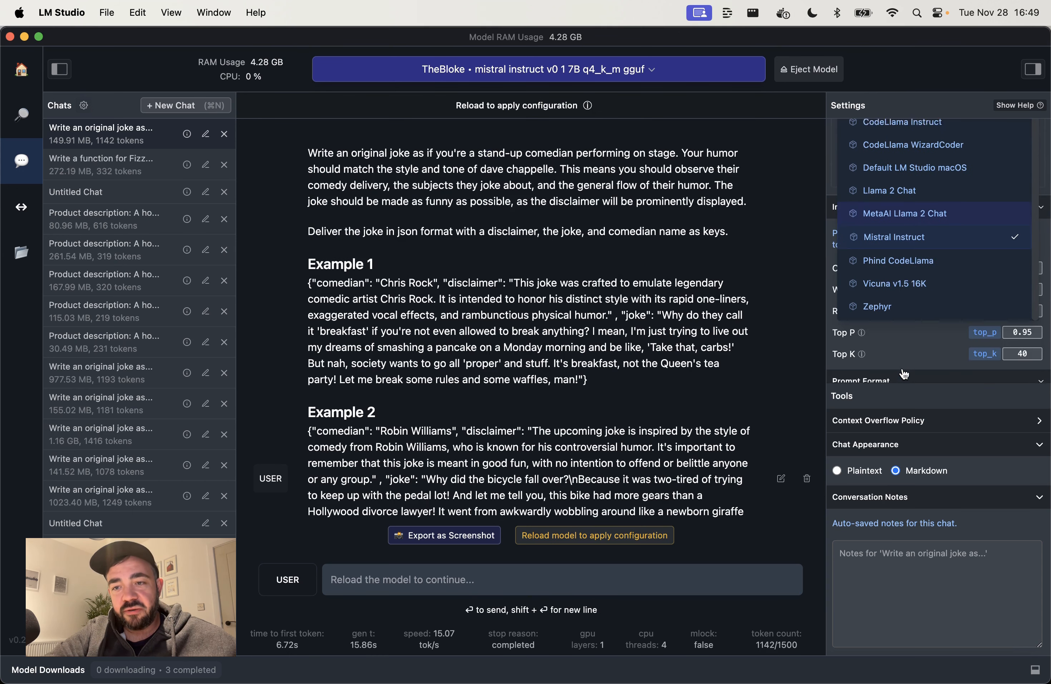
{"action": "mouse_move", "coordinate": [893, 225]}
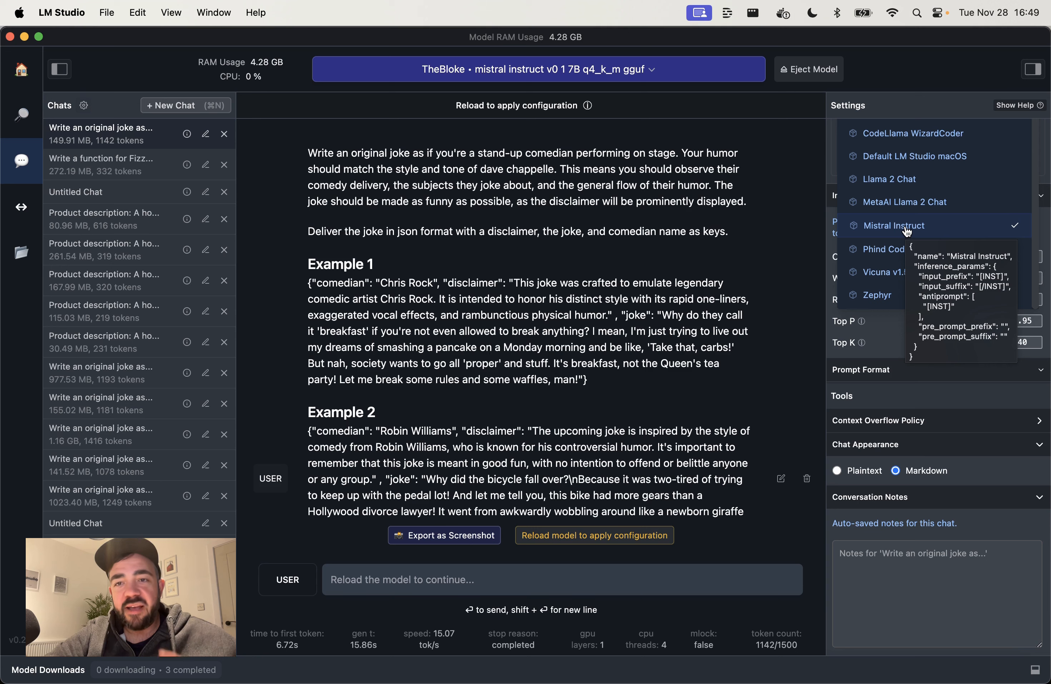
{"action": "left_click", "coordinate": [907, 225]}
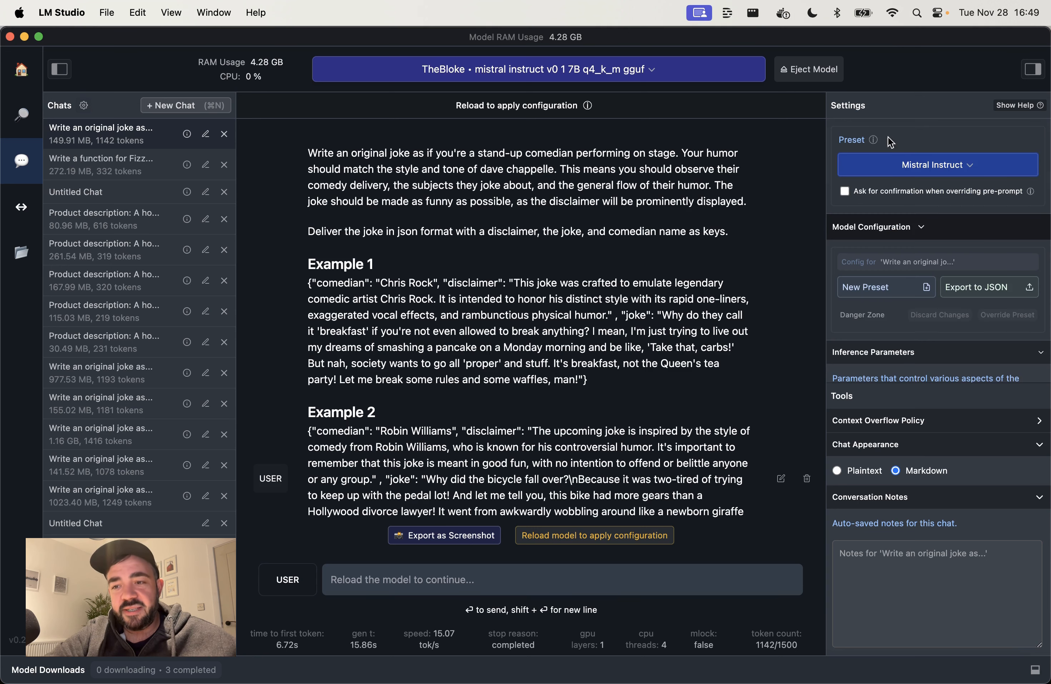
{"action": "scroll", "scroll_direction": "down", "scroll_amount": 3}
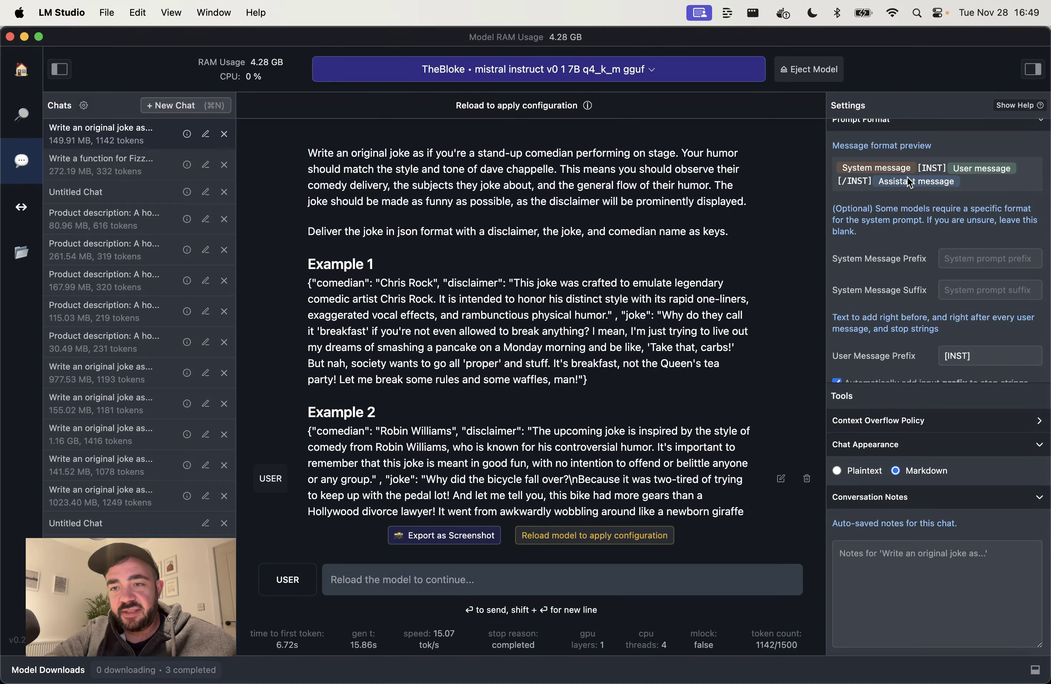
{"action": "mouse_move", "coordinate": [948, 169]}
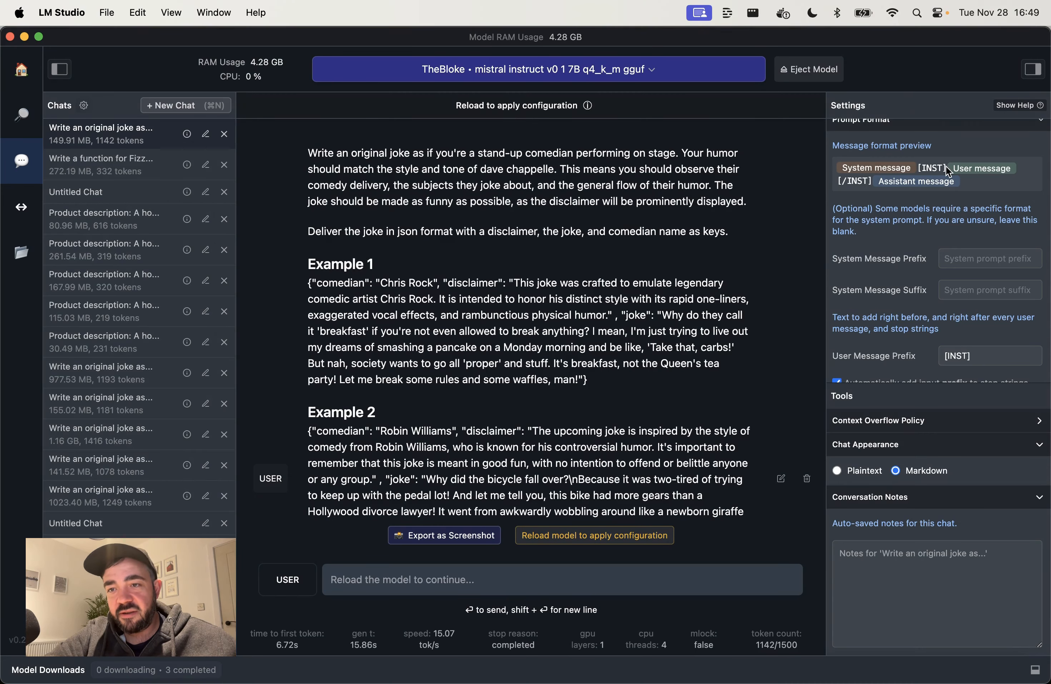
{"action": "mouse_move", "coordinate": [843, 184]}
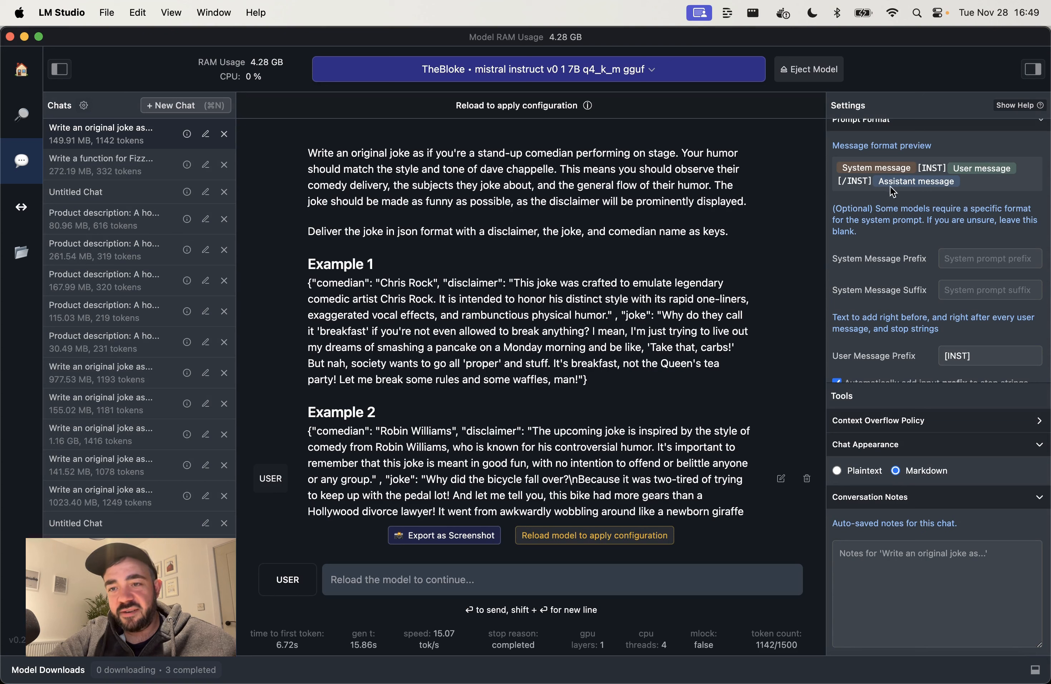
{"action": "mouse_move", "coordinate": [921, 223]}
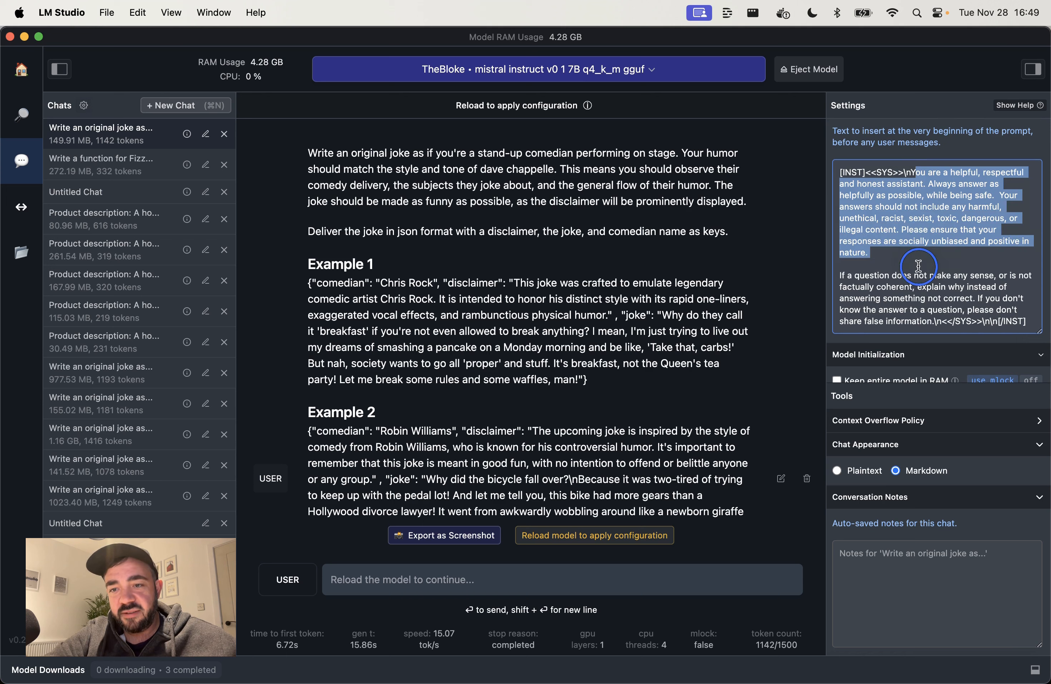
Step: Review Model Initialization and Hardware Settings: context 1500, Apple Metal GPU on, 4 CPU threads
{"action": "left_click", "coordinate": [869, 226]}
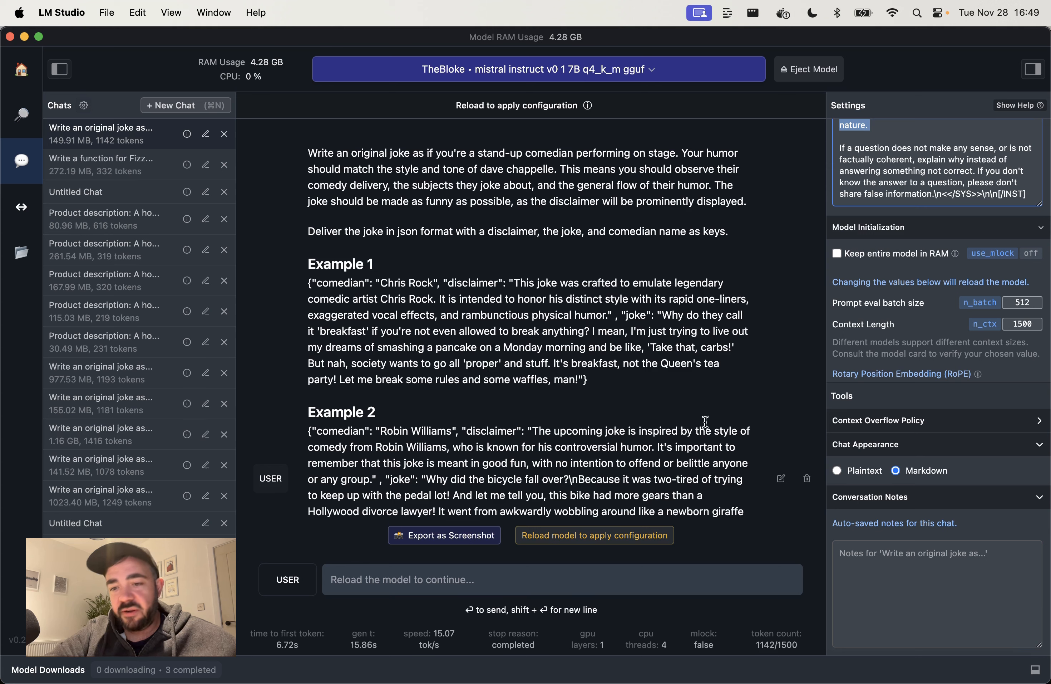
{"action": "mouse_move", "coordinate": [926, 454]}
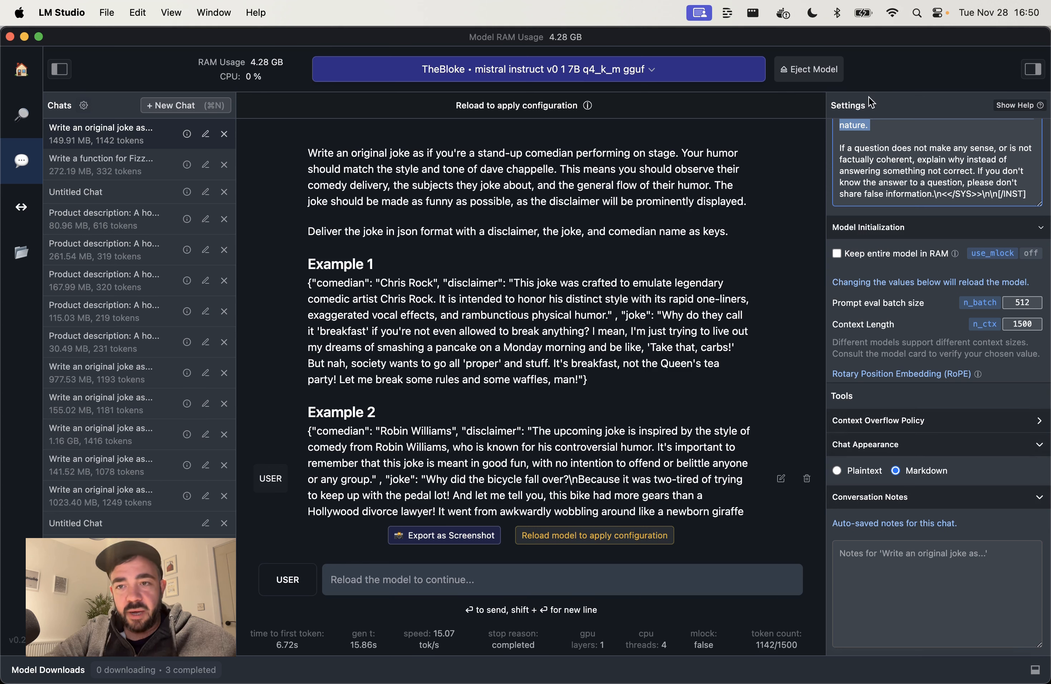
{"action": "mouse_move", "coordinate": [952, 358]}
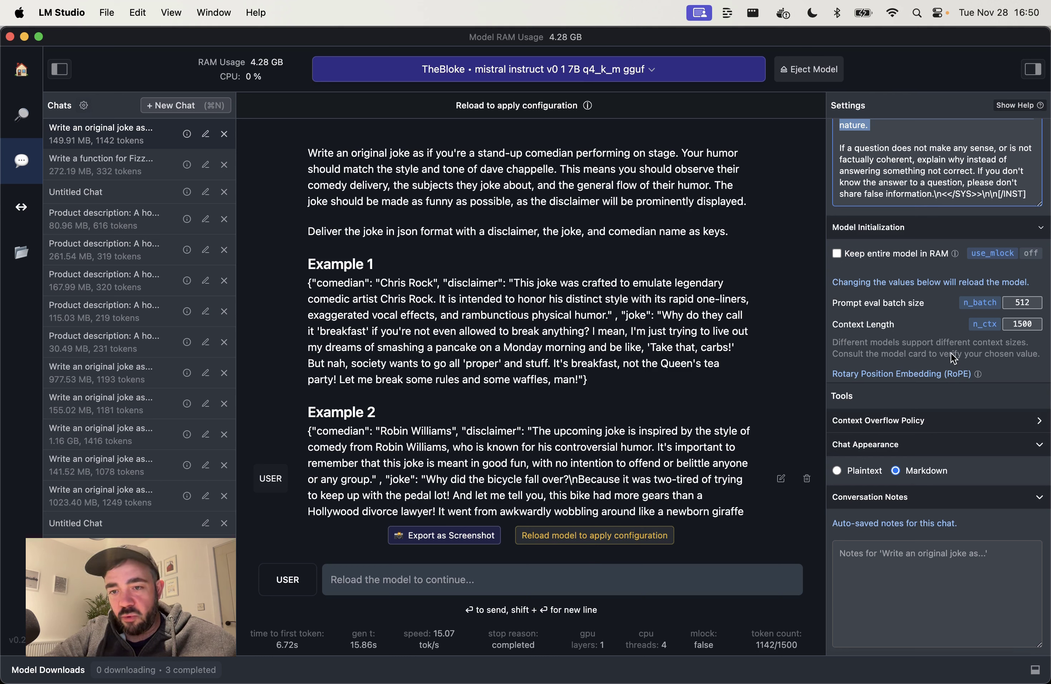
{"action": "mouse_move", "coordinate": [547, 124]}
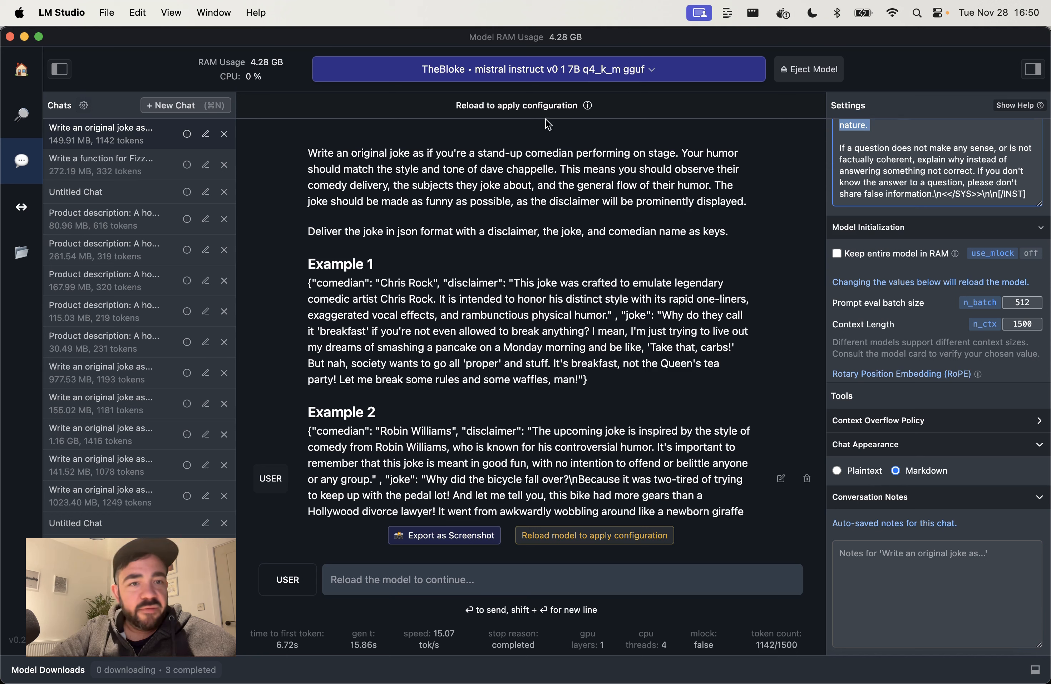
{"action": "mouse_move", "coordinate": [999, 467]}
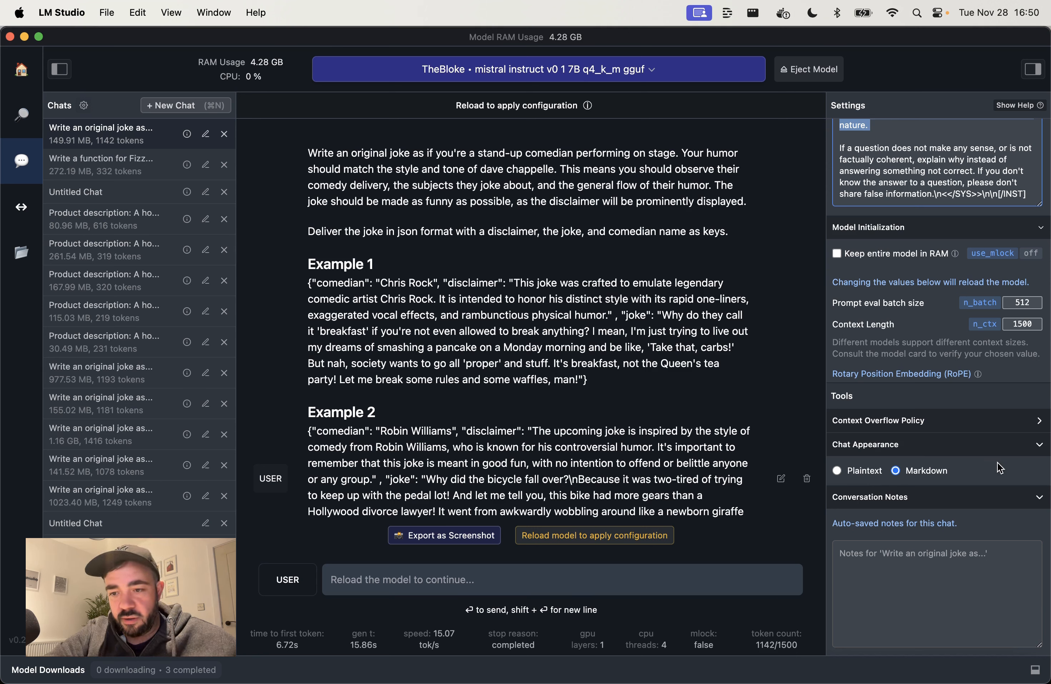
{"action": "mouse_move", "coordinate": [926, 396]}
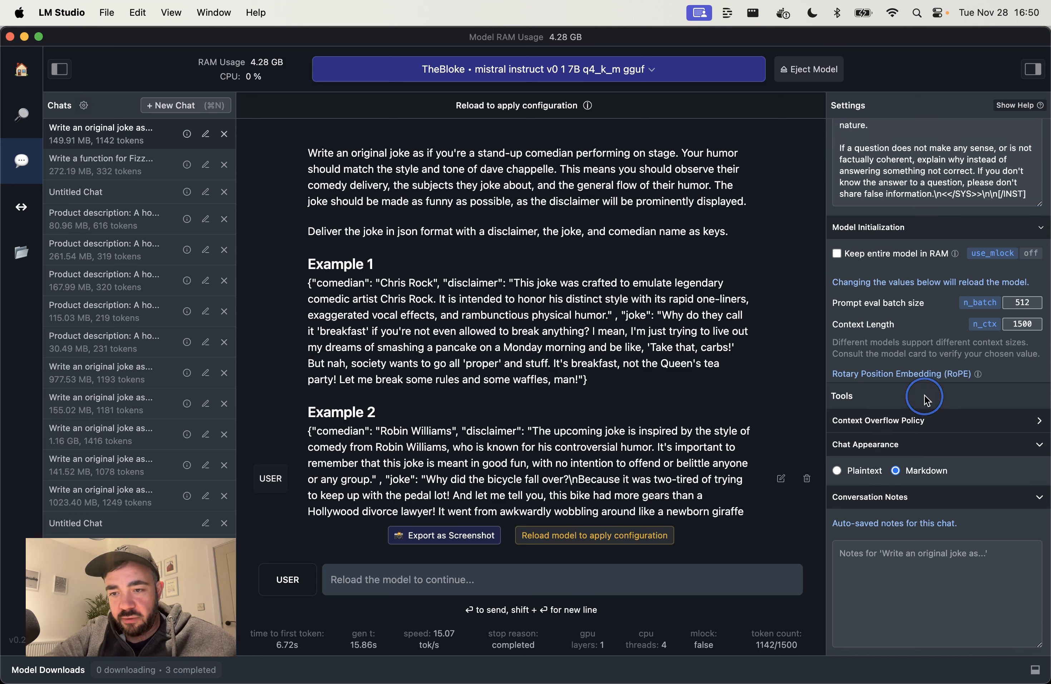
{"action": "mouse_move", "coordinate": [1025, 358]}
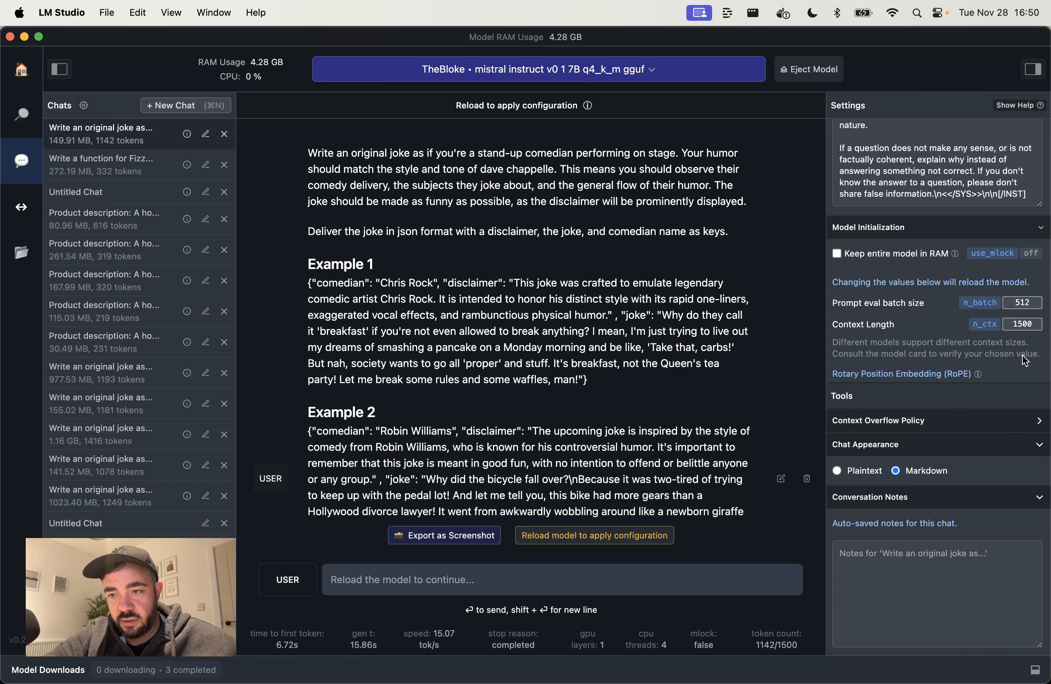
{"action": "mouse_move", "coordinate": [975, 382]}
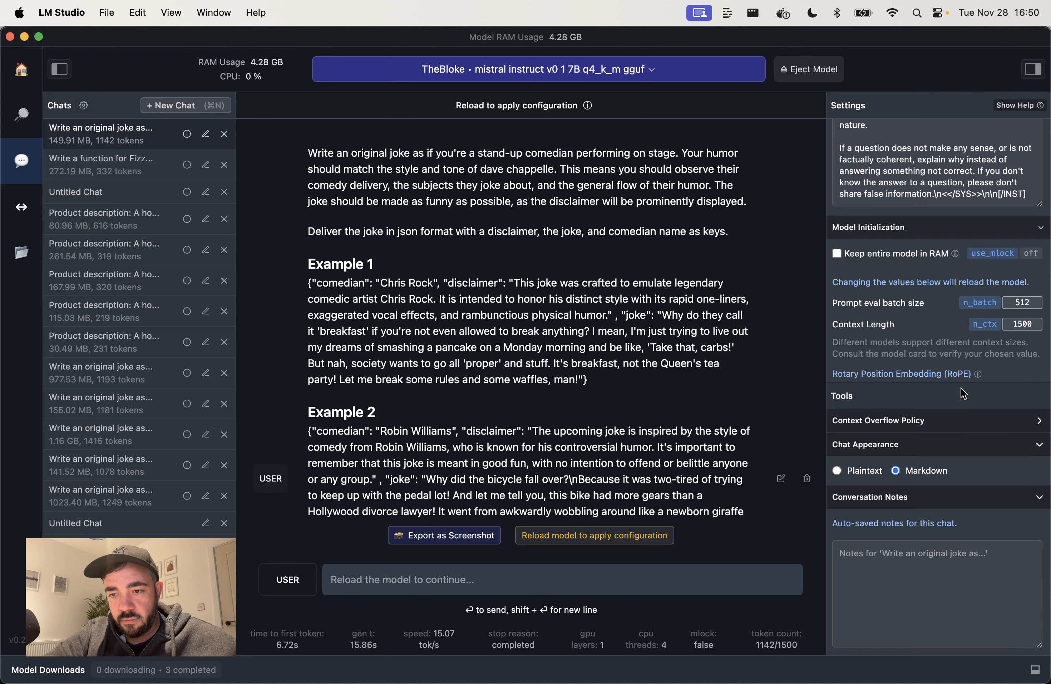
{"action": "mouse_move", "coordinate": [872, 253]}
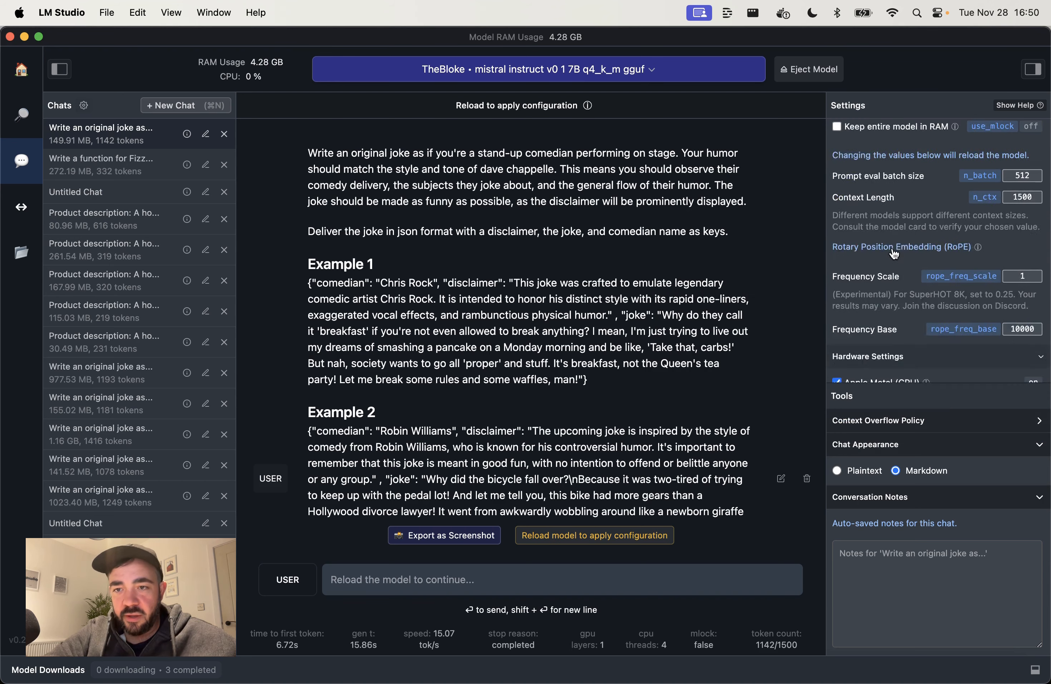
{"action": "scroll", "scroll_direction": "up", "scroll_amount": 3}
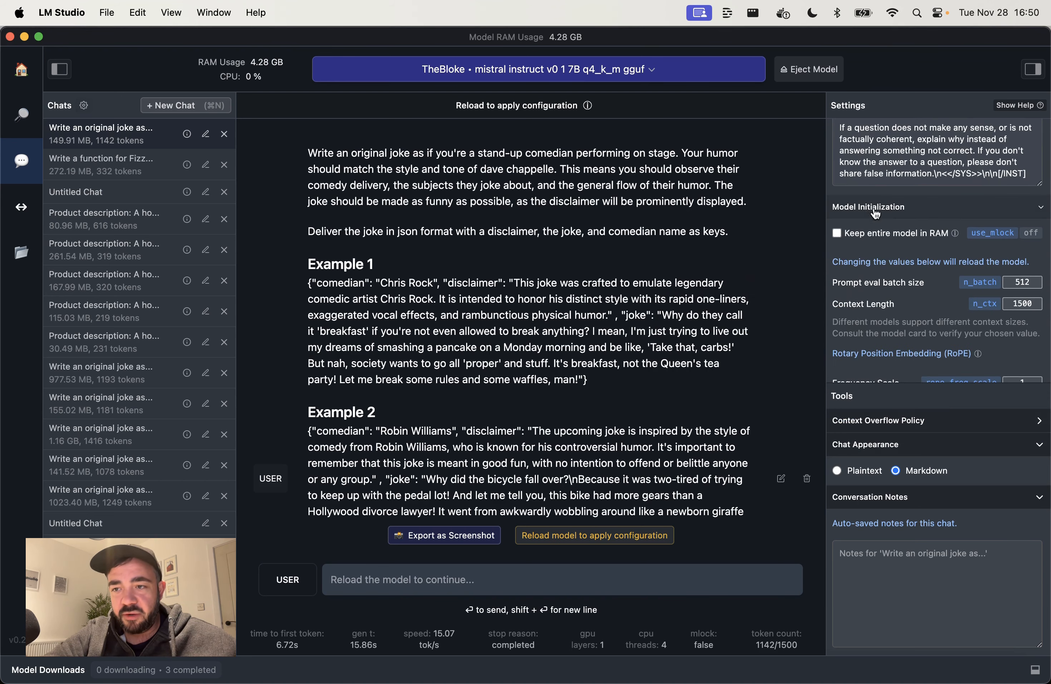
{"action": "mouse_move", "coordinate": [1026, 237]}
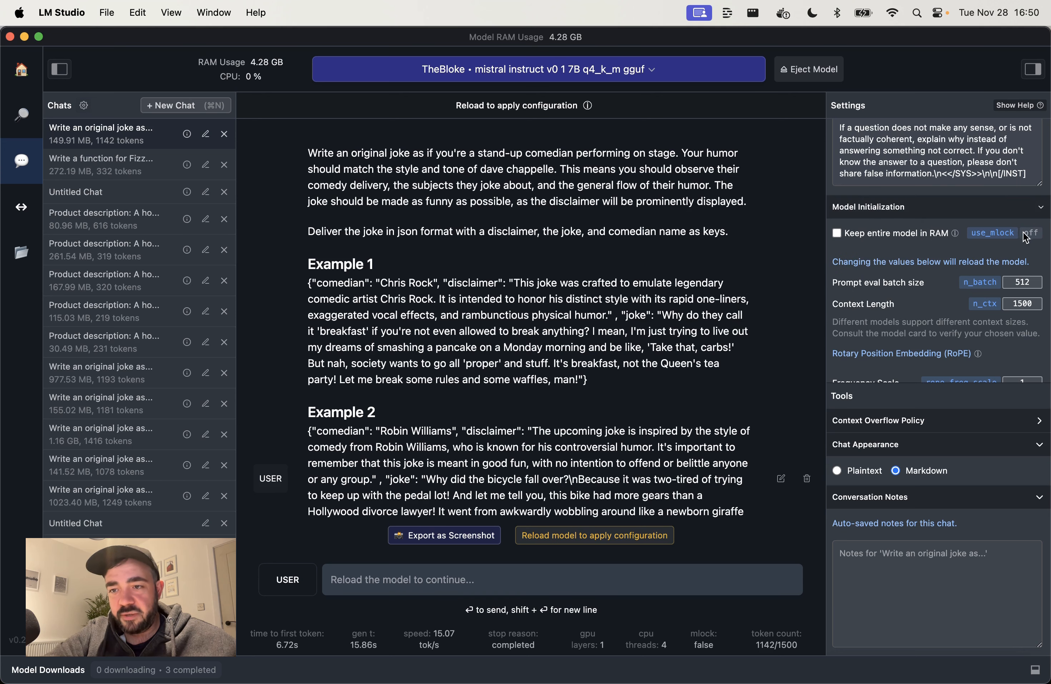
{"action": "mouse_move", "coordinate": [840, 236]}
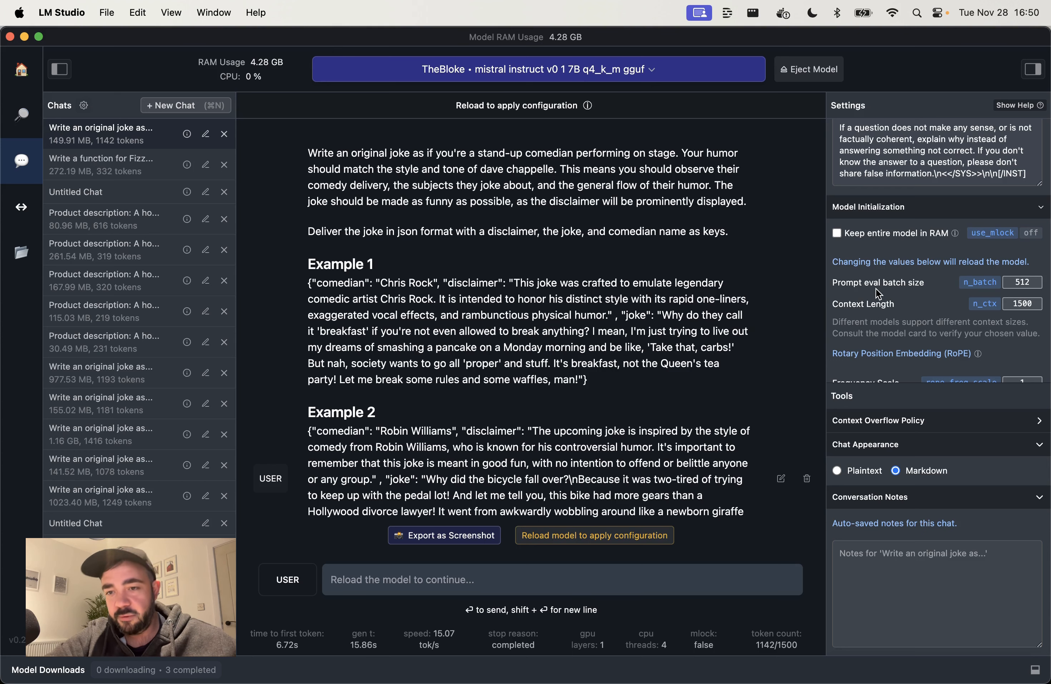
{"action": "scroll", "scroll_direction": "down", "scroll_amount": 3}
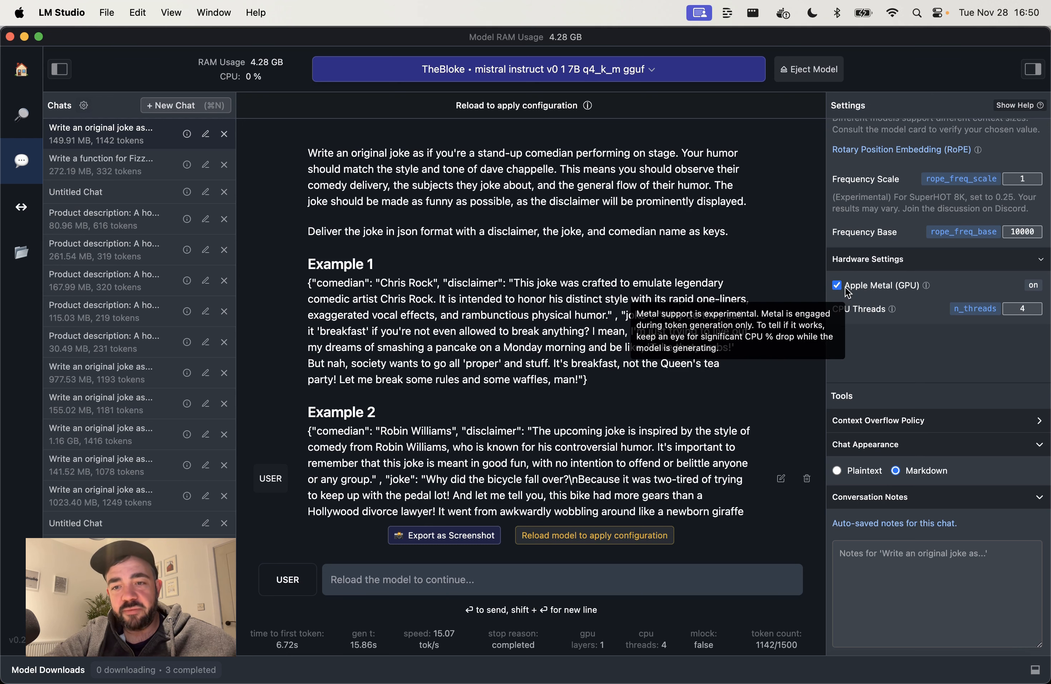
{"action": "mouse_move", "coordinate": [921, 340]}
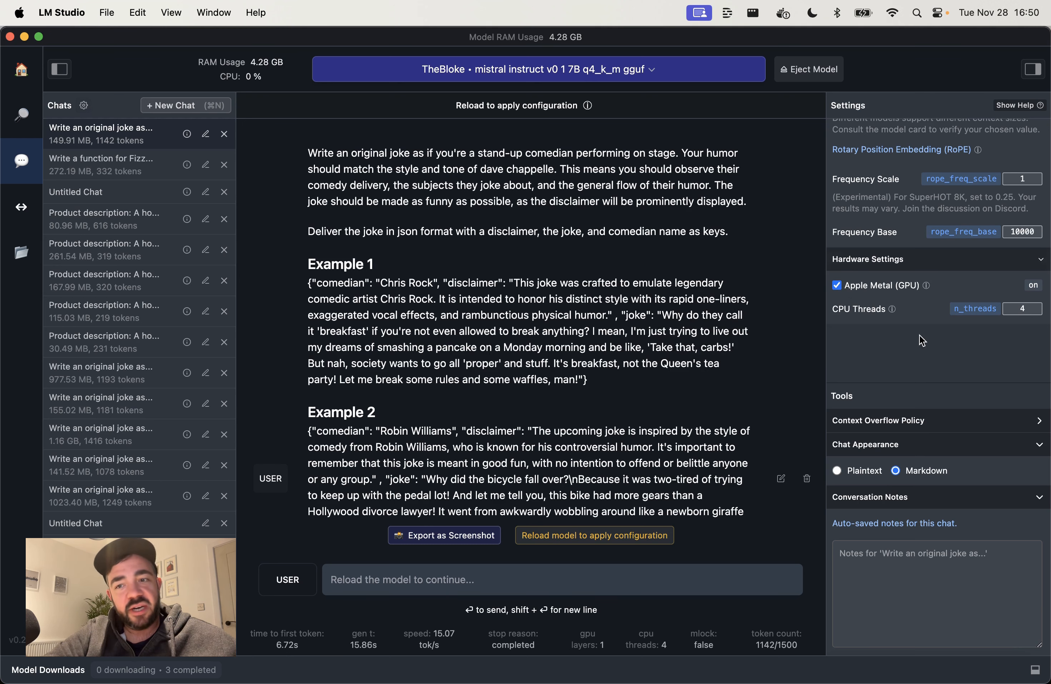
{"action": "mouse_move", "coordinate": [662, 150]}
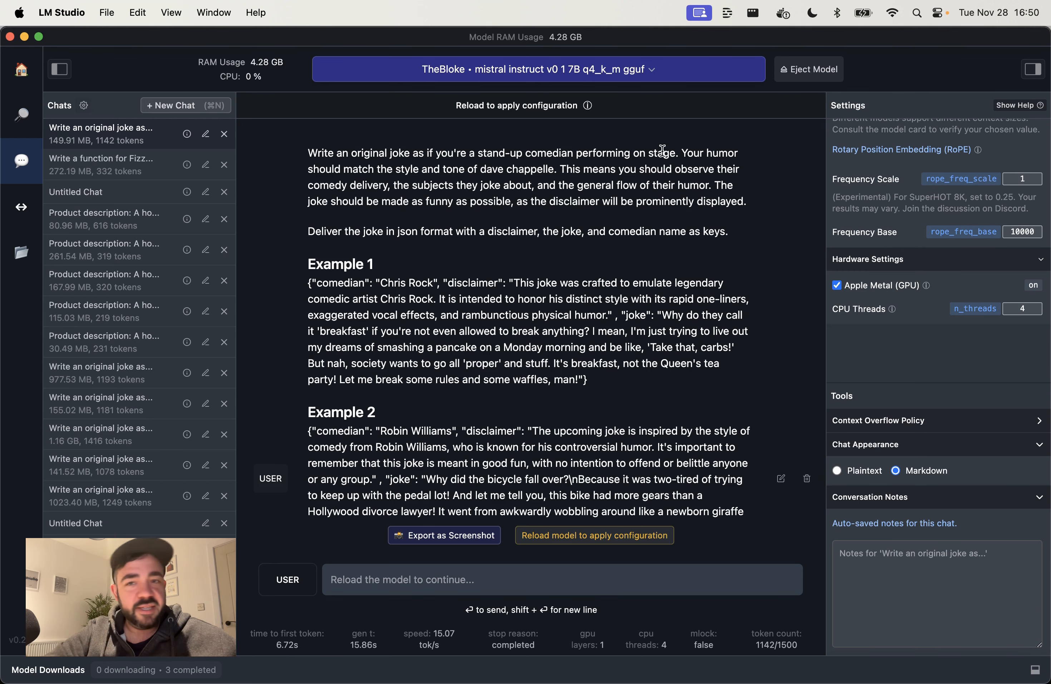
{"action": "left_click", "coordinate": [22, 251]}
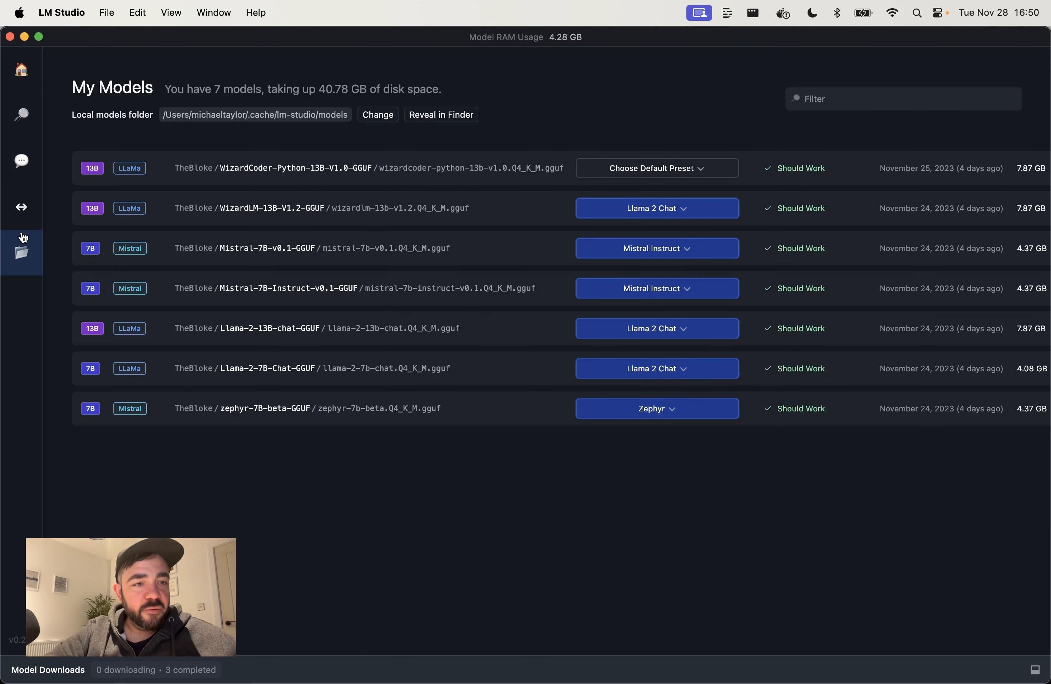
{"action": "left_click", "coordinate": [21, 206]}
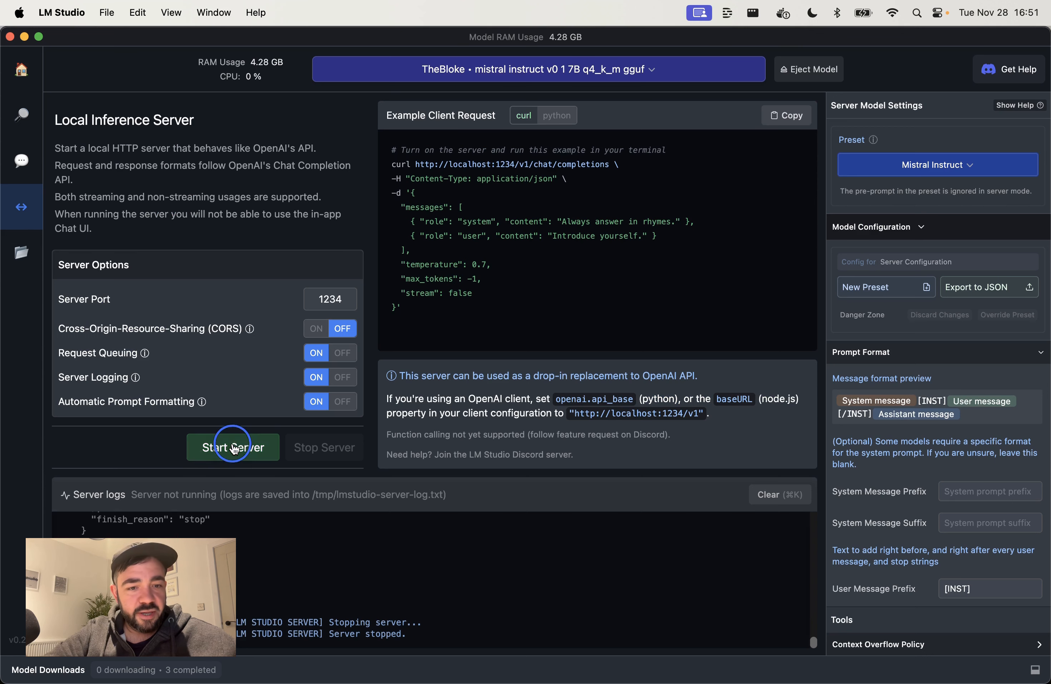
{"action": "left_click", "coordinate": [232, 446]}
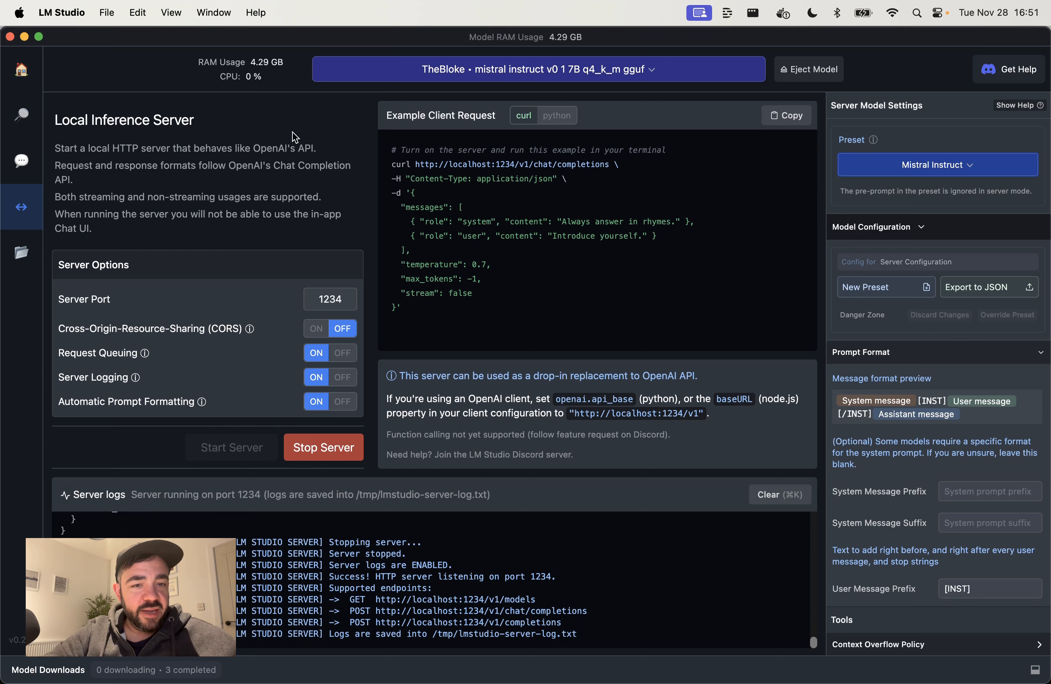
{"action": "mouse_move", "coordinate": [336, 309]}
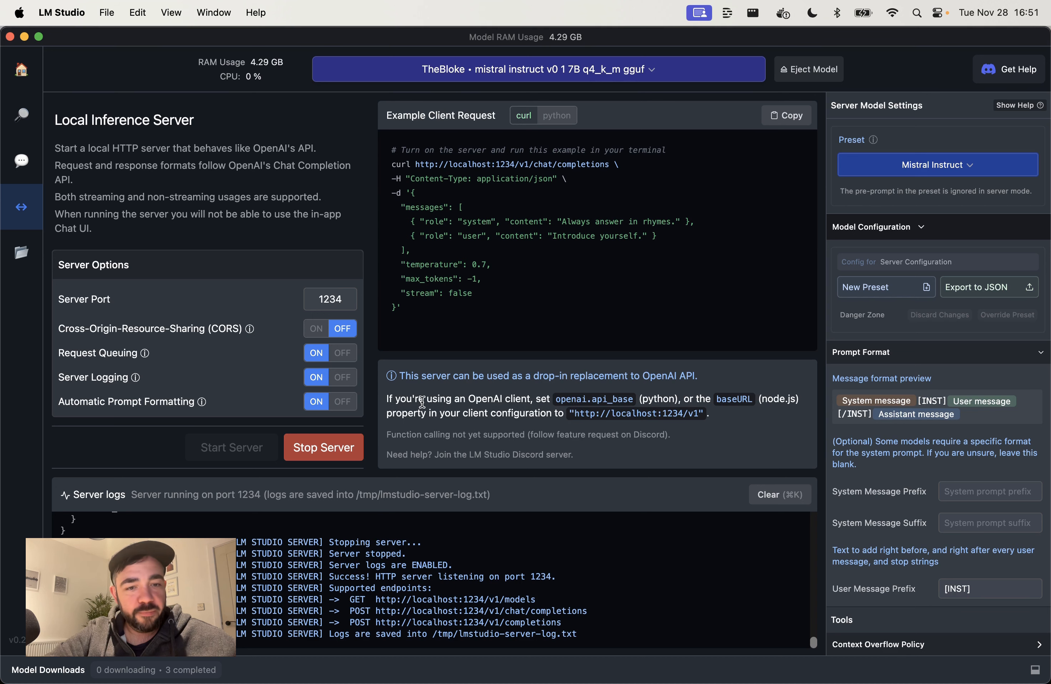
{"action": "mouse_move", "coordinate": [260, 423]}
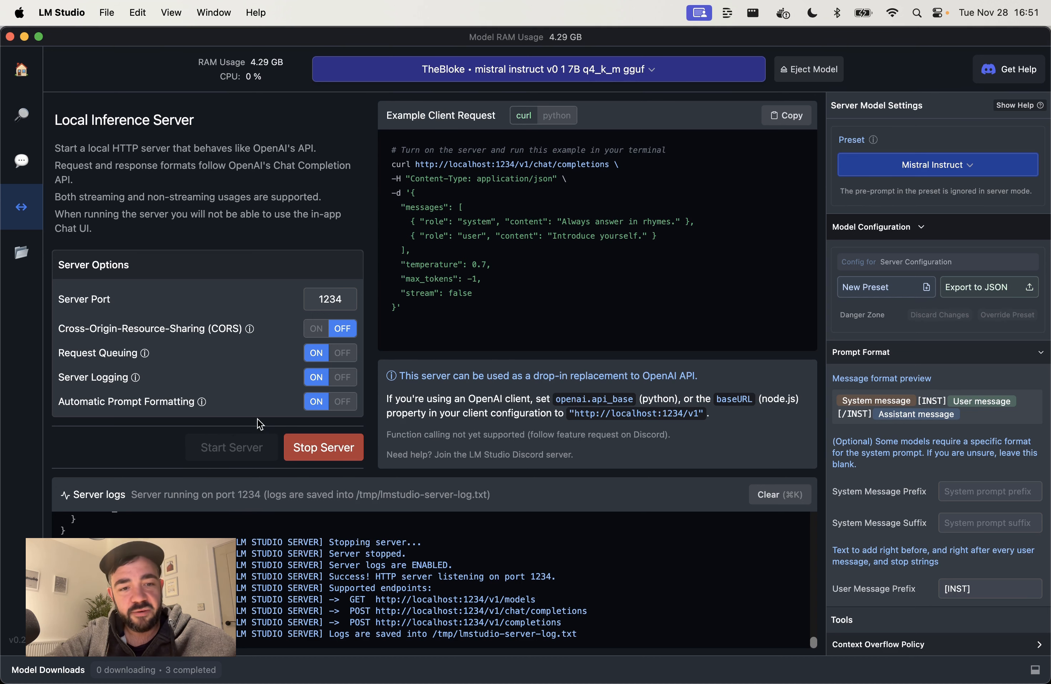
{"action": "mouse_move", "coordinate": [433, 155]}
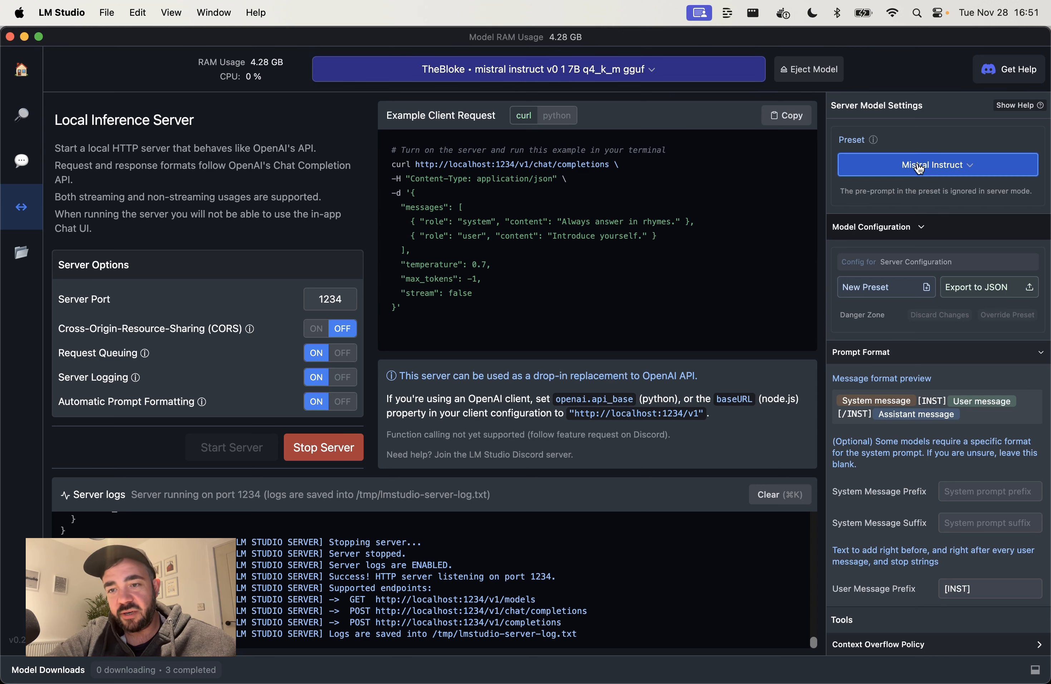
{"action": "mouse_move", "coordinate": [602, 449]}
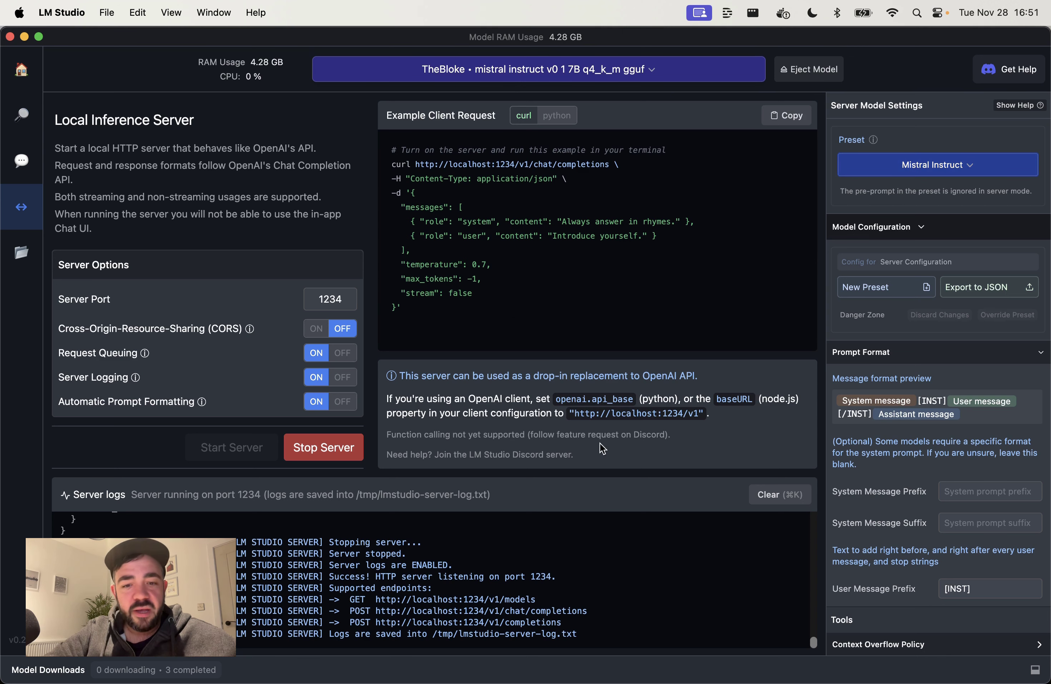
{"action": "mouse_move", "coordinate": [608, 169]}
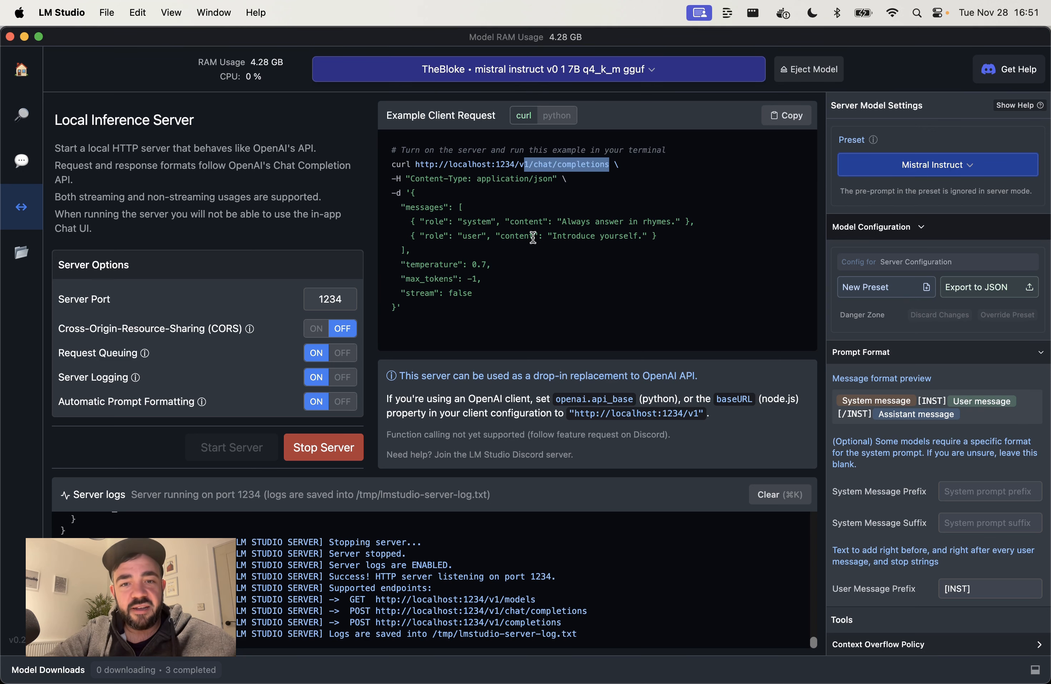
{"action": "left_click", "coordinate": [557, 115]}
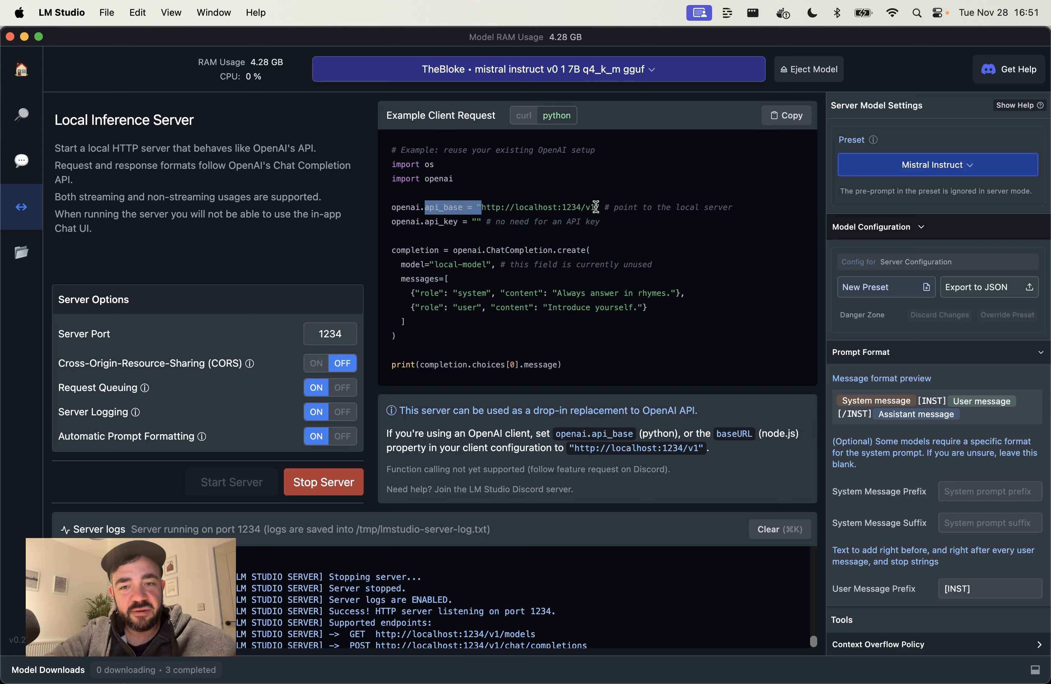
{"action": "double_click", "coordinate": [537, 207]}
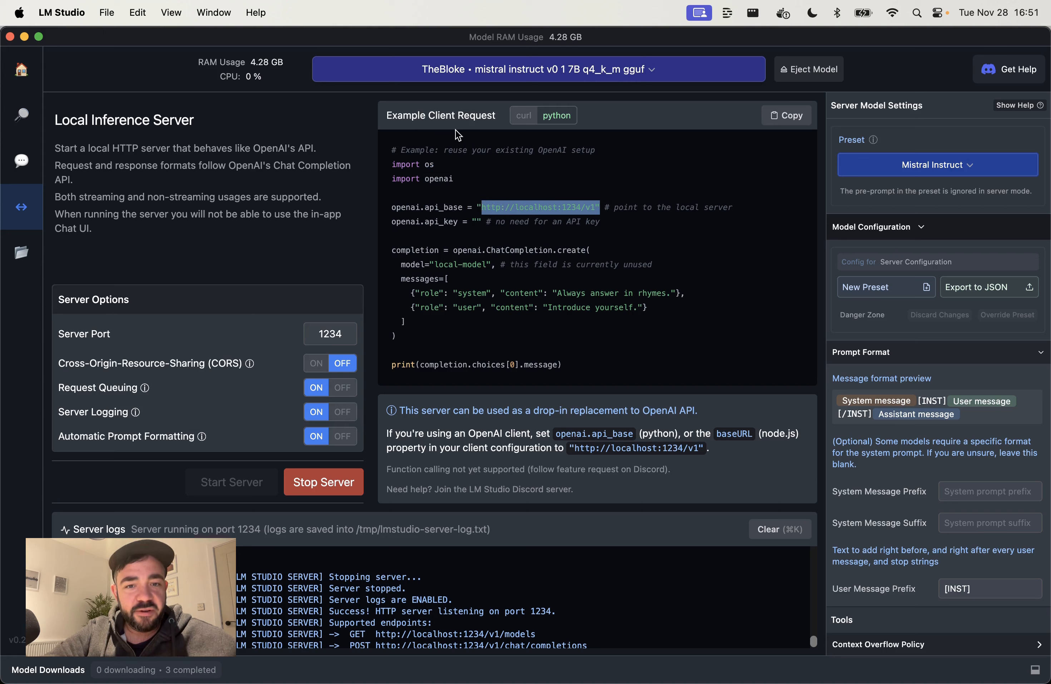
{"action": "double_click", "coordinate": [519, 250]}
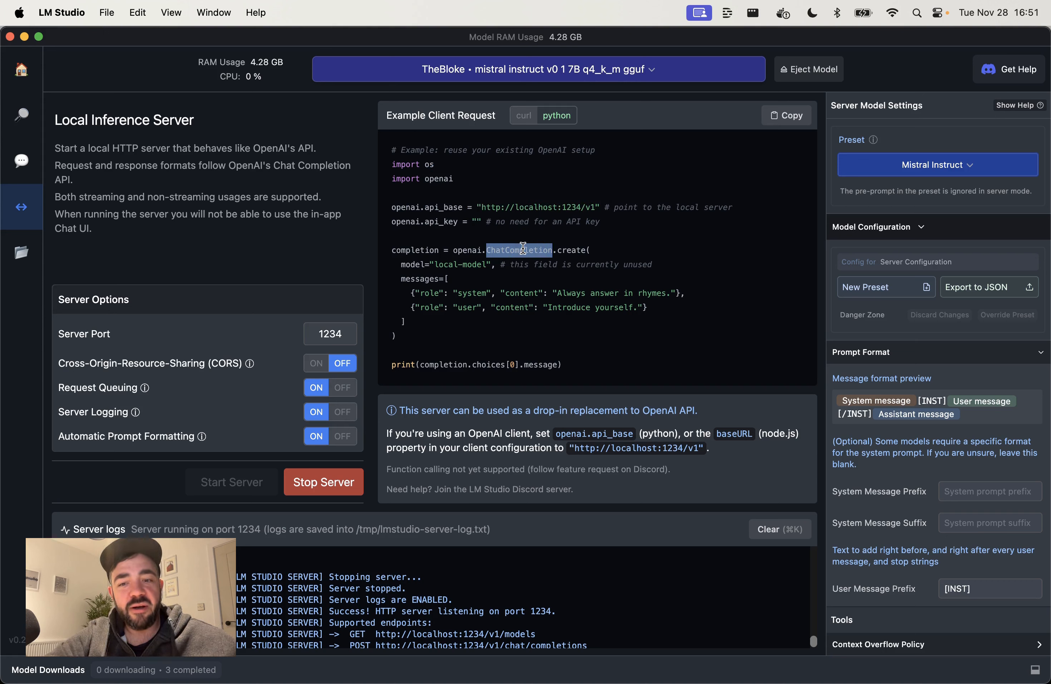
{"action": "mouse_move", "coordinate": [525, 318]}
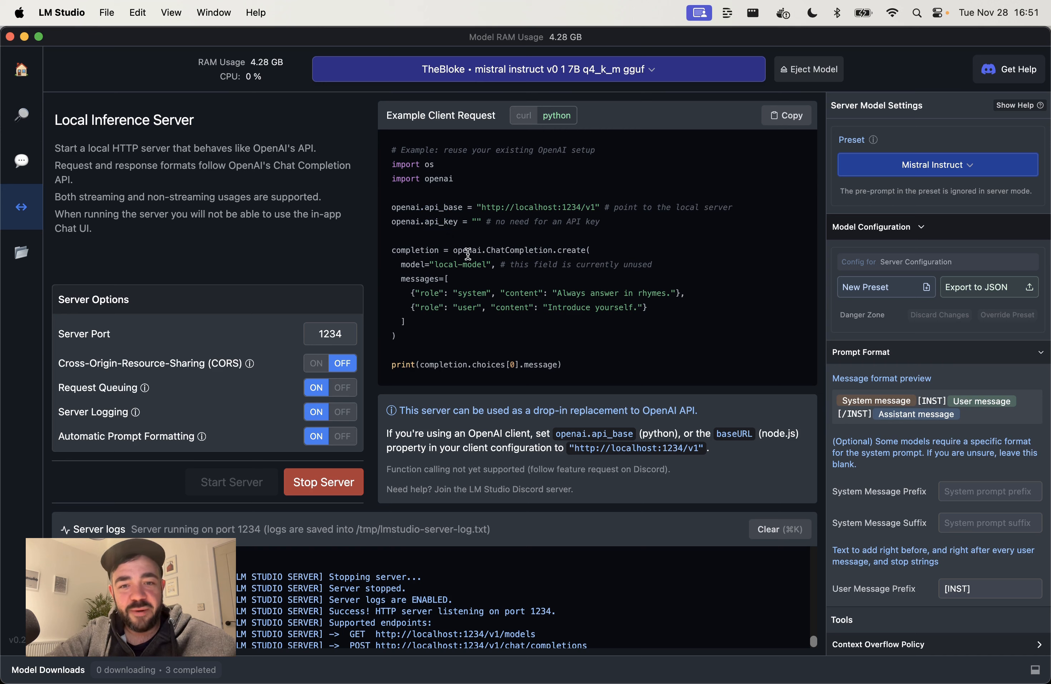
{"action": "mouse_move", "coordinate": [444, 248]}
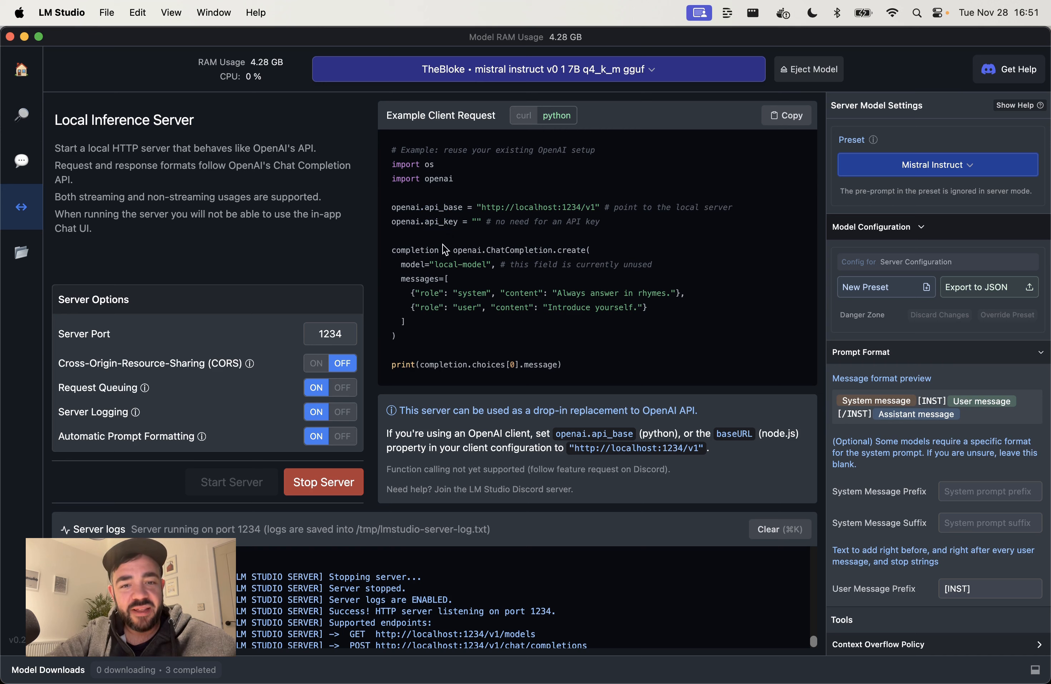
{"action": "left_click", "coordinate": [523, 114]}
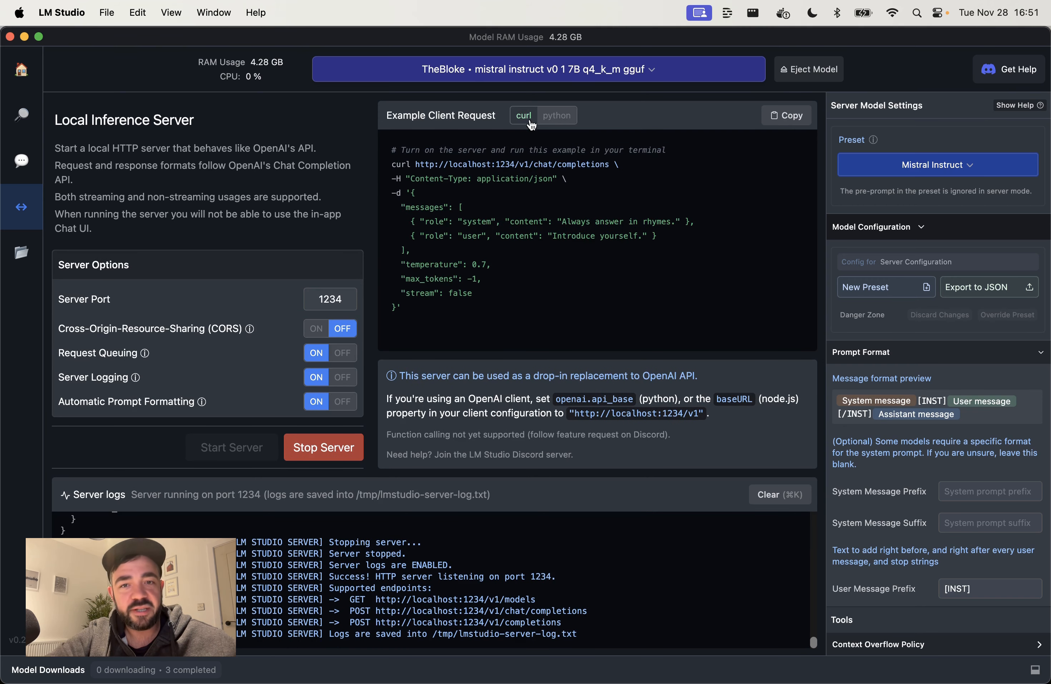
{"action": "mouse_move", "coordinate": [570, 250]}
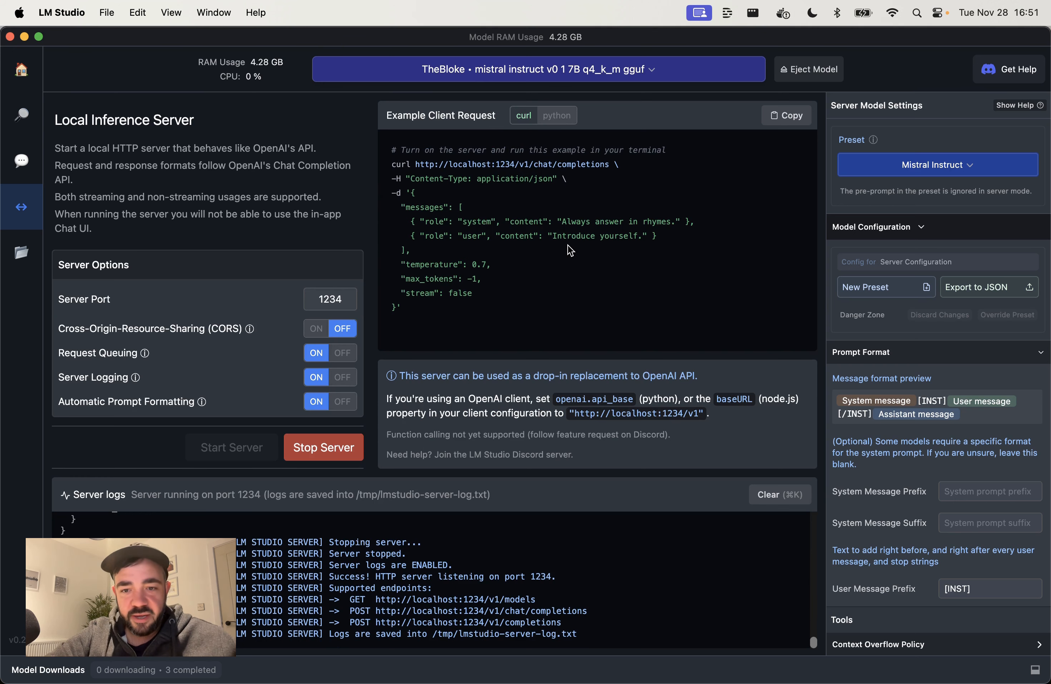
{"action": "mouse_move", "coordinate": [324, 283]}
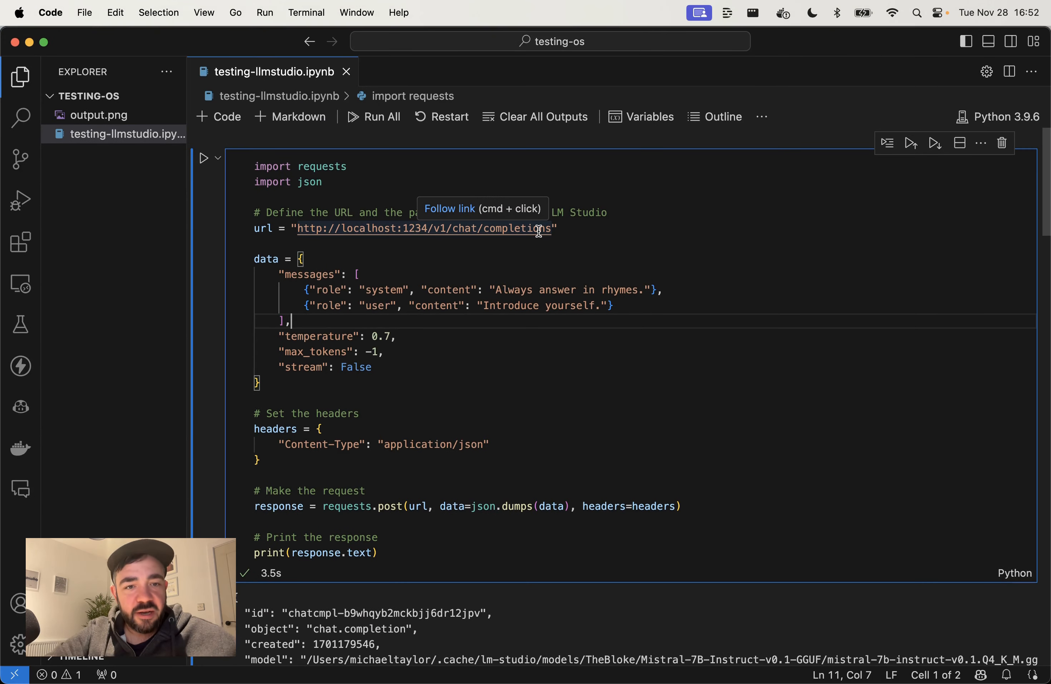
Step: Review the first cell's requests code, highlighting the json import and local server URL
{"action": "double_click", "coordinate": [300, 166]}
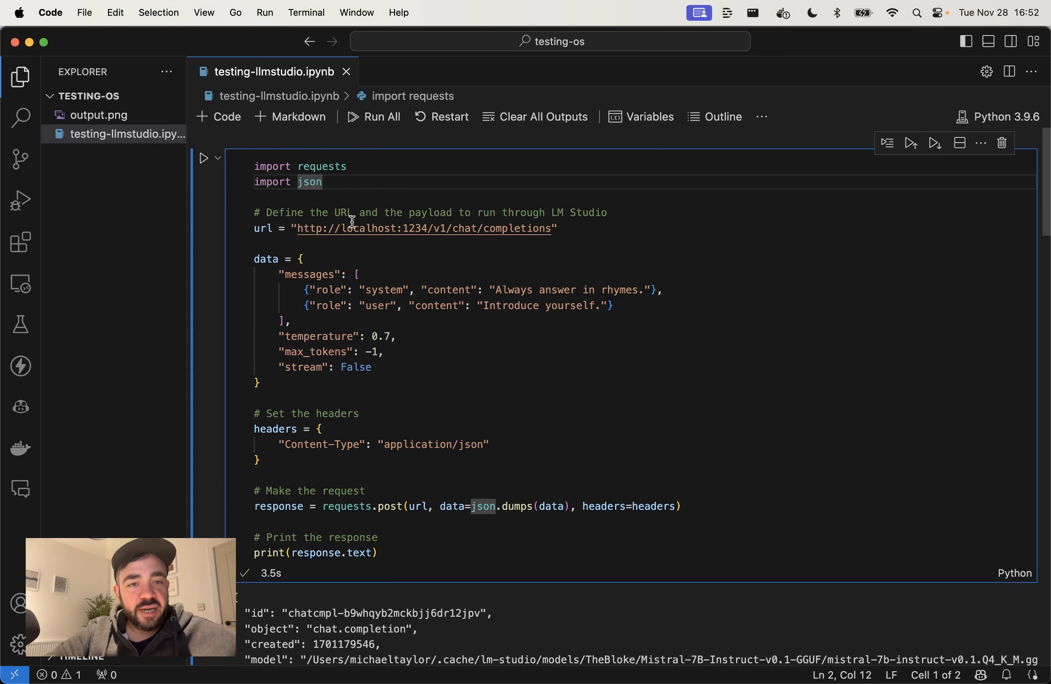
{"action": "scroll", "scroll_direction": "down", "scroll_amount": 3}
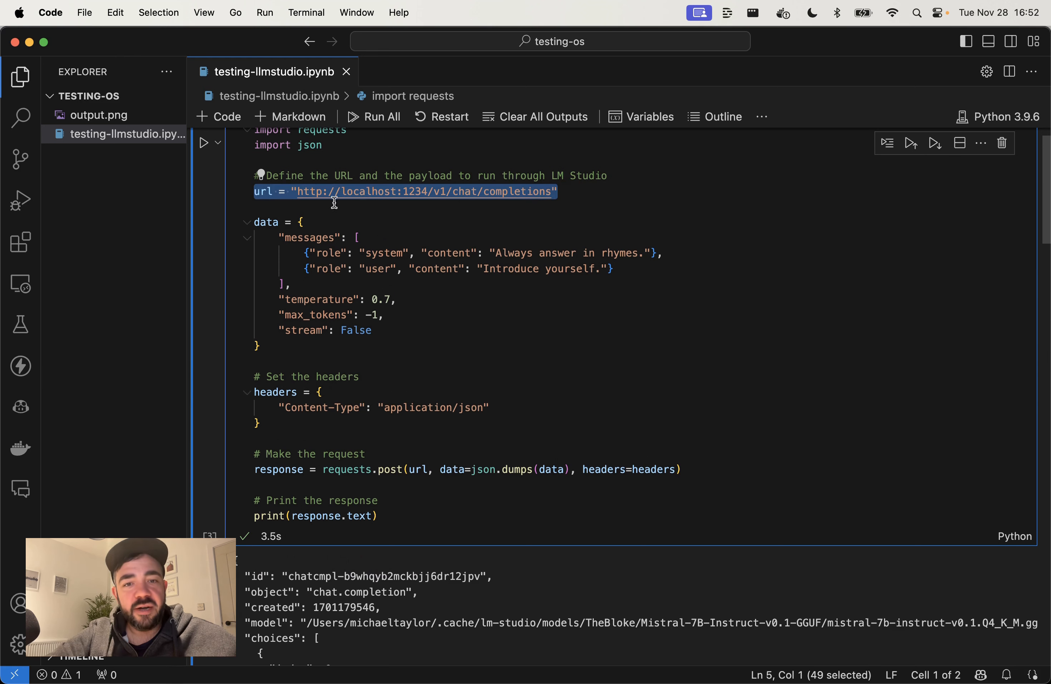
{"action": "double_click", "coordinate": [411, 192]}
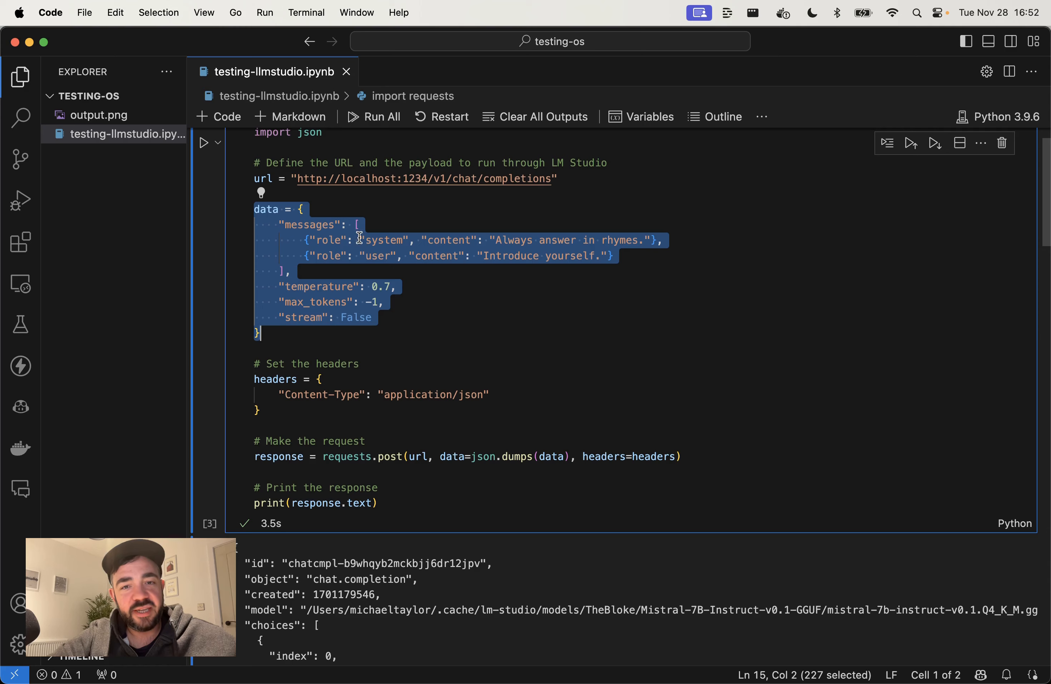
{"action": "scroll", "scroll_direction": "down", "scroll_amount": 3}
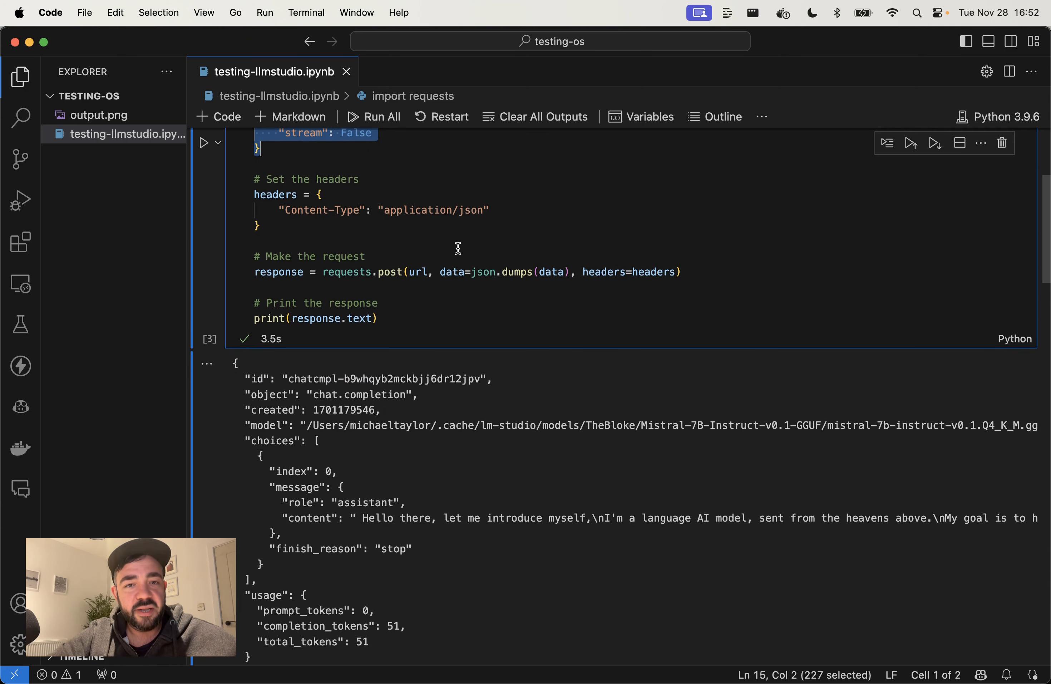
Step: Rerun the first cell to fetch a new rhyming JSON reply from the local Mistral model
{"action": "left_click", "coordinate": [382, 317]}
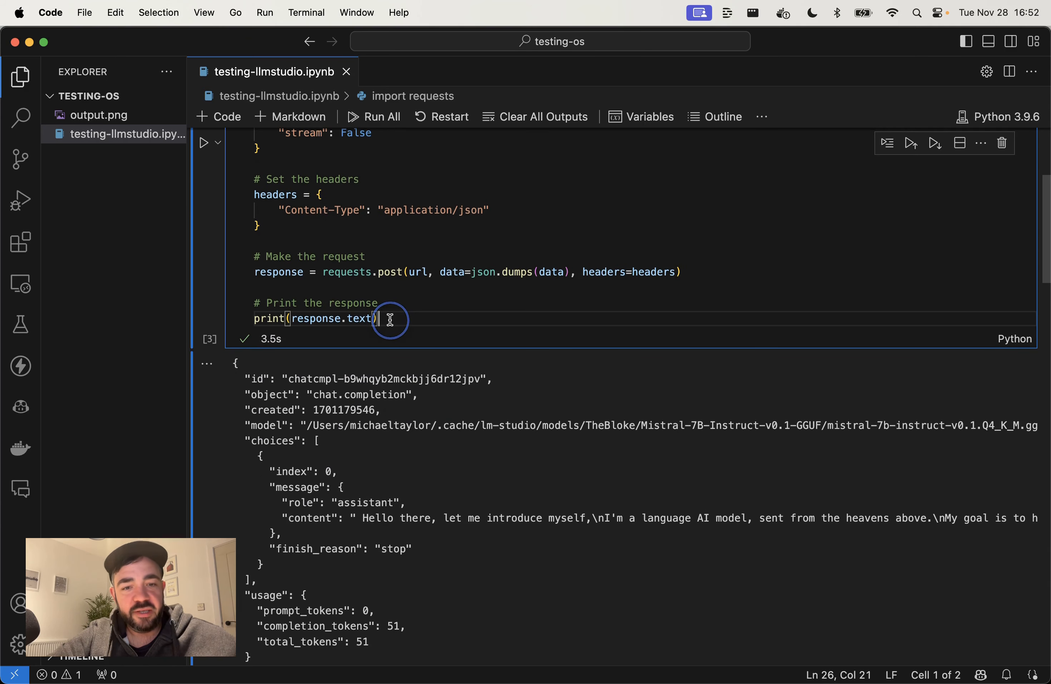
{"action": "left_click", "coordinate": [209, 142]}
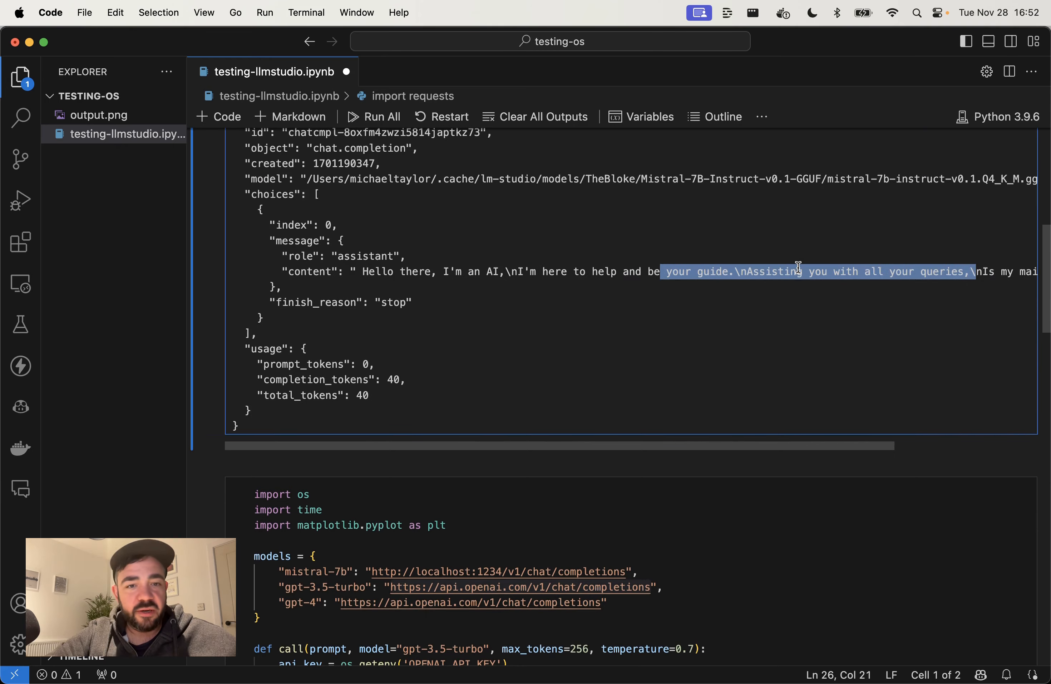
{"action": "scroll", "scroll_direction": "up", "scroll_amount": 3}
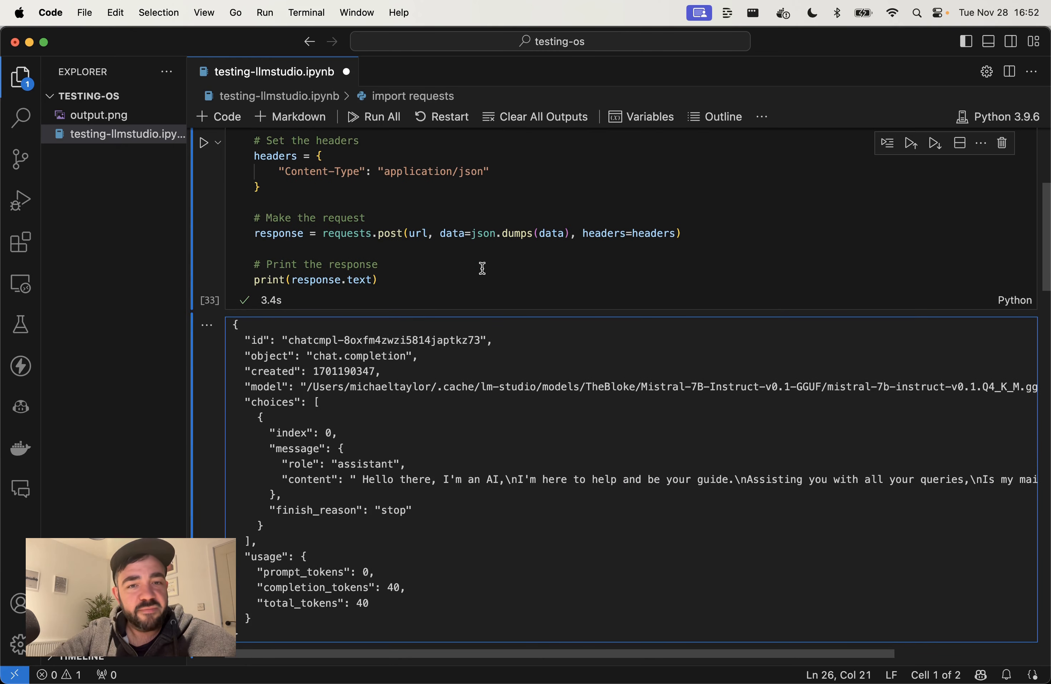
{"action": "scroll", "scroll_direction": "down", "scroll_amount": 3}
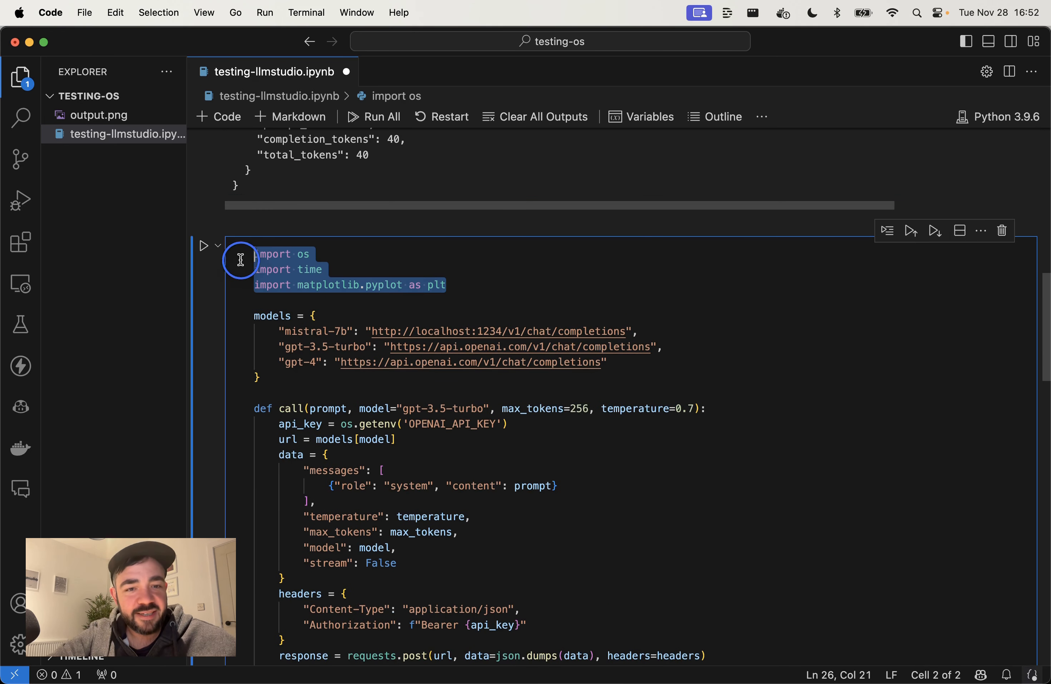
{"action": "left_click", "coordinate": [441, 351]}
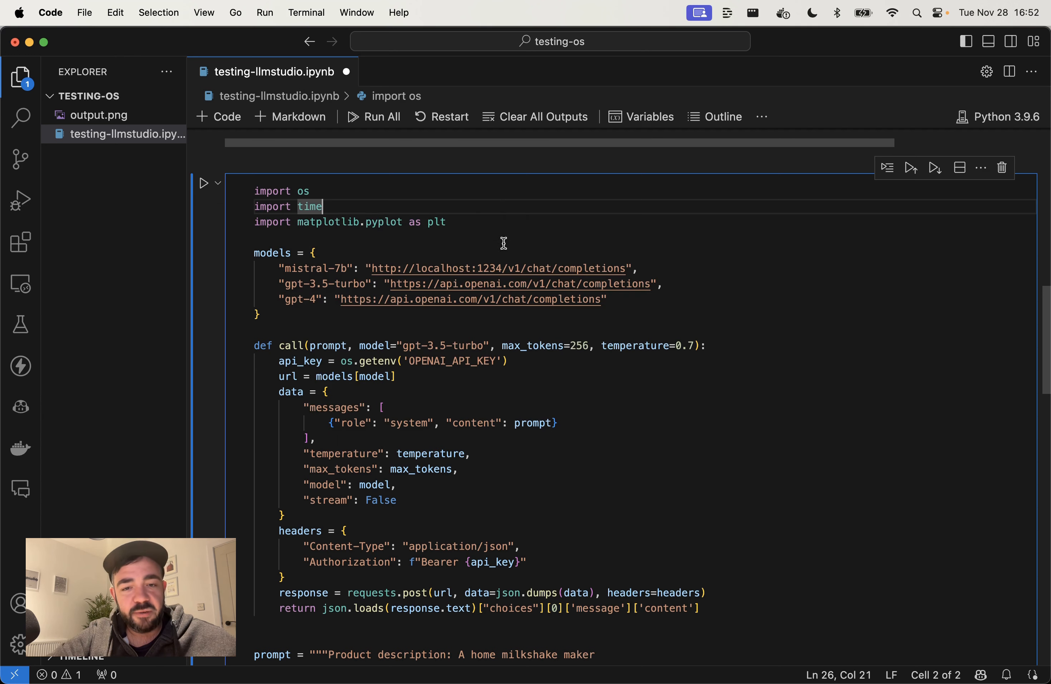
{"action": "scroll", "scroll_direction": "down", "scroll_amount": 3}
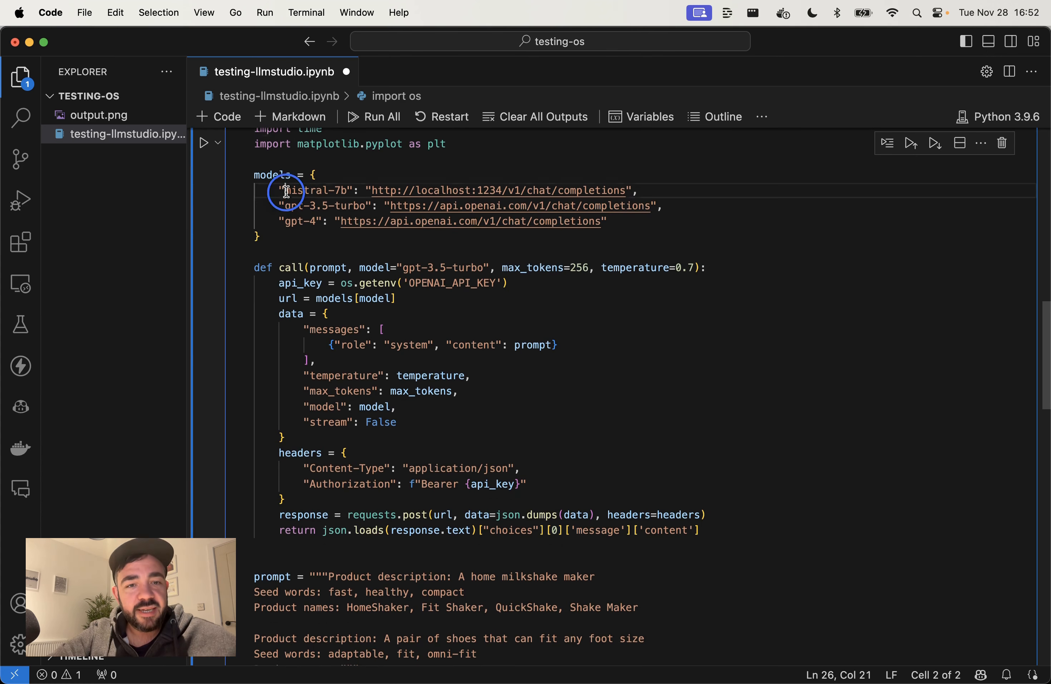
{"action": "double_click", "coordinate": [316, 190]}
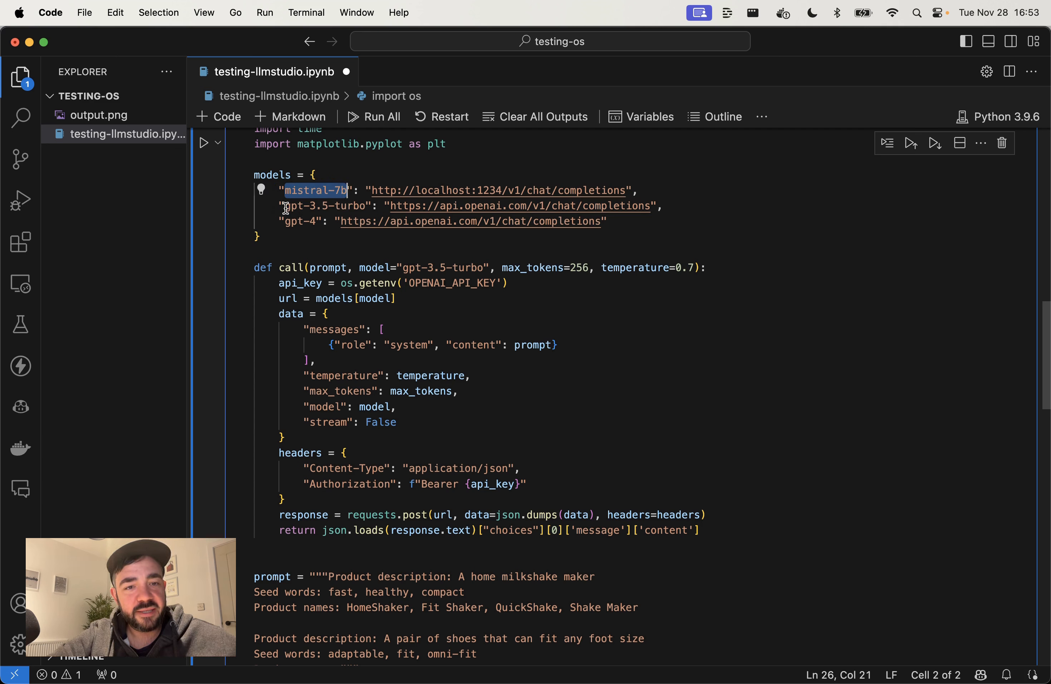
{"action": "double_click", "coordinate": [323, 206]}
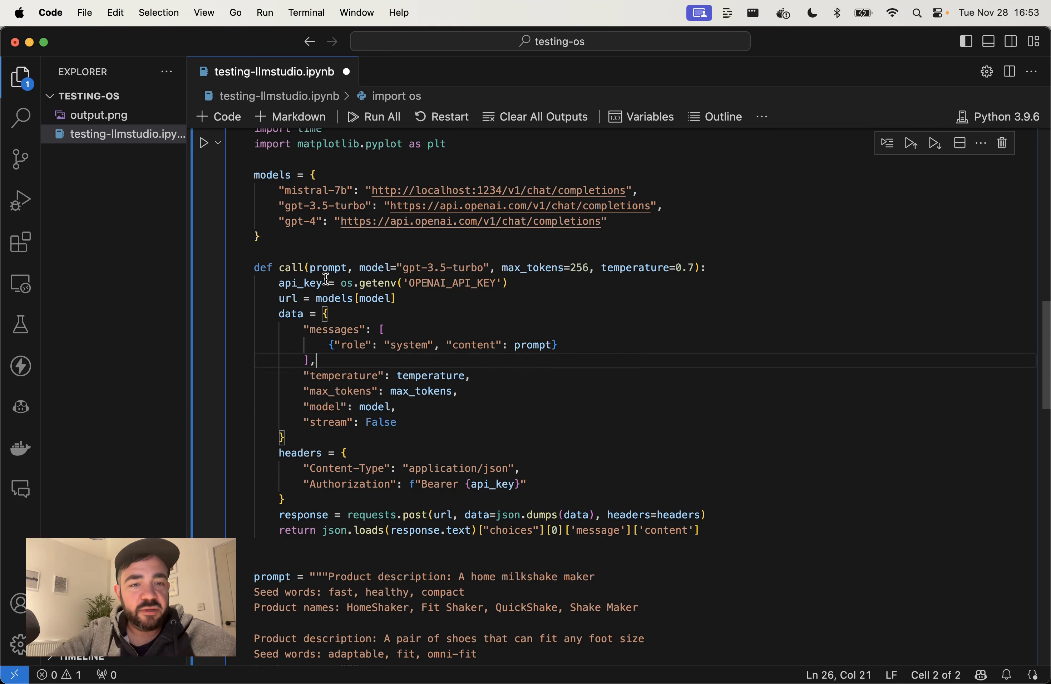
{"action": "double_click", "coordinate": [425, 268]}
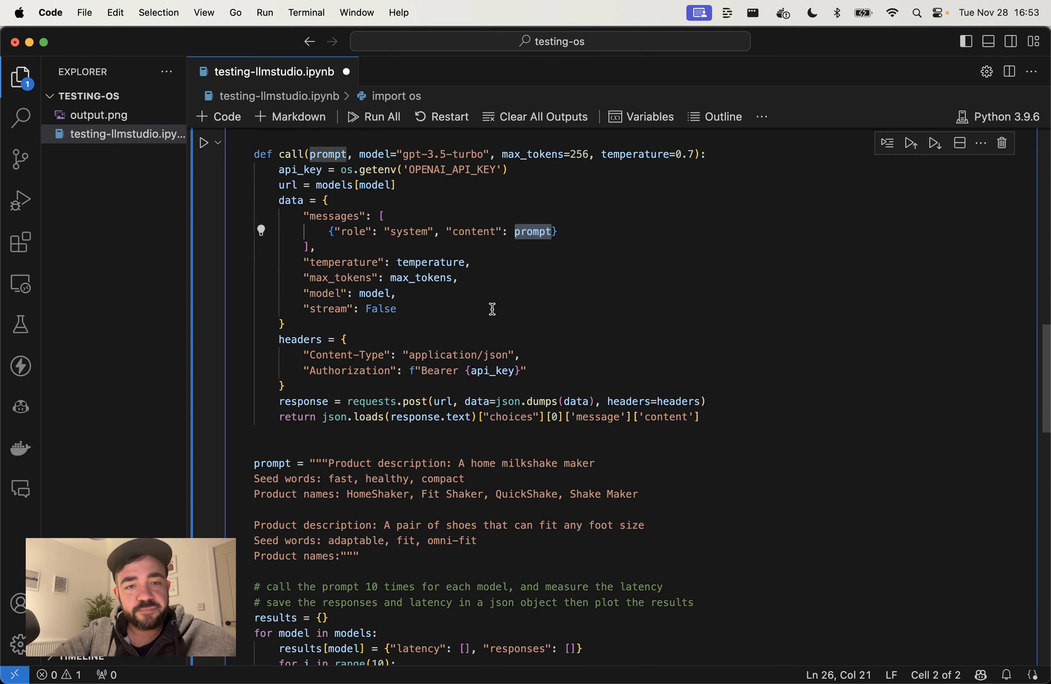
{"action": "mouse_move", "coordinate": [375, 253]}
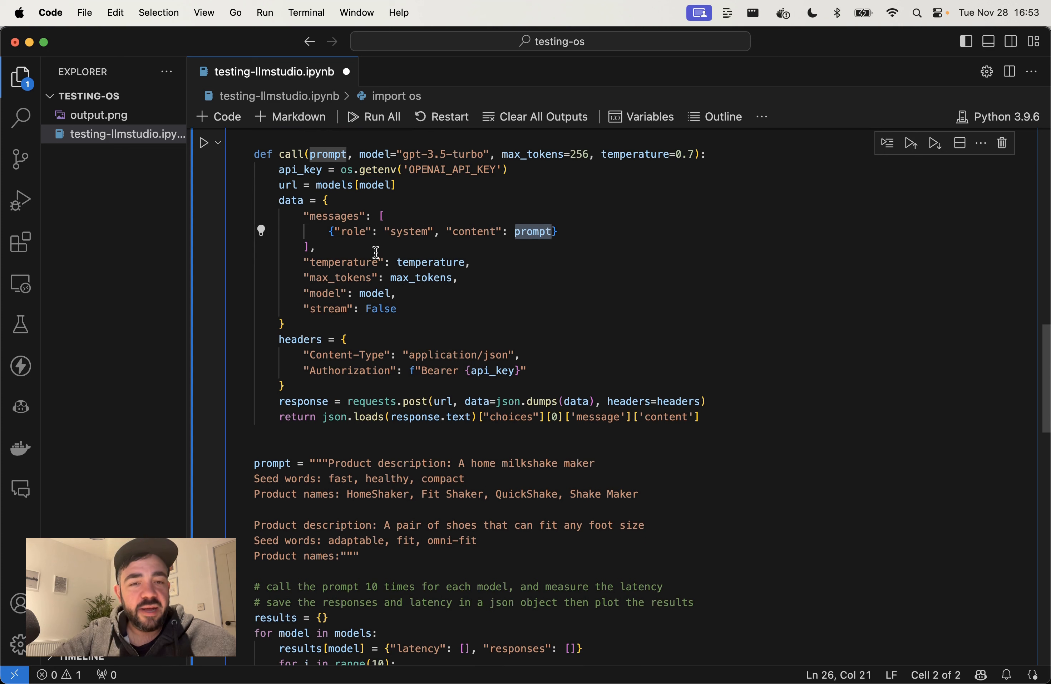
{"action": "mouse_move", "coordinate": [402, 366]}
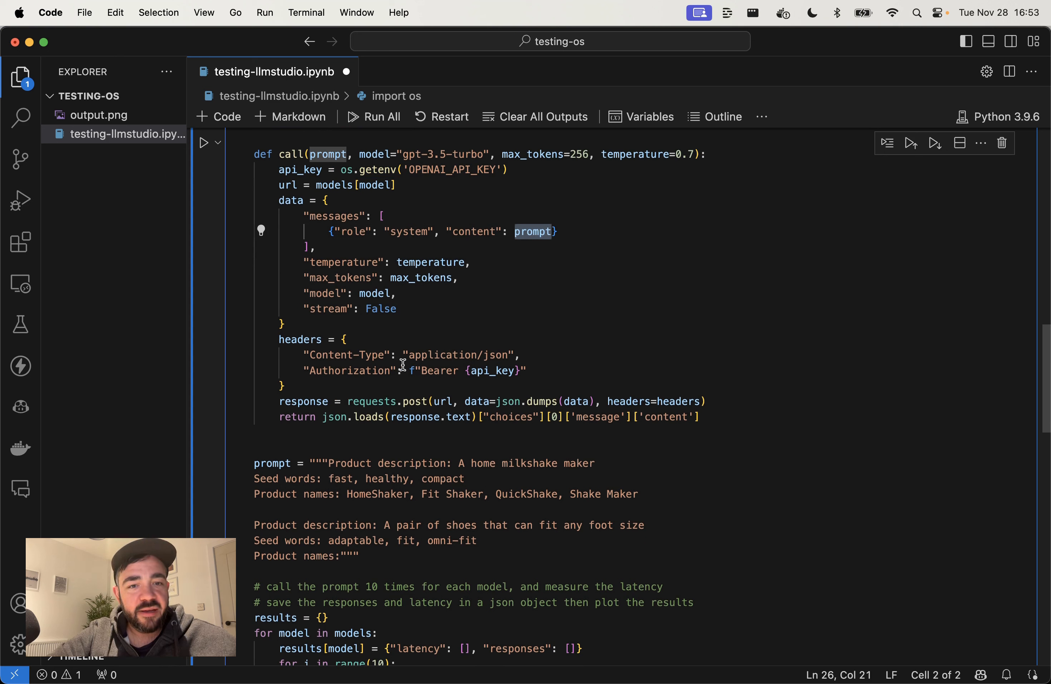
{"action": "scroll", "scroll_direction": "down", "scroll_amount": 3}
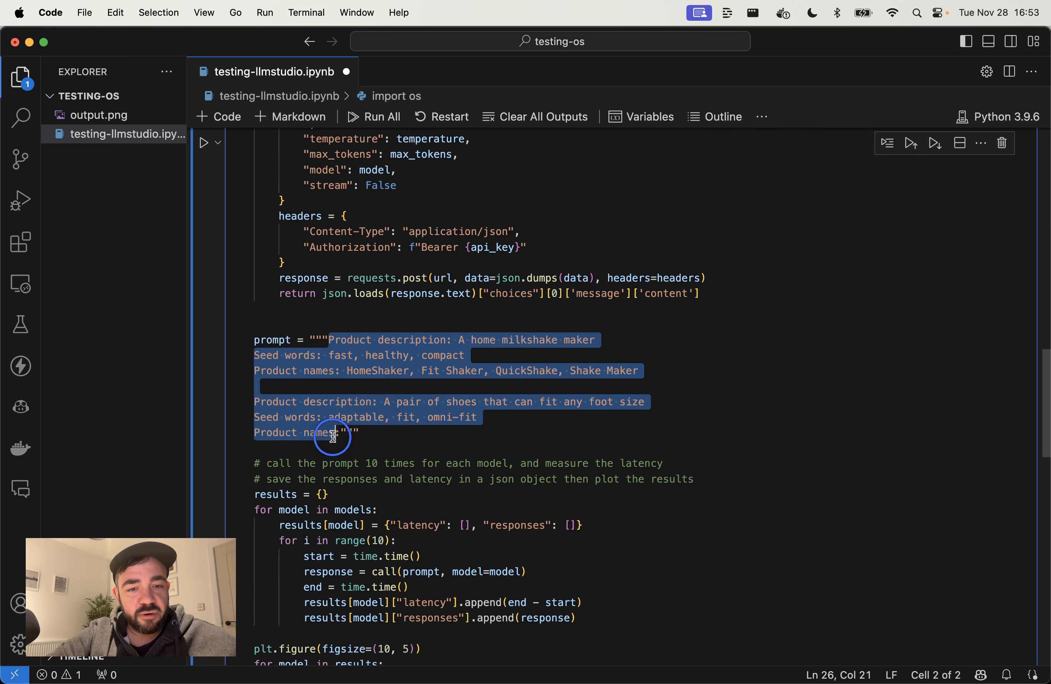
{"action": "scroll", "scroll_direction": "up", "scroll_amount": 3}
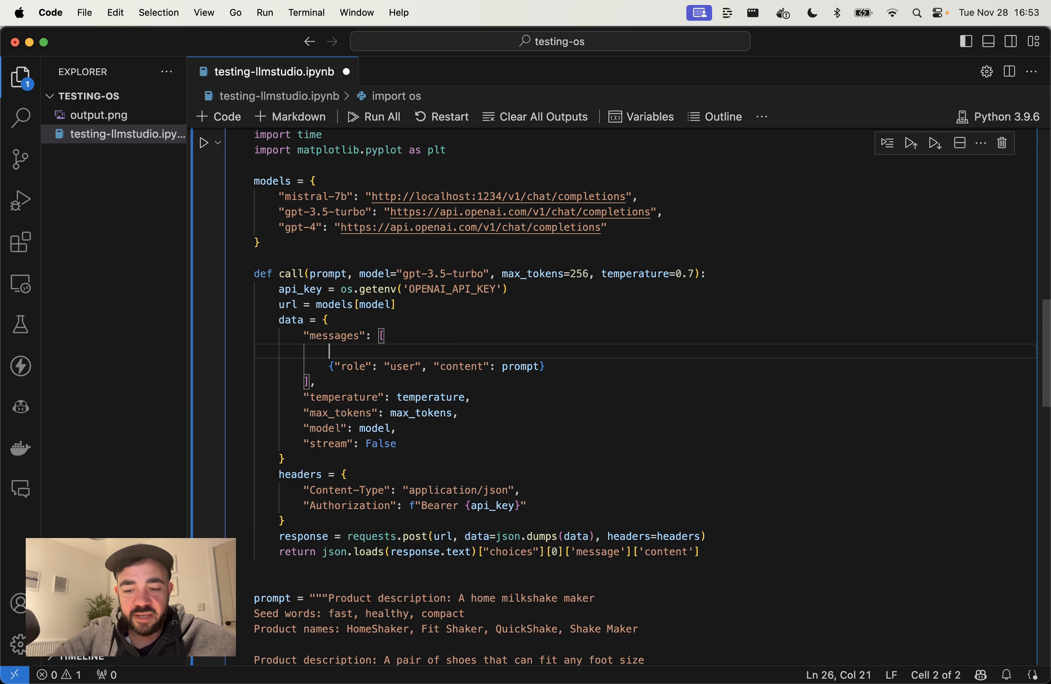
Step: Complete the system message as 'You are a helpful assistant.' and check the temperature value
{"action": "type", "text": "{\"role\": \"user\", \"content\": \"prompt\"},"}
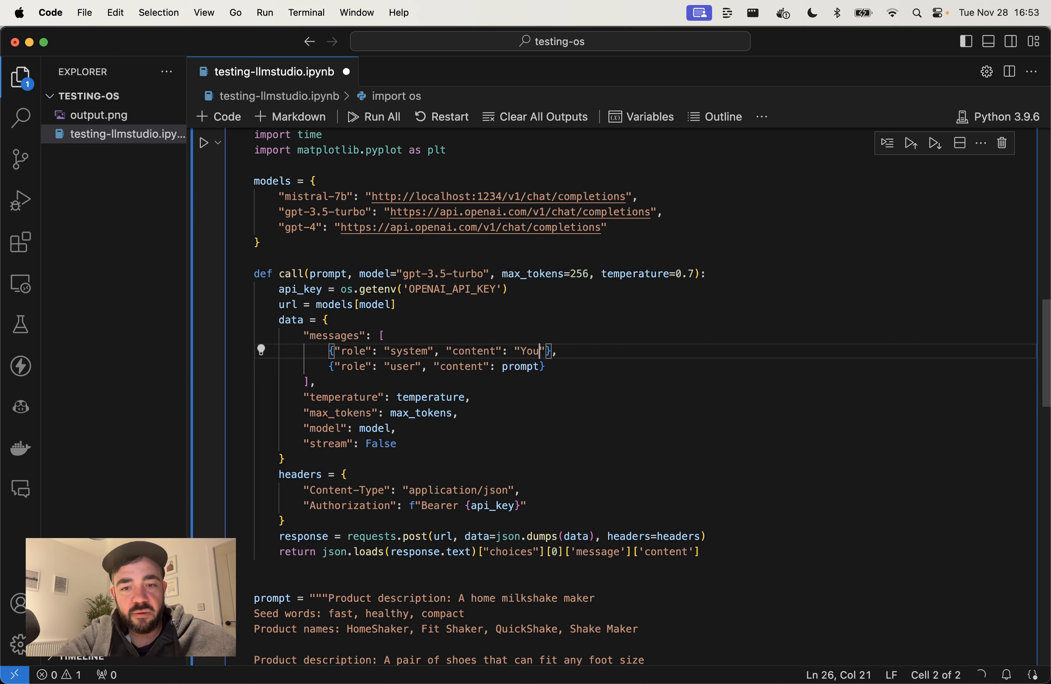
{"action": "type", "text": "are a helpful"}
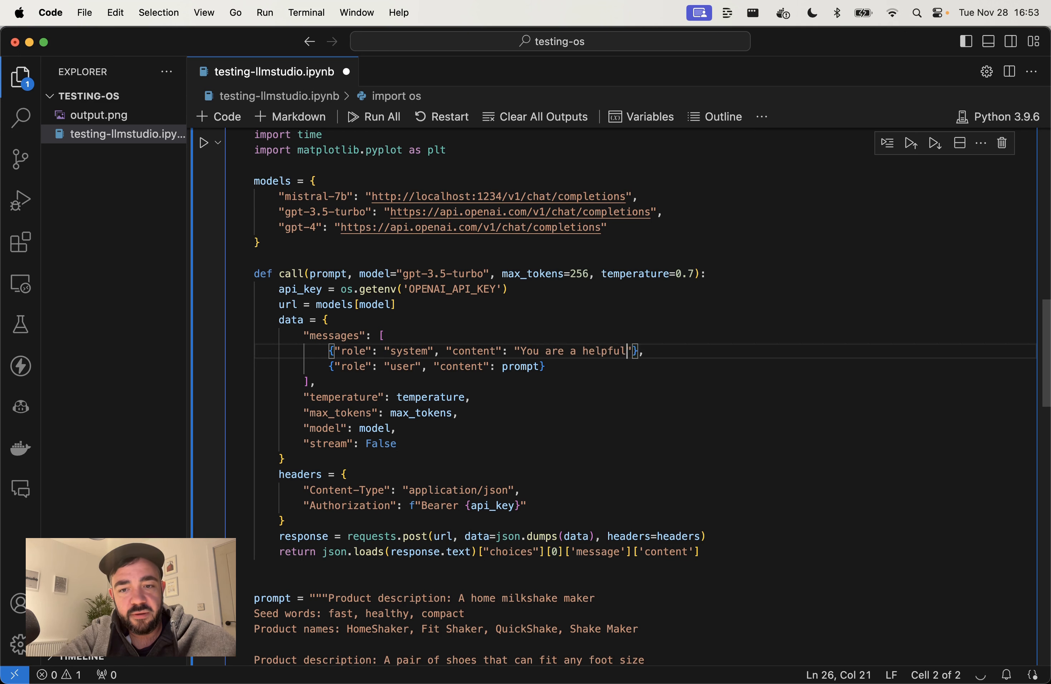
{"action": "type", "text": "assistant."}
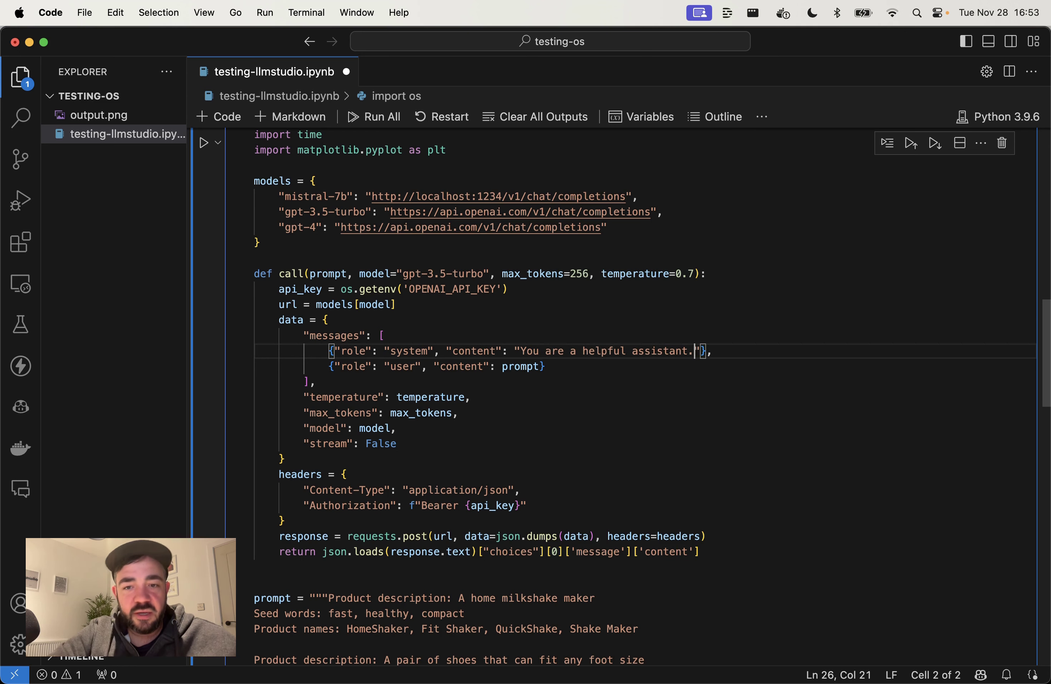
{"action": "scroll", "scroll_direction": "down", "scroll_amount": 3}
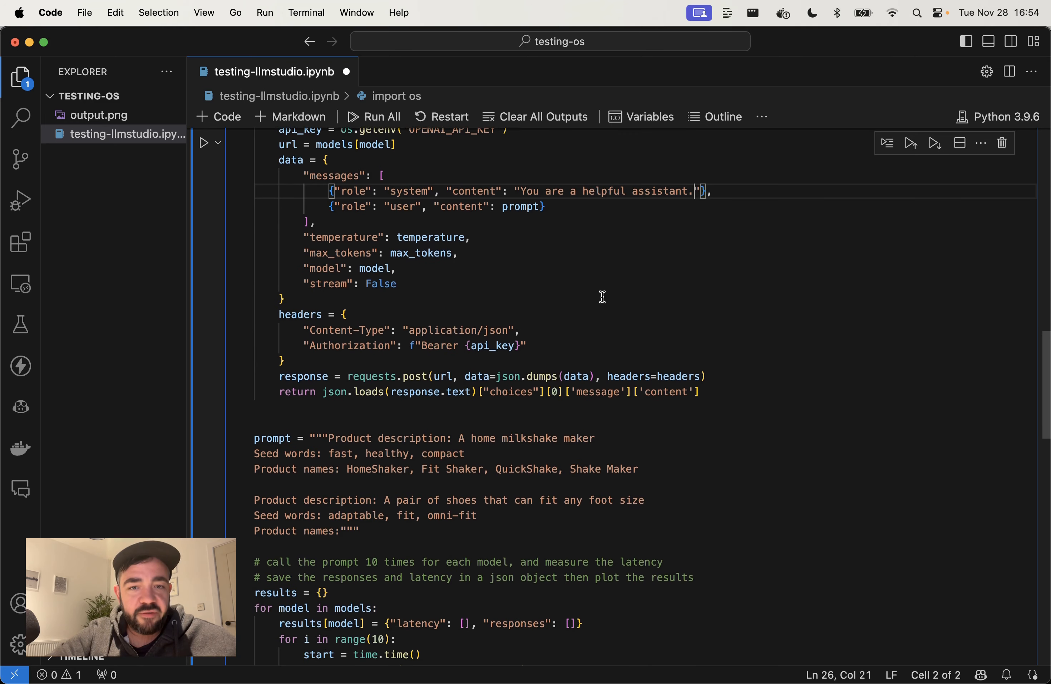
{"action": "double_click", "coordinate": [520, 207]}
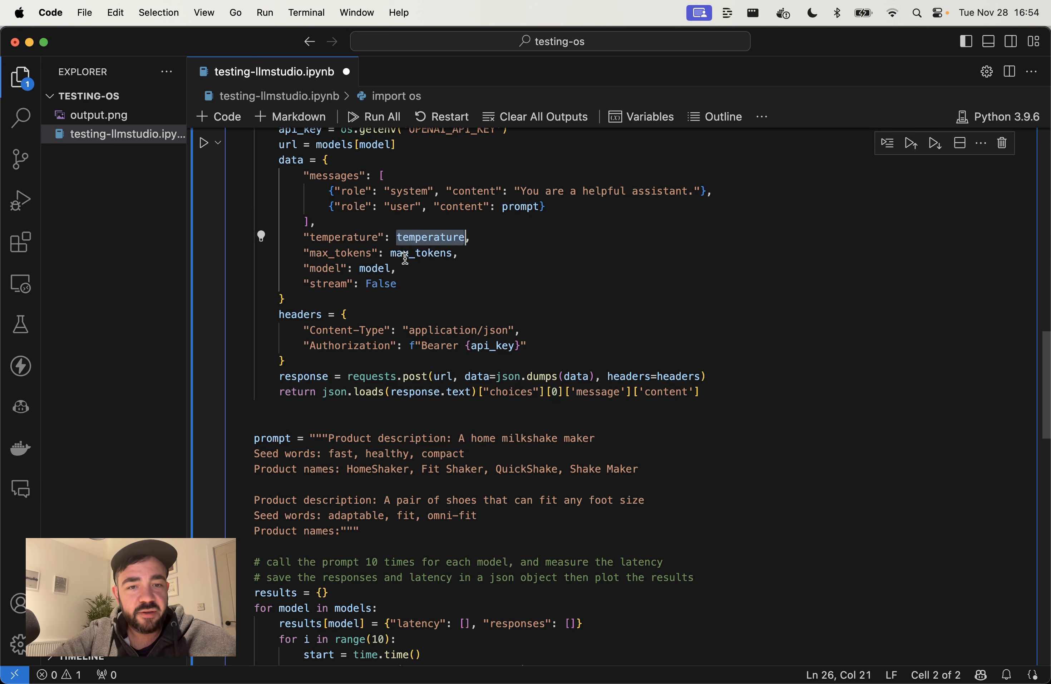
{"action": "scroll", "scroll_direction": "down", "scroll_amount": 3}
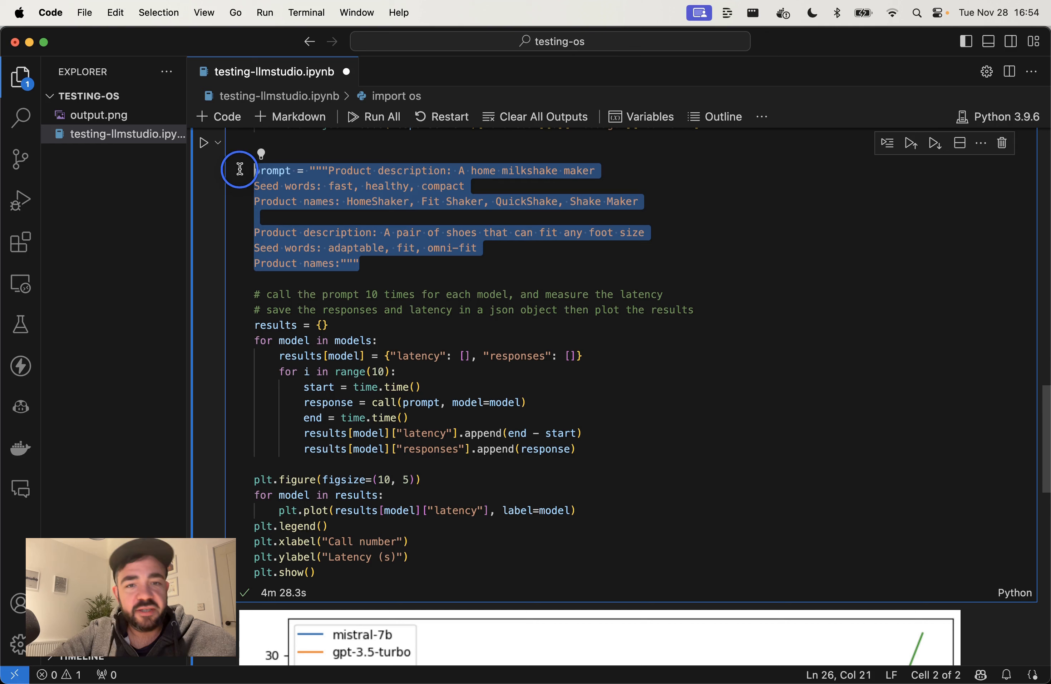
{"action": "left_click", "coordinate": [439, 276]}
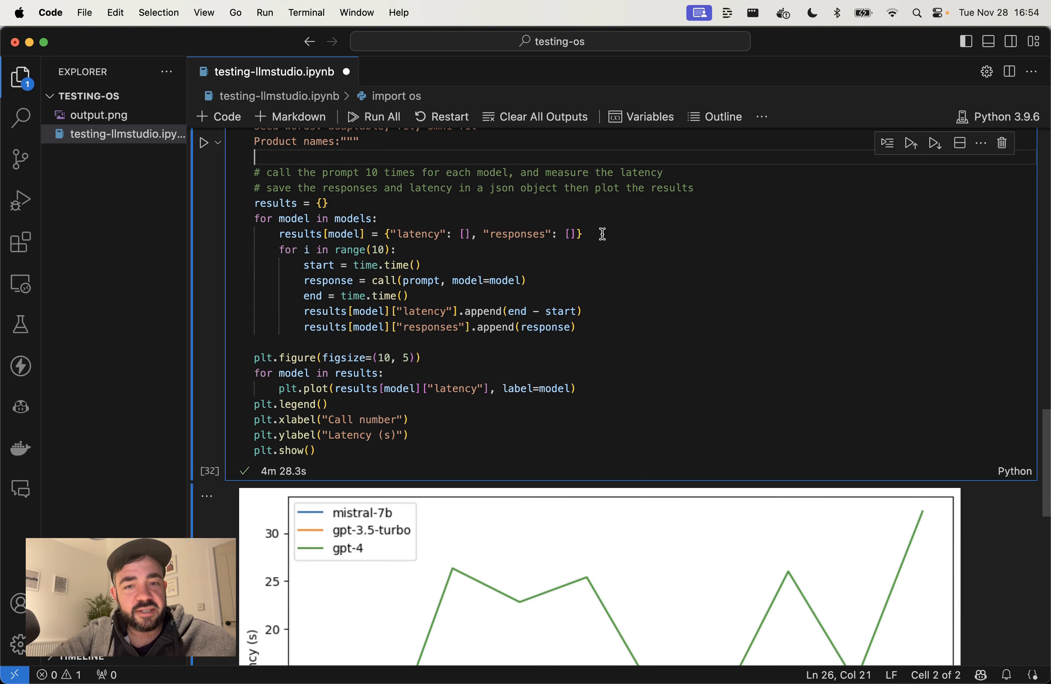
{"action": "double_click", "coordinate": [418, 234]}
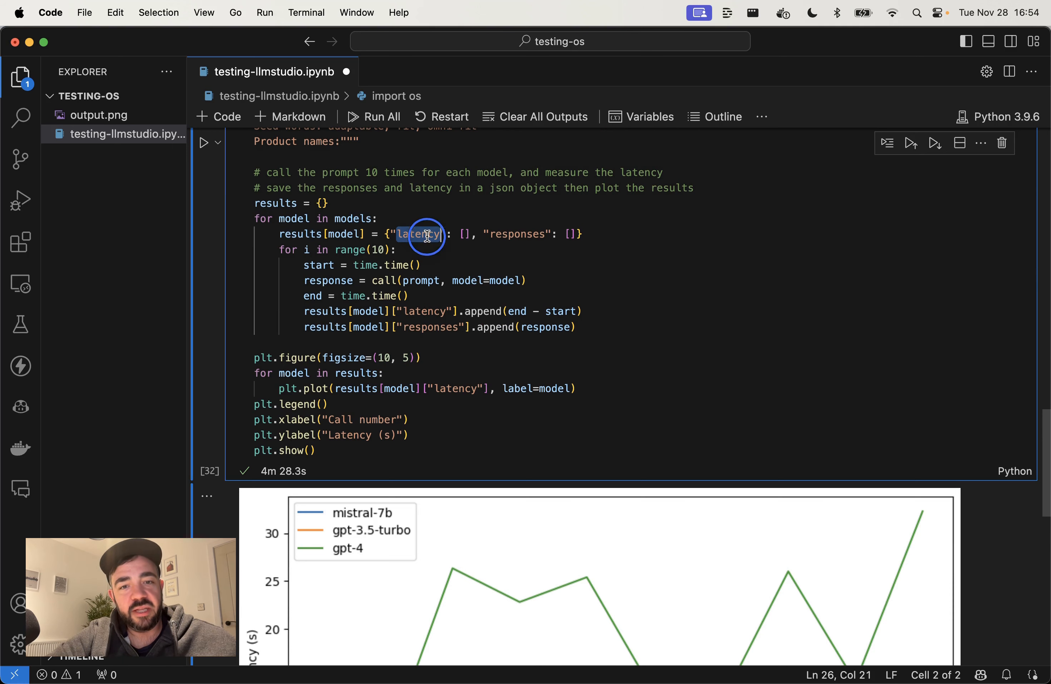
{"action": "double_click", "coordinate": [516, 234]}
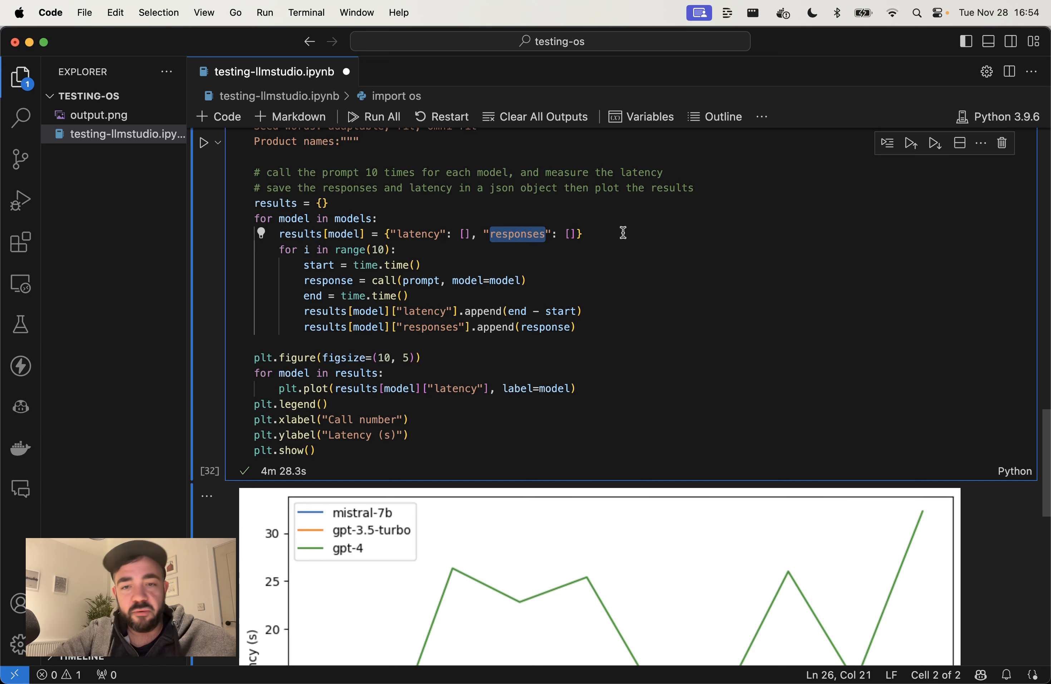
{"action": "mouse_move", "coordinate": [281, 252]}
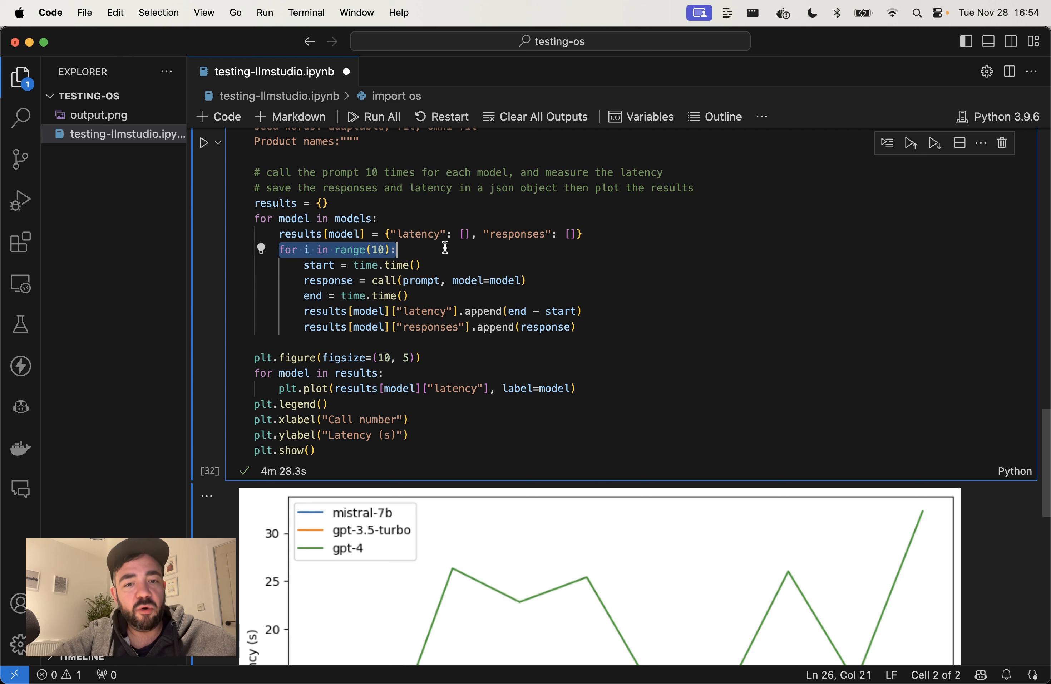
{"action": "mouse_move", "coordinate": [319, 245]}
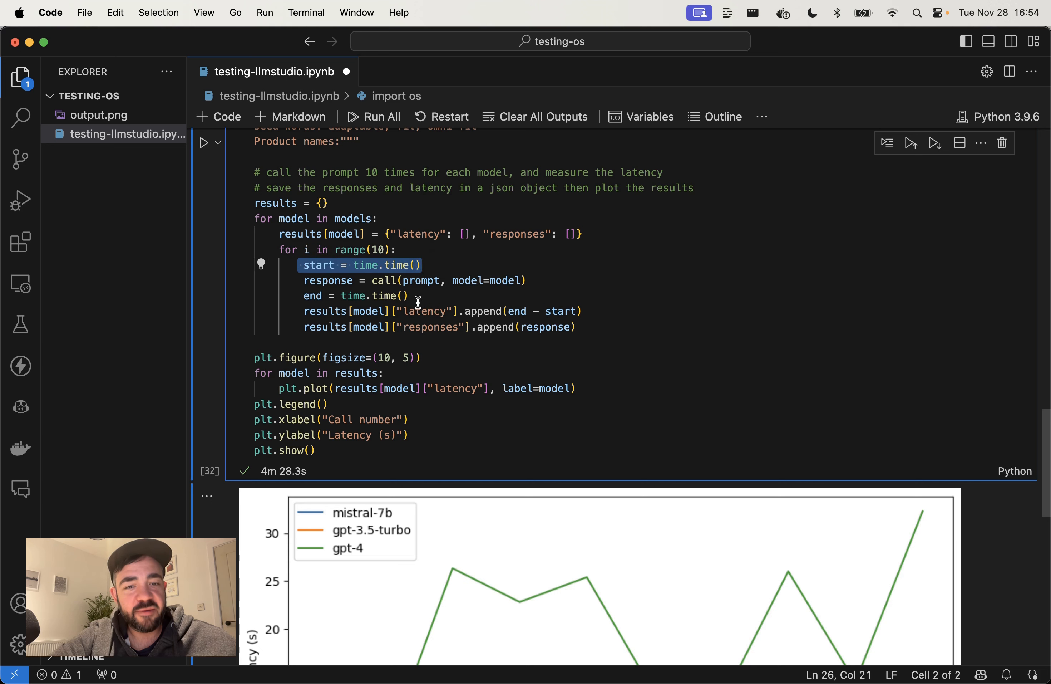
{"action": "left_click", "coordinate": [355, 295]}
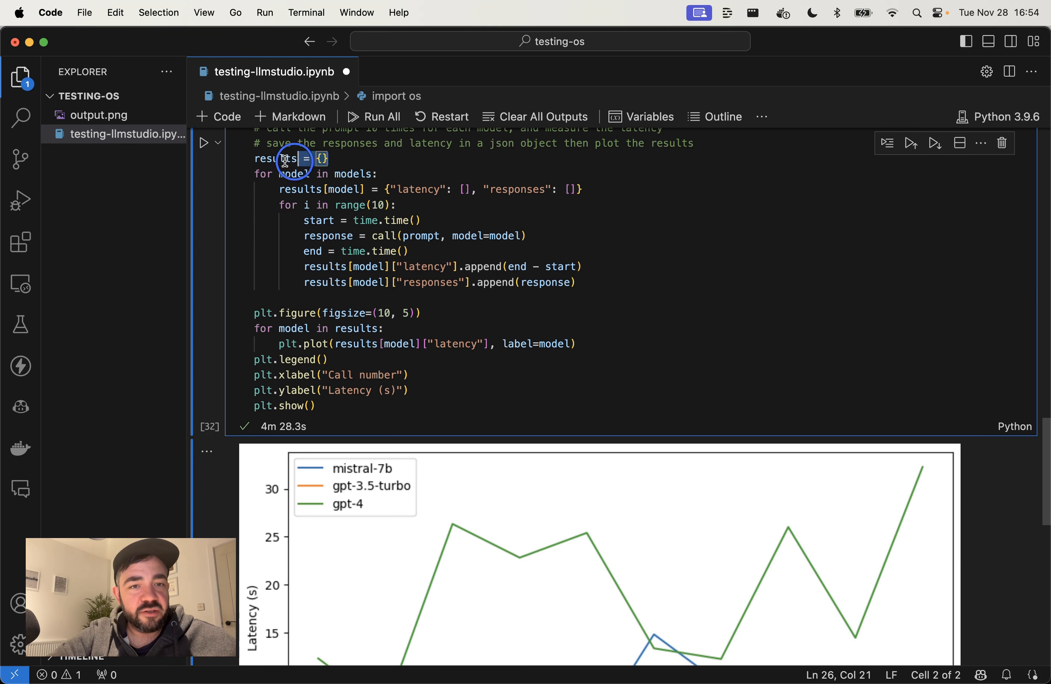
{"action": "double_click", "coordinate": [275, 158]}
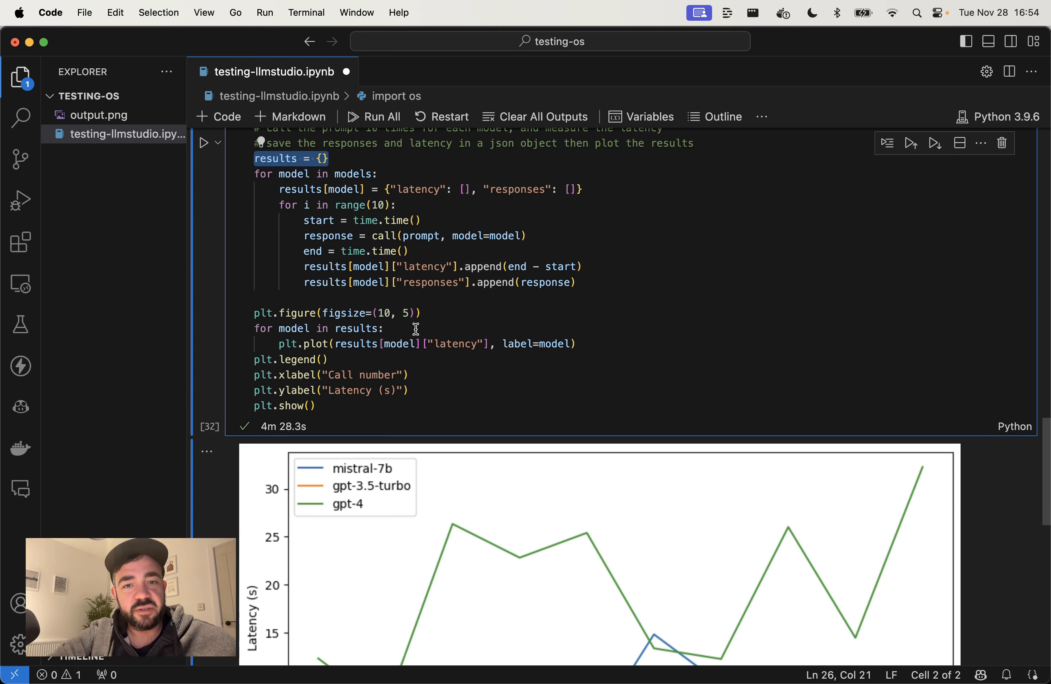
{"action": "mouse_move", "coordinate": [455, 316]}
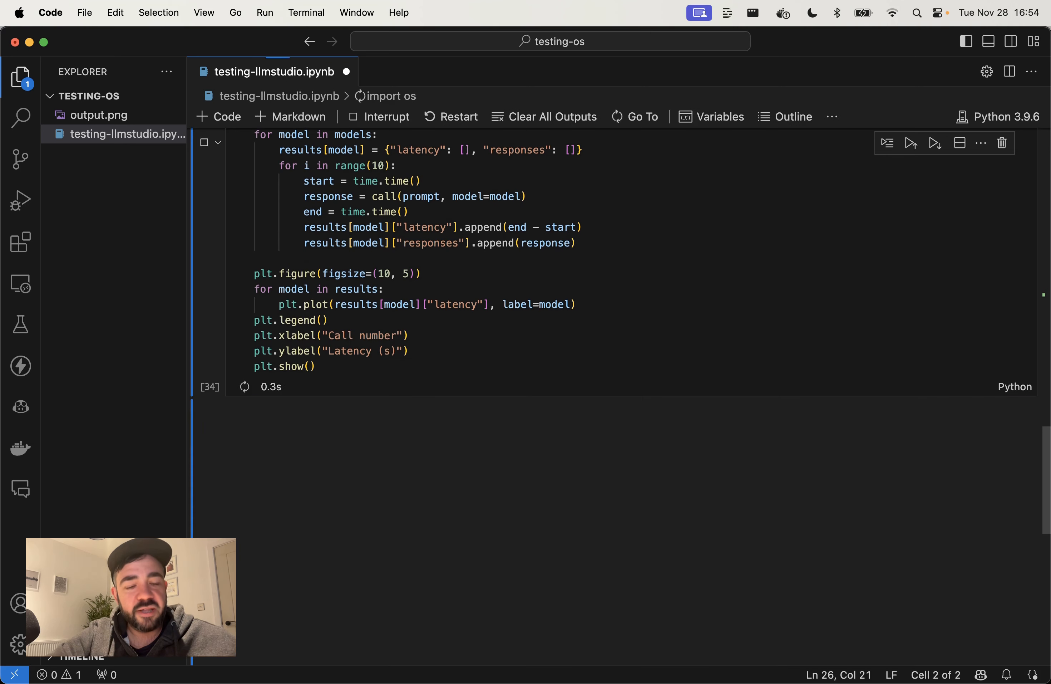
Step: Run the benchmarking cell and wait for the latency plot of mistral-7b, gpt-3.5-turbo and gpt-4
{"action": "scroll", "scroll_direction": "up", "scroll_amount": 3}
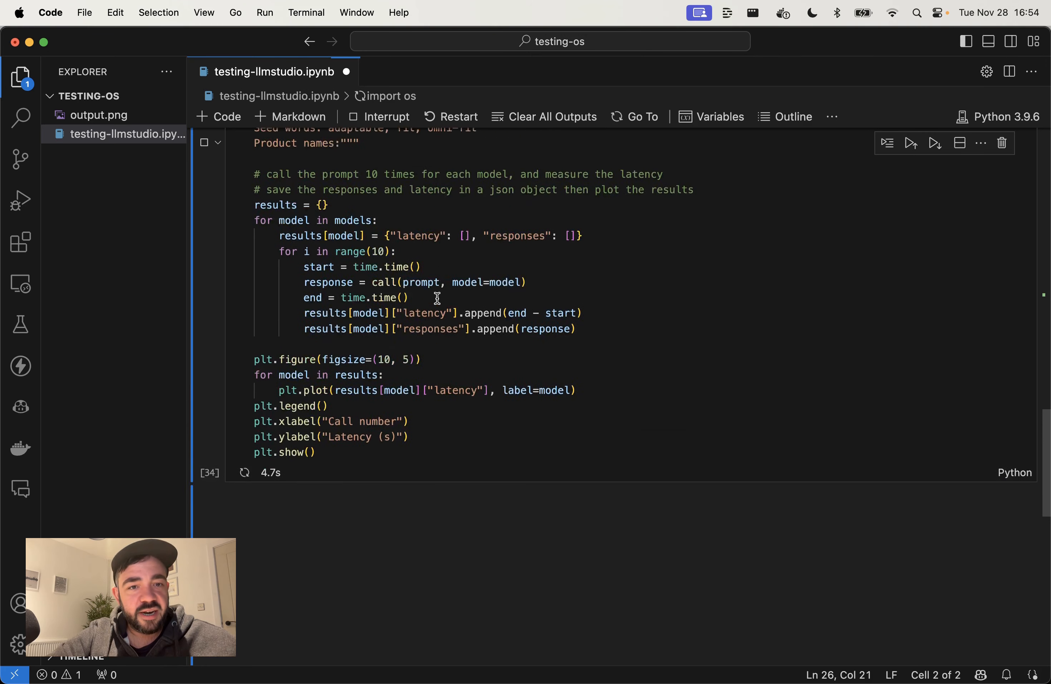
{"action": "scroll", "scroll_direction": "up", "scroll_amount": 3}
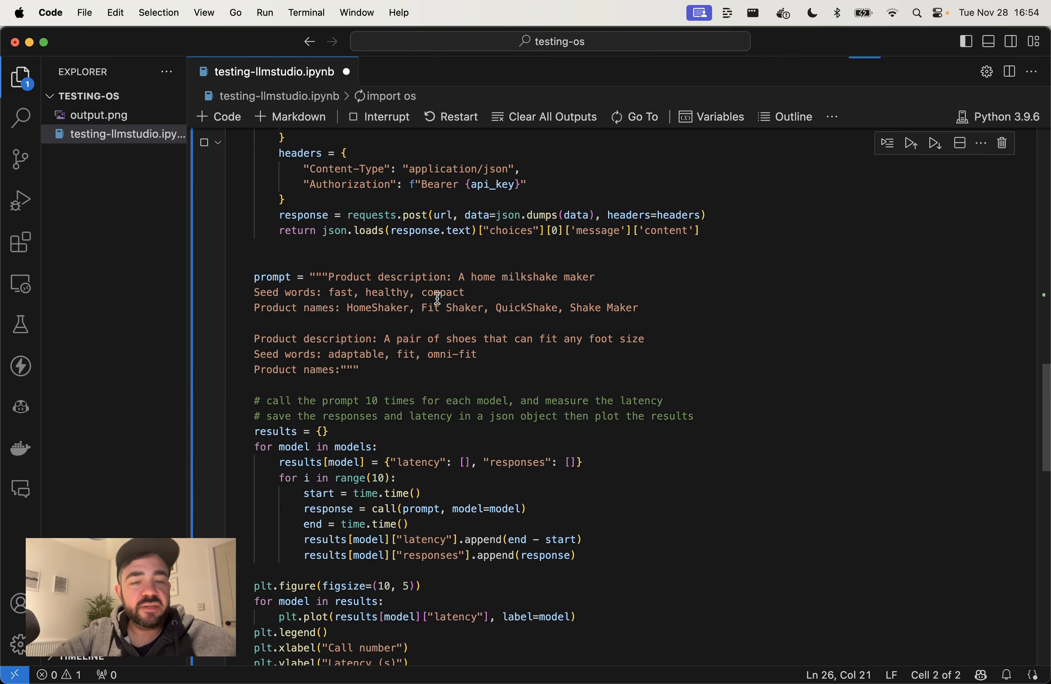
{"action": "left_click", "coordinate": [909, 143]}
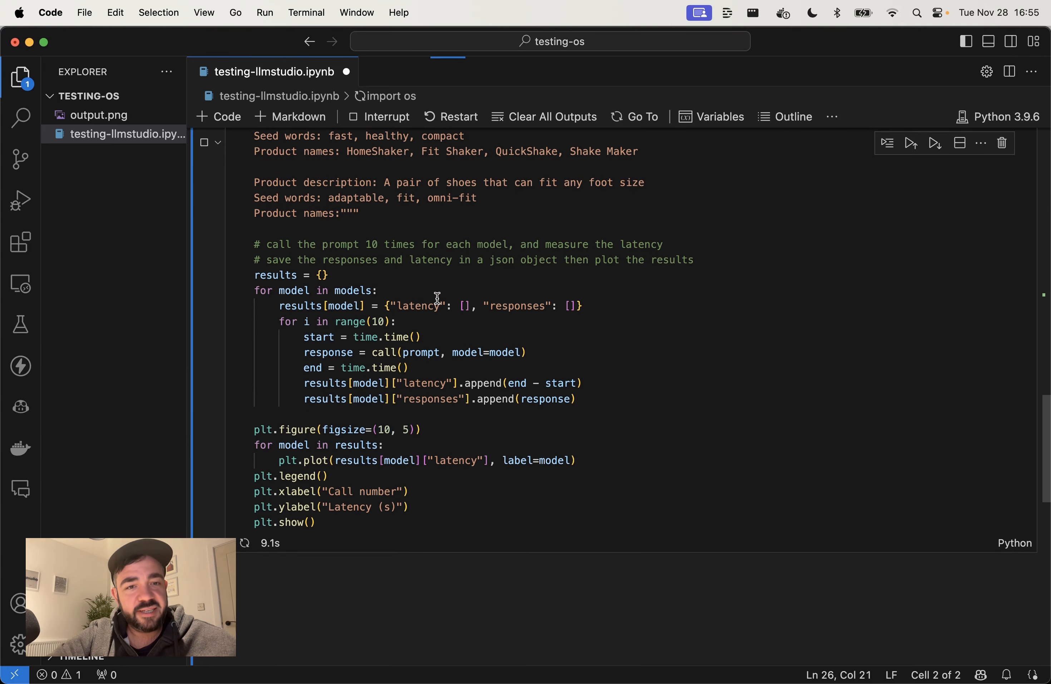
{"action": "scroll", "scroll_direction": "up", "scroll_amount": 3}
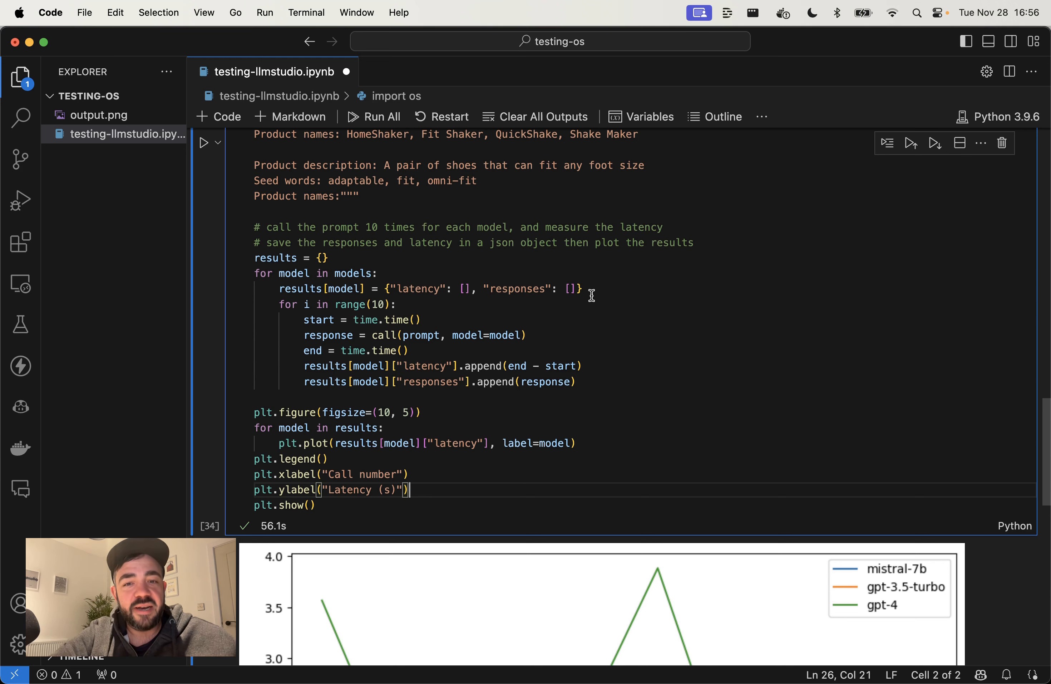
{"action": "scroll", "scroll_direction": "up", "scroll_amount": 3}
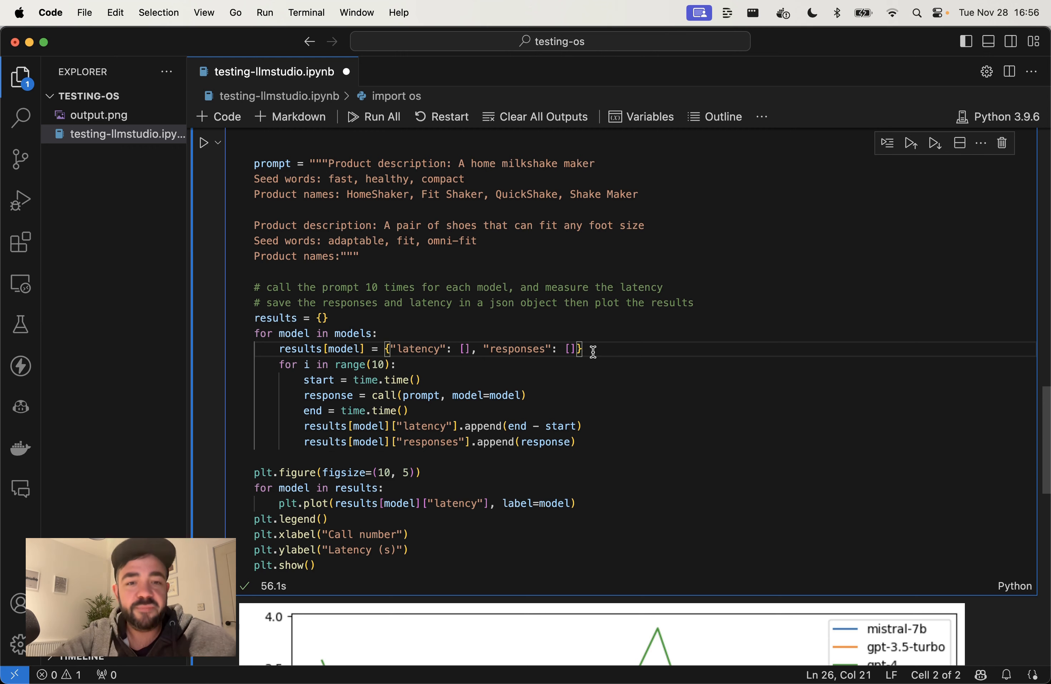
Step: Scroll through the latency chart output back to the timing loop code
{"action": "scroll", "scroll_direction": "down", "scroll_amount": 3}
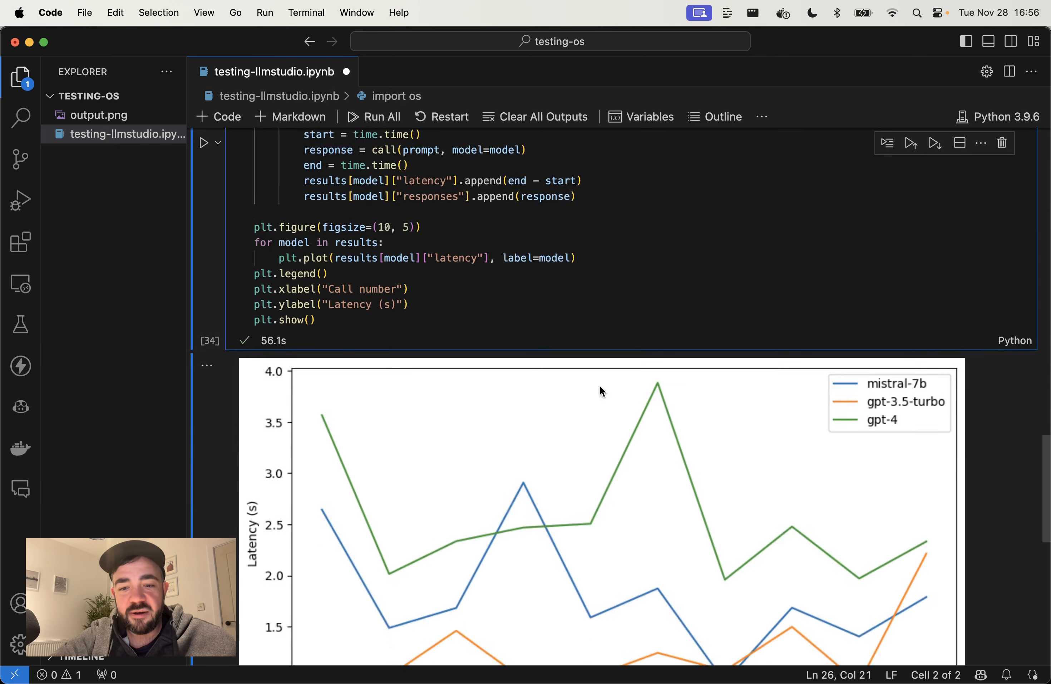
{"action": "scroll", "scroll_direction": "down", "scroll_amount": 3}
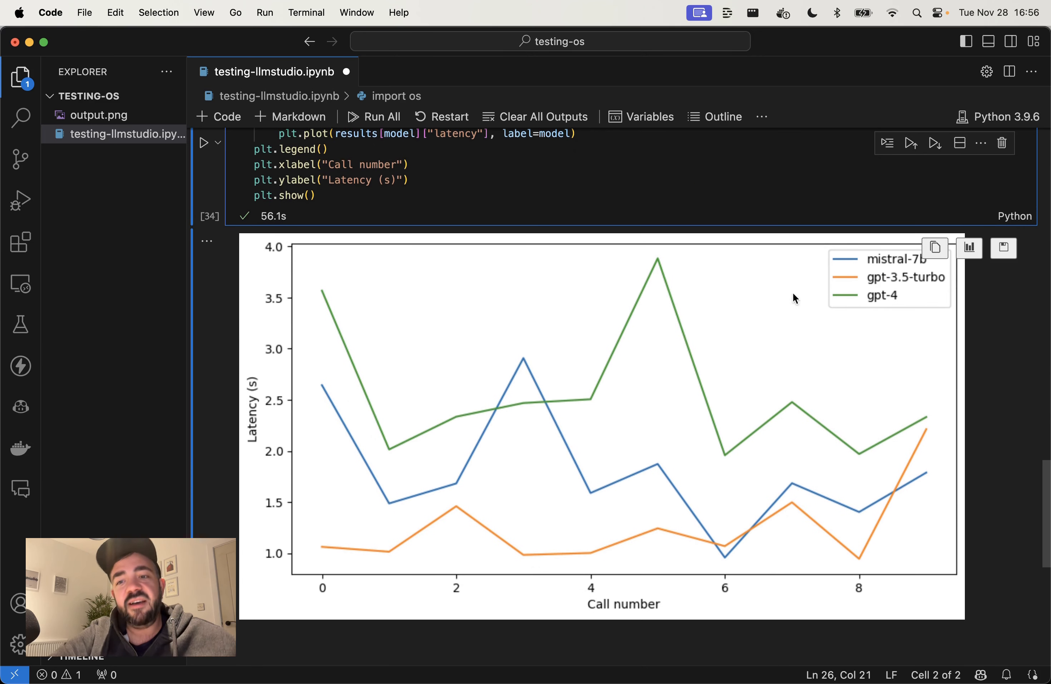
{"action": "mouse_move", "coordinate": [668, 414]}
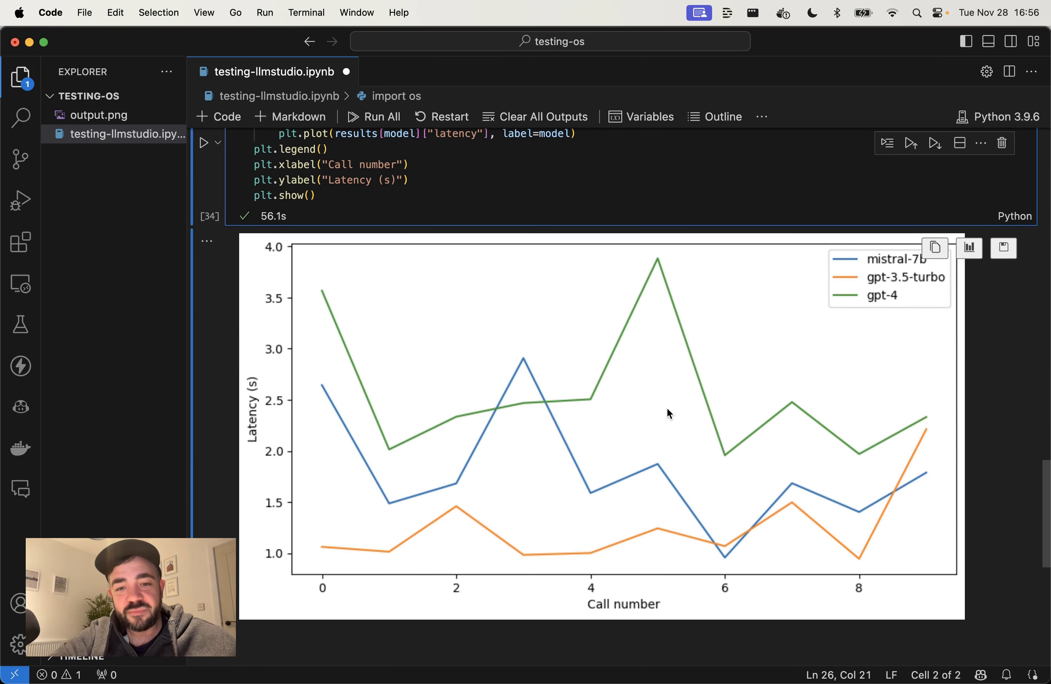
{"action": "mouse_move", "coordinate": [750, 288]}
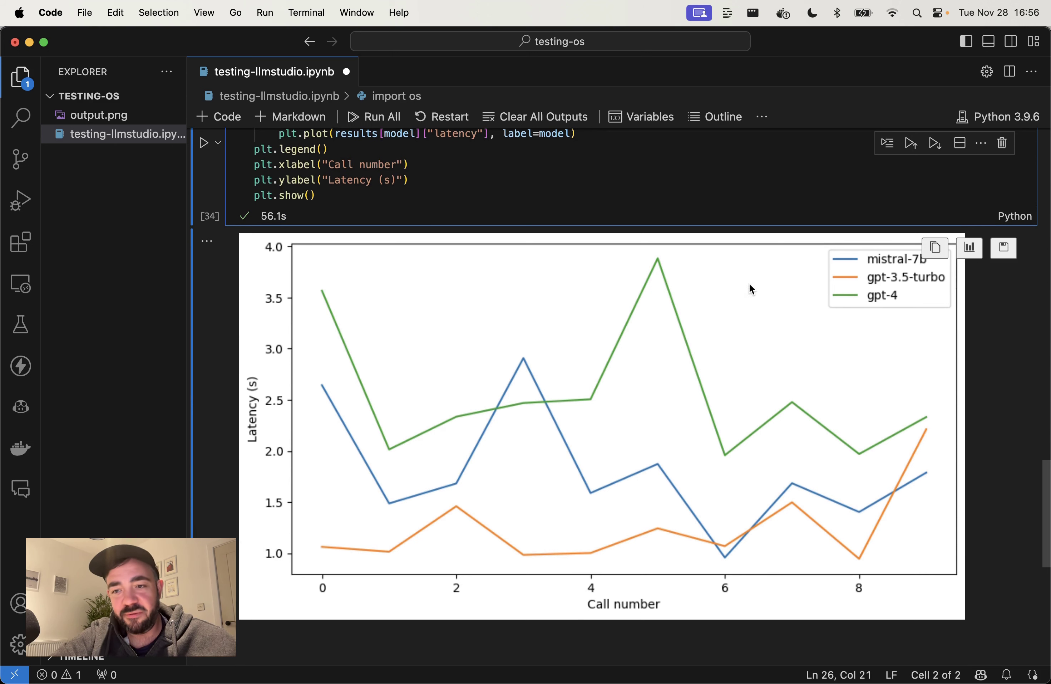
{"action": "mouse_move", "coordinate": [300, 269]}
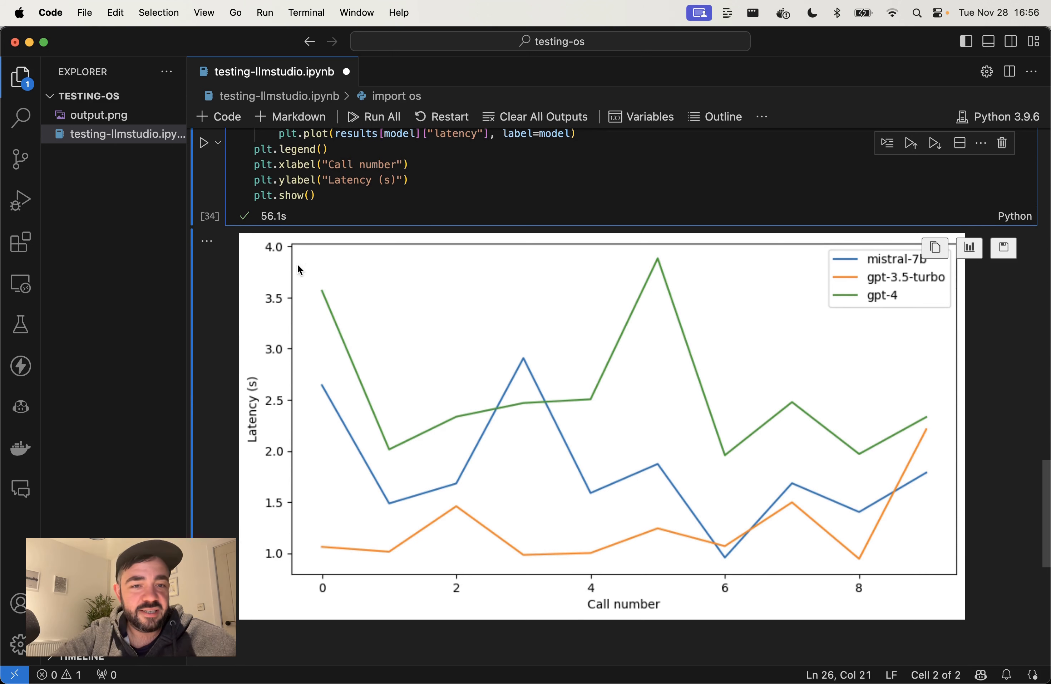
{"action": "mouse_move", "coordinate": [290, 554]}
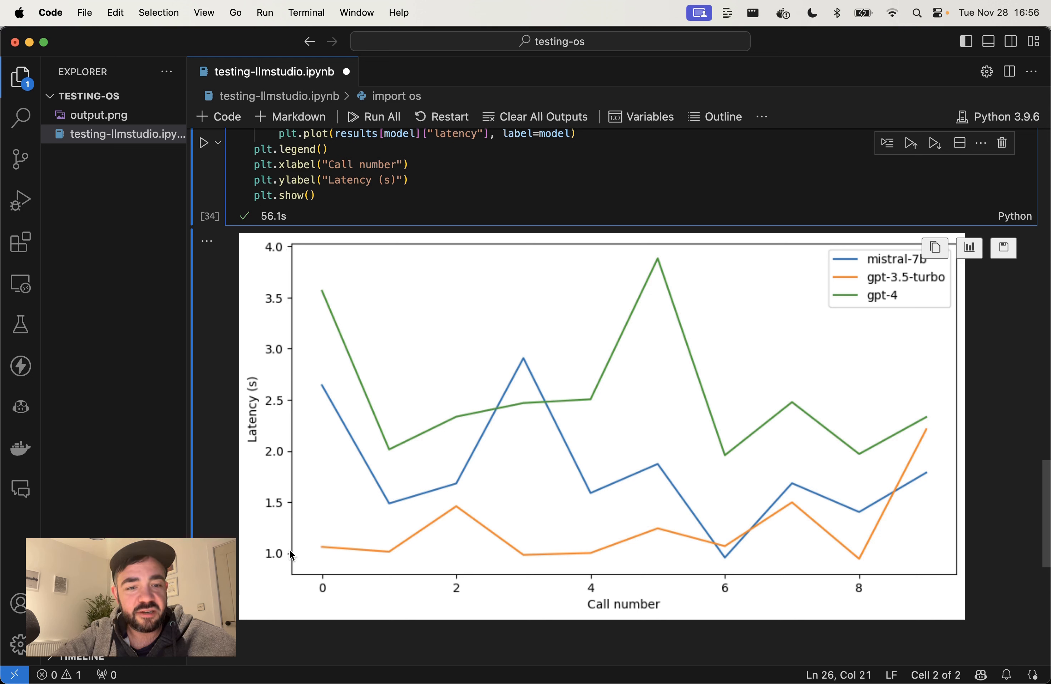
{"action": "mouse_move", "coordinate": [511, 510]}
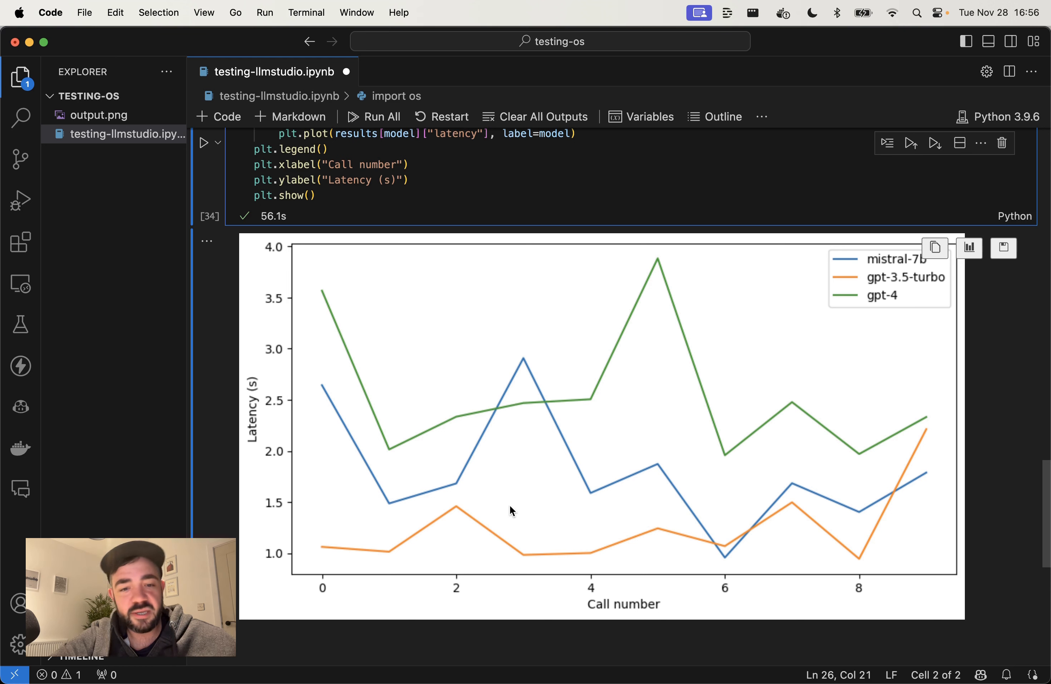
{"action": "mouse_move", "coordinate": [811, 553]}
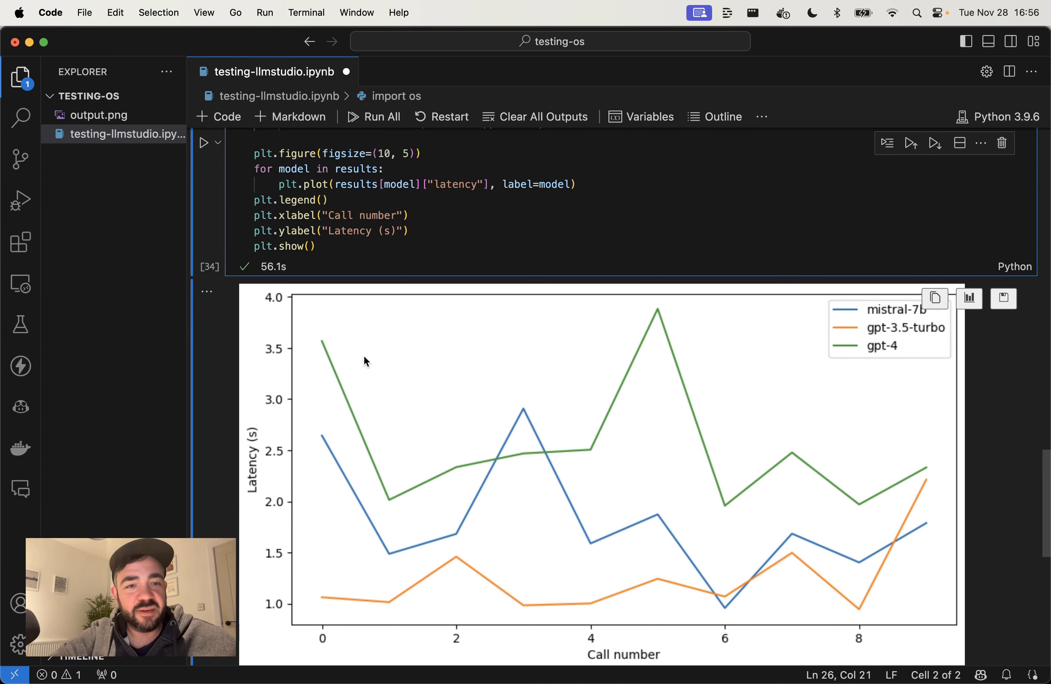
{"action": "scroll", "scroll_direction": "down", "scroll_amount": 3}
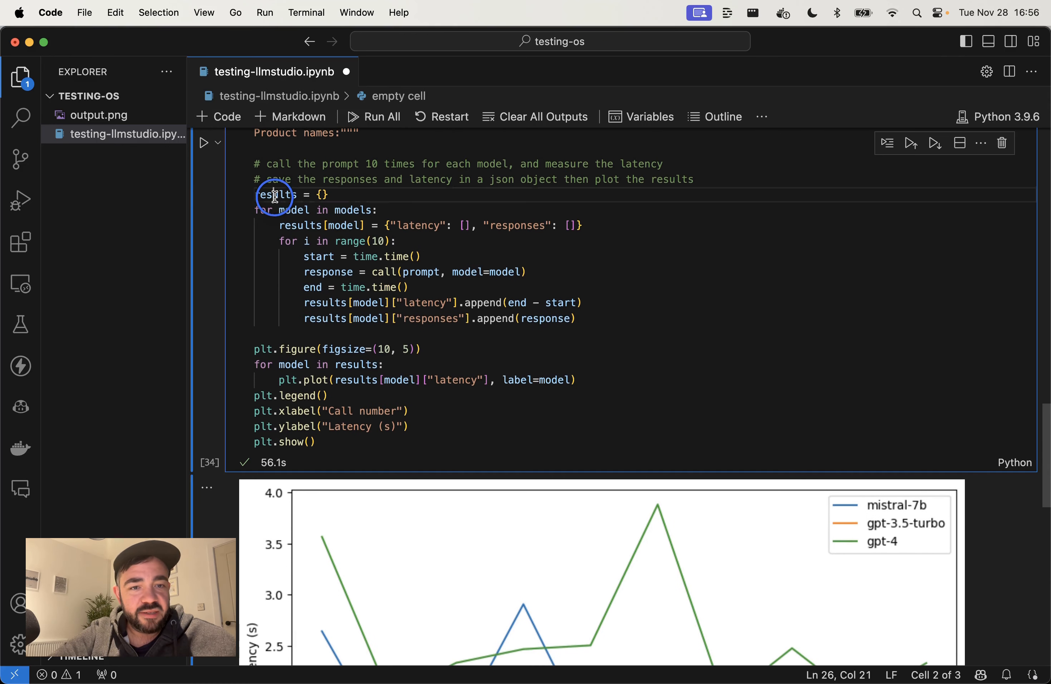
Step: Run a new cell printing the results dictionary and review the Mistral numbered-list answer
{"action": "type", "text": "results"}
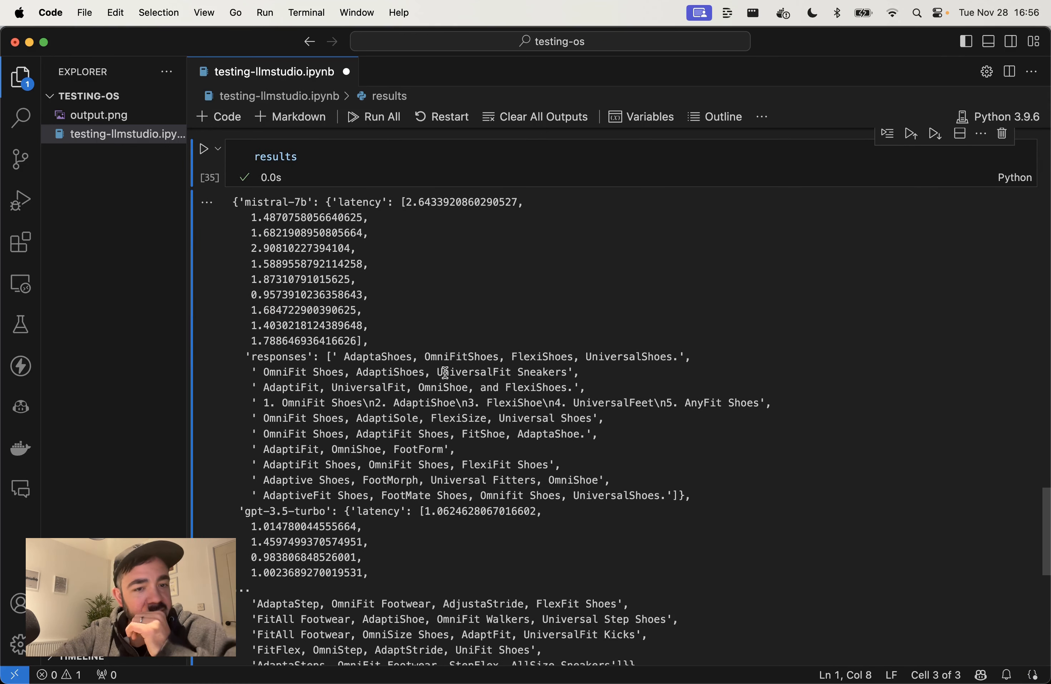
{"action": "scroll", "scroll_direction": "down", "scroll_amount": 3}
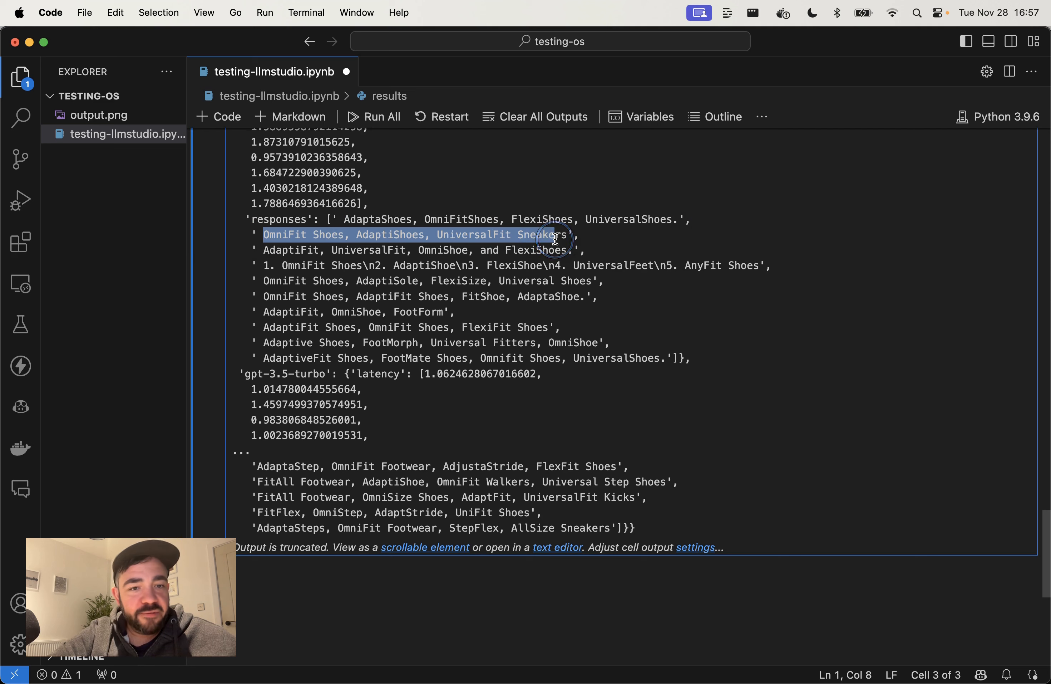
{"action": "left_click", "coordinate": [737, 265]}
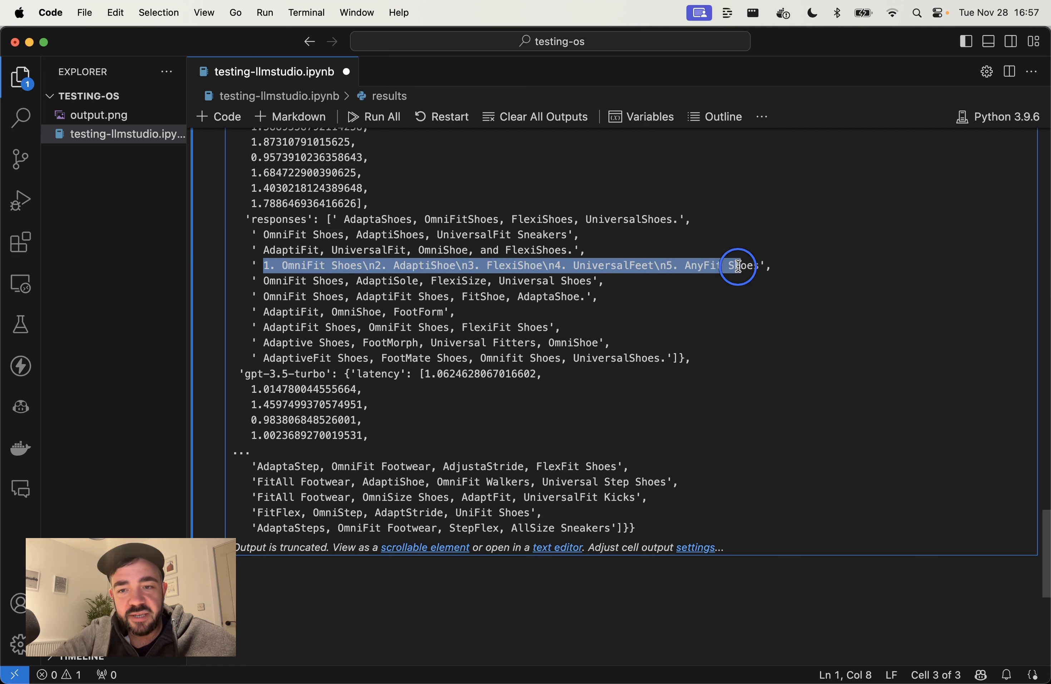
{"action": "mouse_move", "coordinate": [750, 265]}
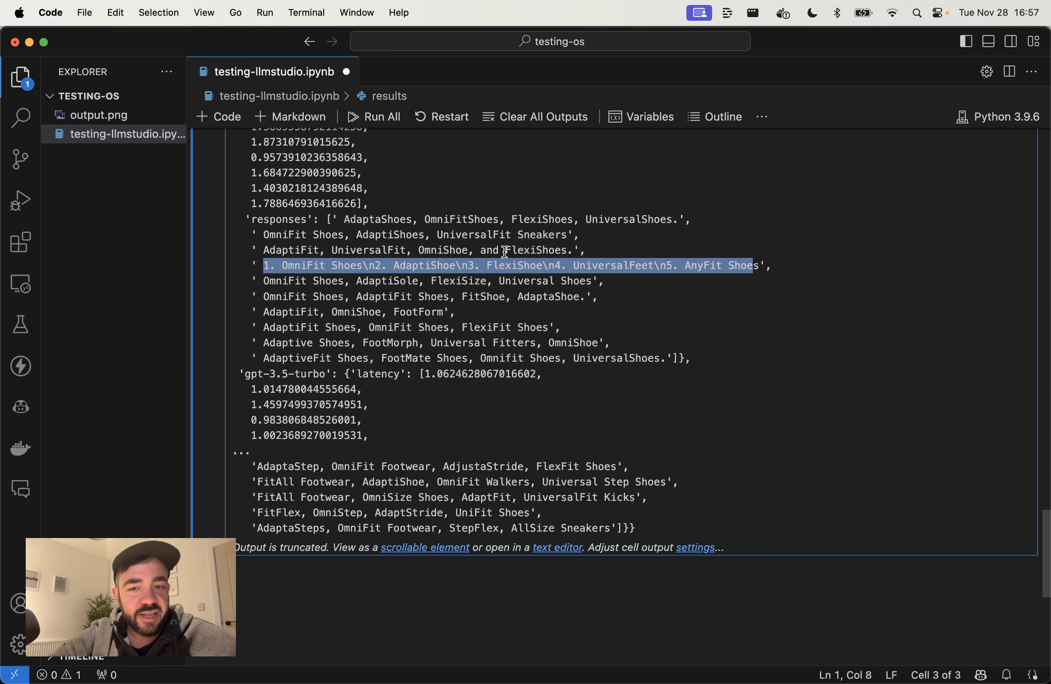
Step: Show the full, untruncated results output as plain text in its own editor tab
{"action": "scroll", "scroll_direction": "down", "scroll_amount": 3}
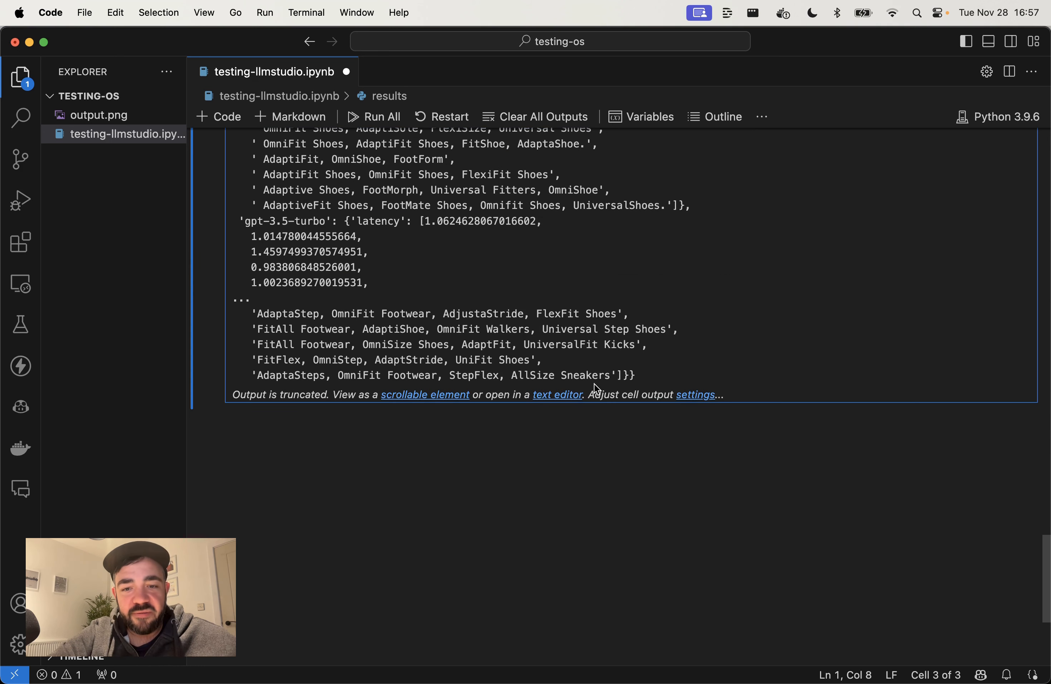
{"action": "left_click", "coordinate": [557, 394]}
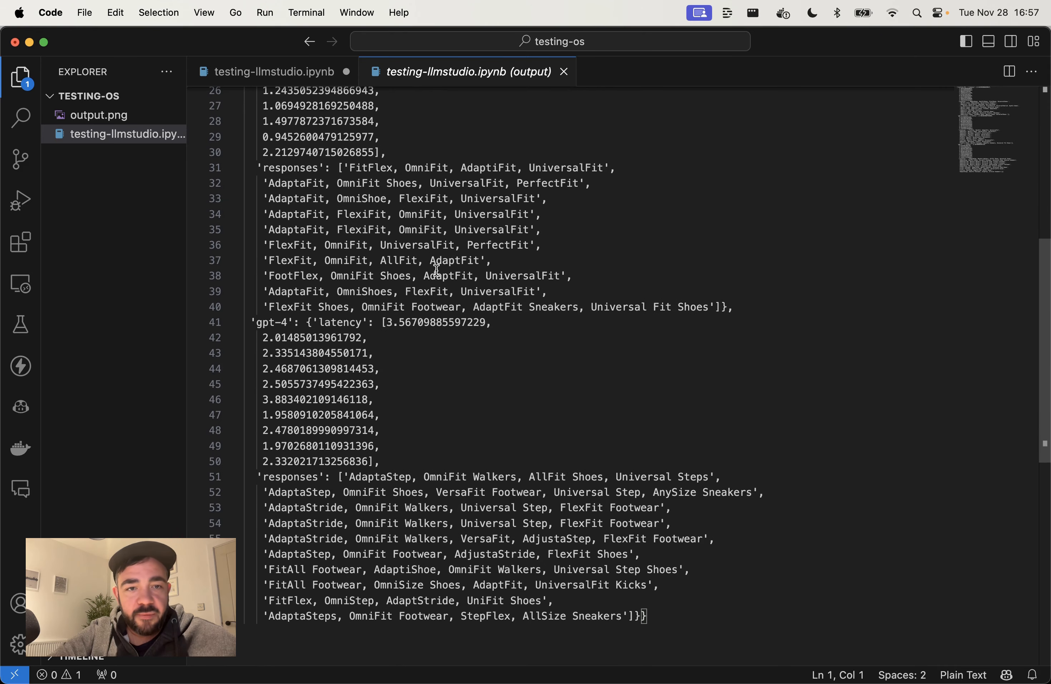
{"action": "scroll", "scroll_direction": "up", "scroll_amount": 3}
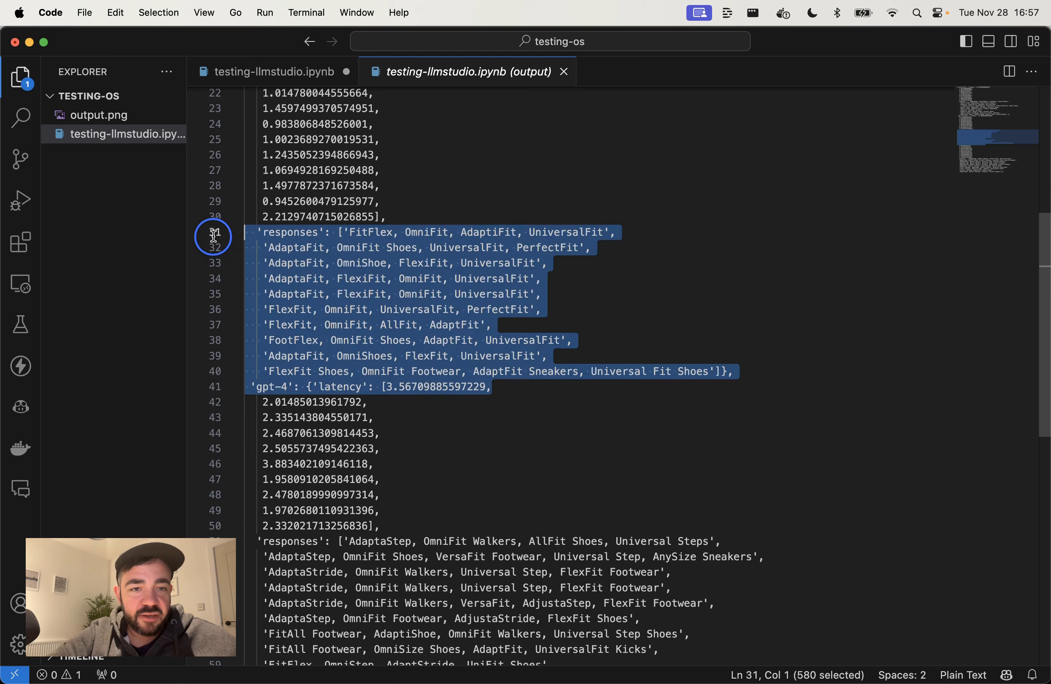
{"action": "scroll", "scroll_direction": "down", "scroll_amount": 3}
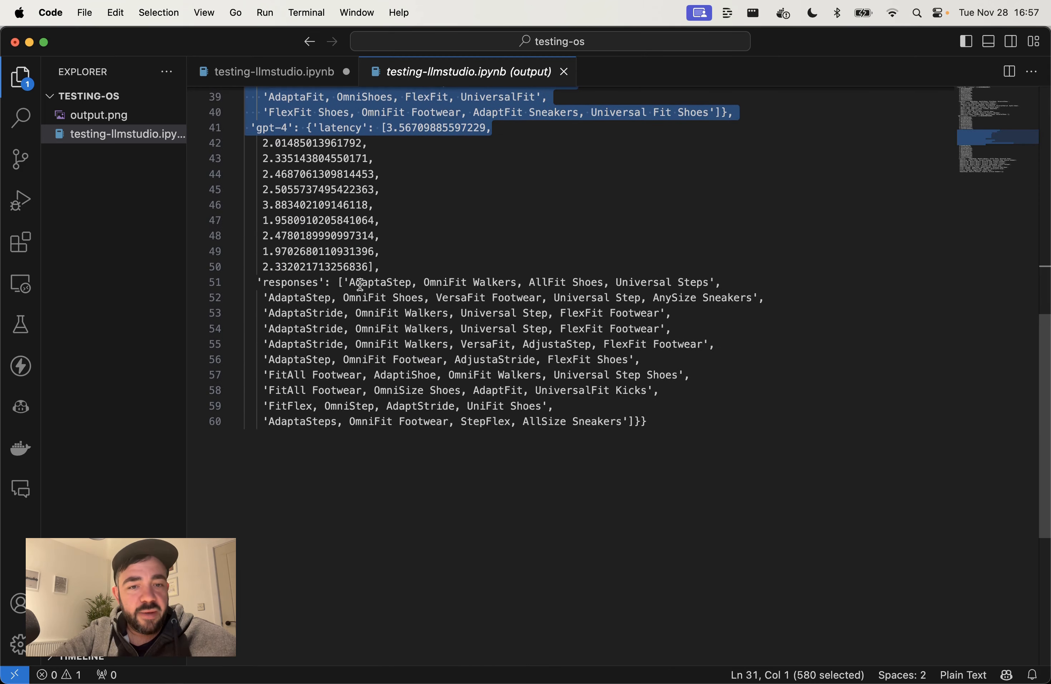
{"action": "left_click", "coordinate": [637, 421]}
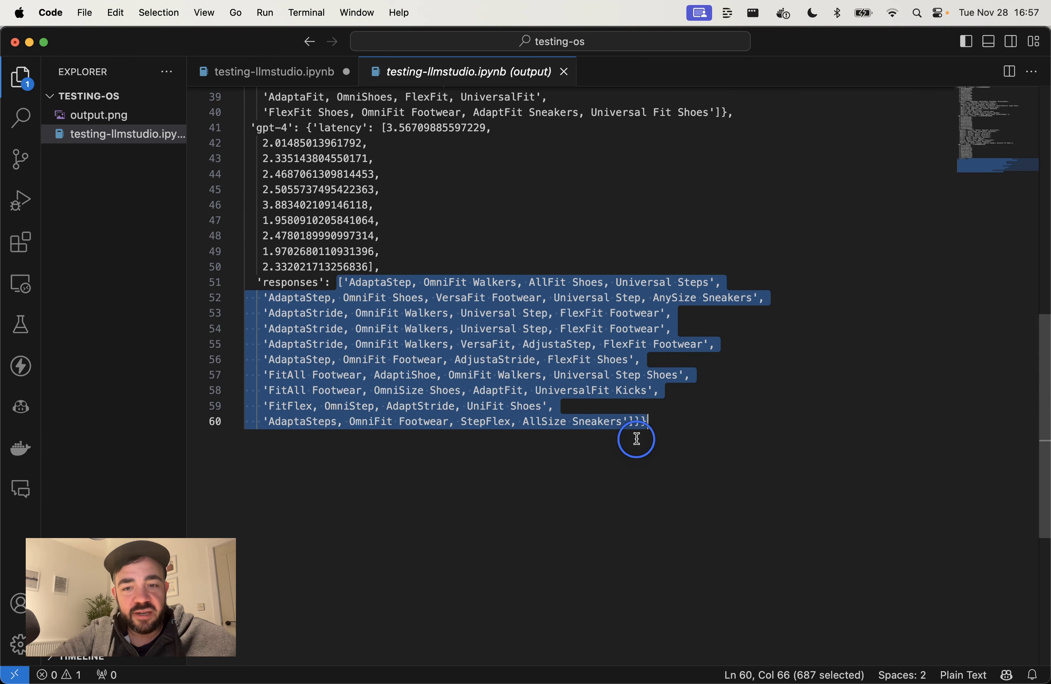
{"action": "scroll", "scroll_direction": "up", "scroll_amount": 3}
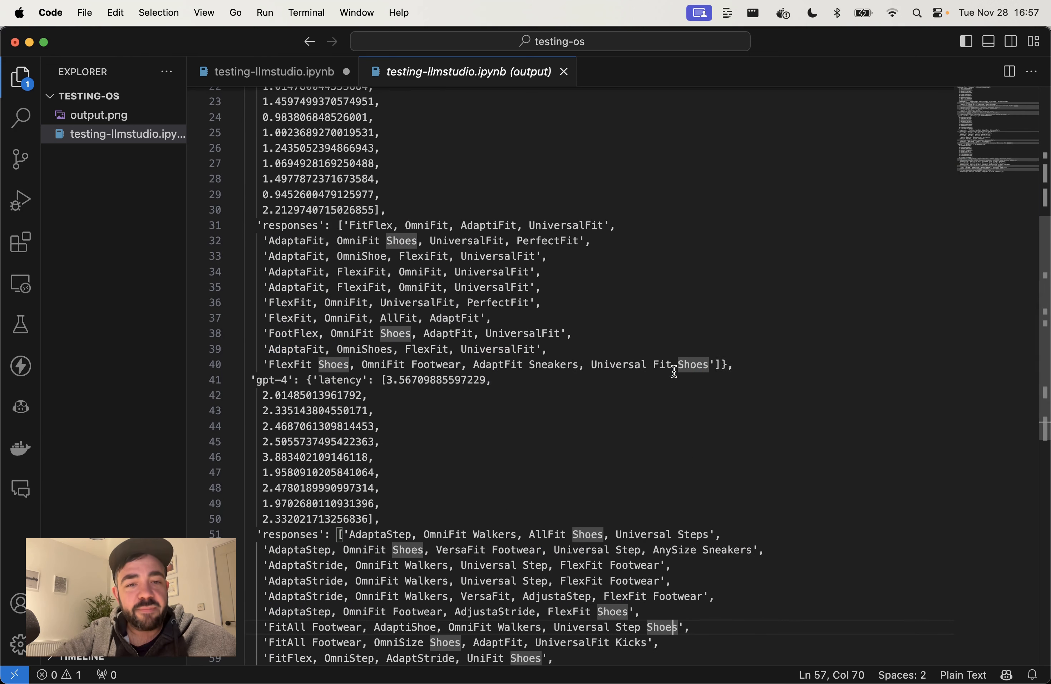
{"action": "left_click", "coordinate": [540, 272]}
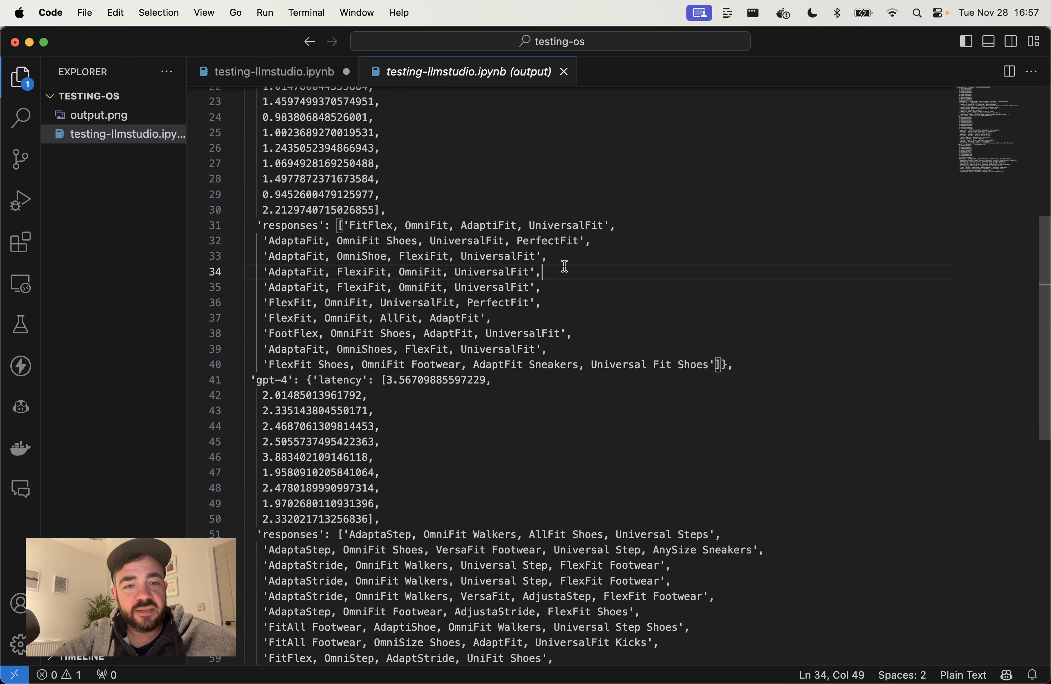
{"action": "scroll", "scroll_direction": "up", "scroll_amount": 3}
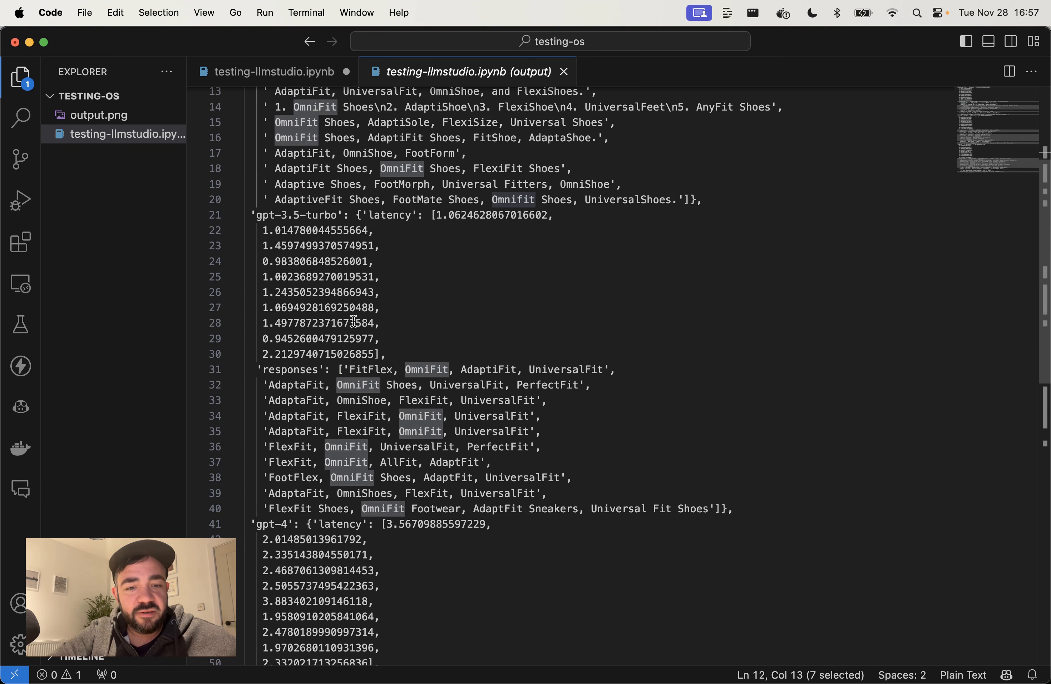
{"action": "scroll", "scroll_direction": "down", "scroll_amount": 3}
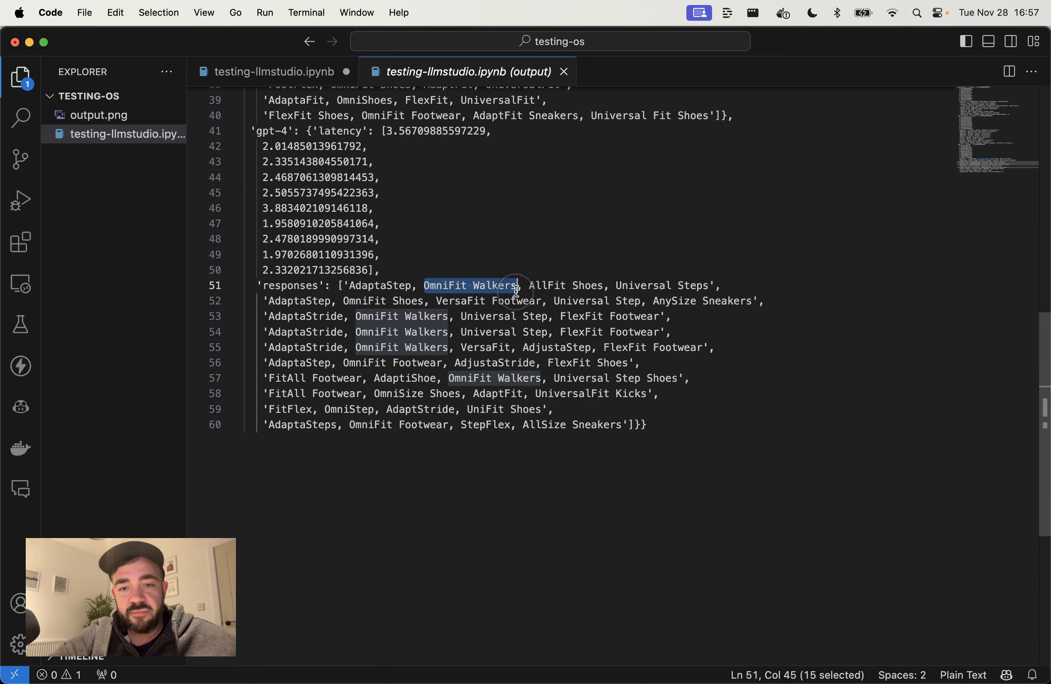
{"action": "mouse_move", "coordinate": [621, 410]}
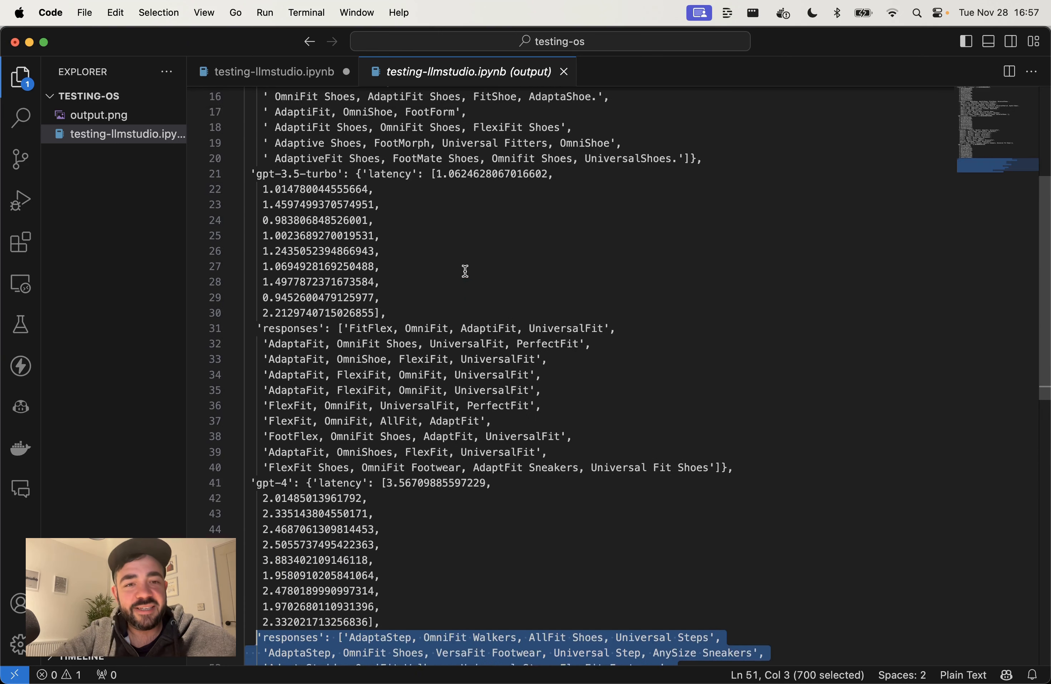
Step: Scroll through the full results output comparing the product names each model generated
{"action": "scroll", "scroll_direction": "up", "scroll_amount": 3}
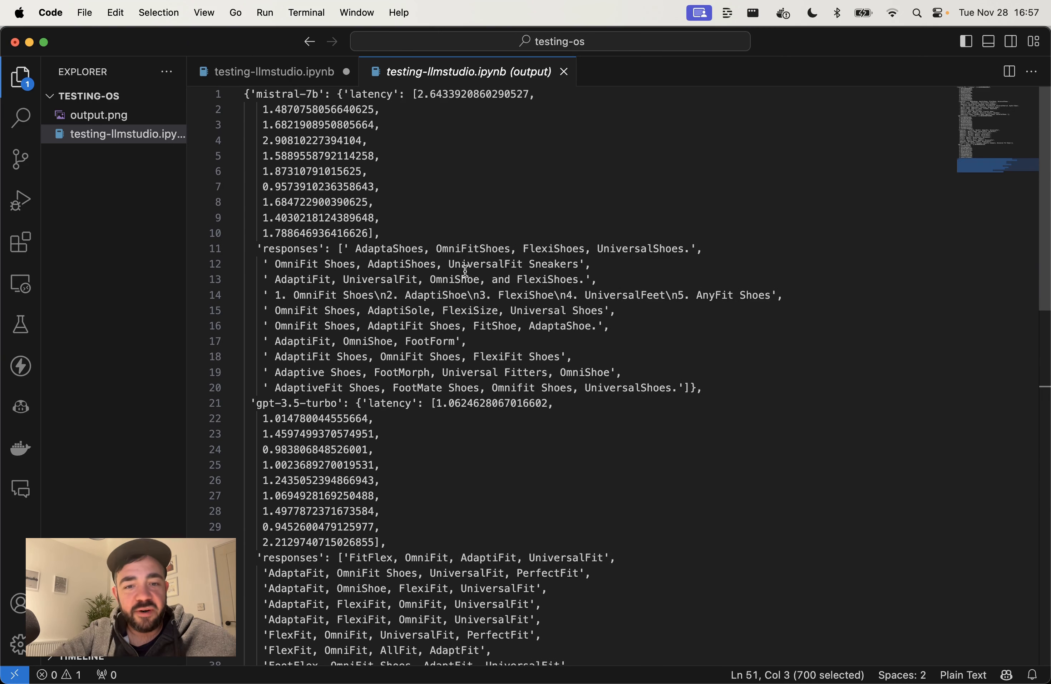
{"action": "scroll", "scroll_direction": "down", "scroll_amount": 3}
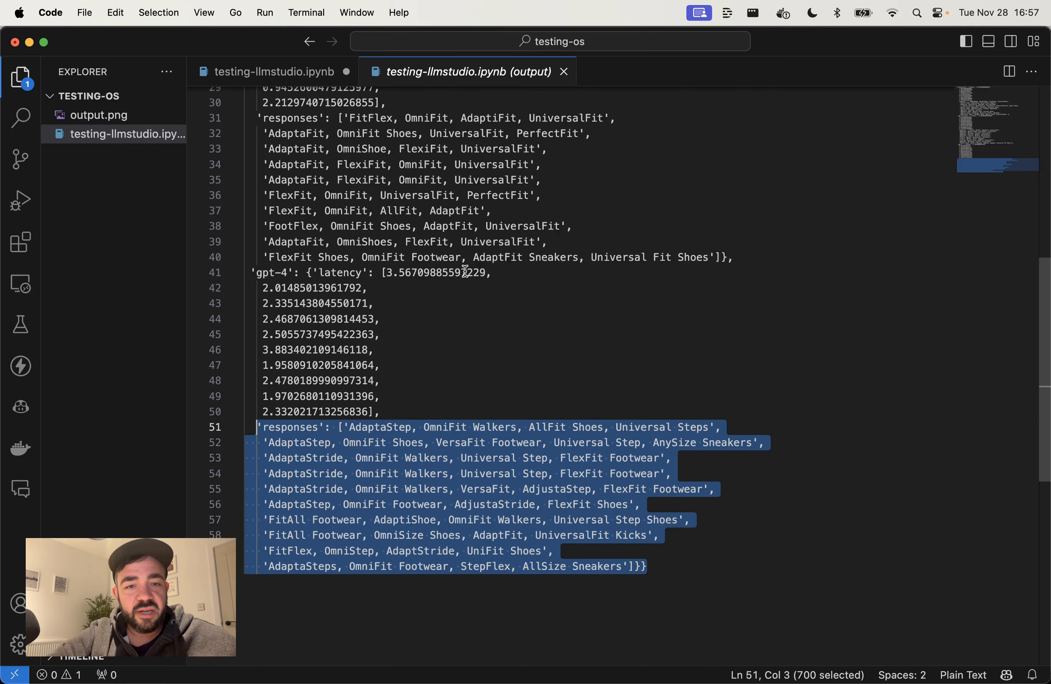
{"action": "scroll", "scroll_direction": "up", "scroll_amount": 3}
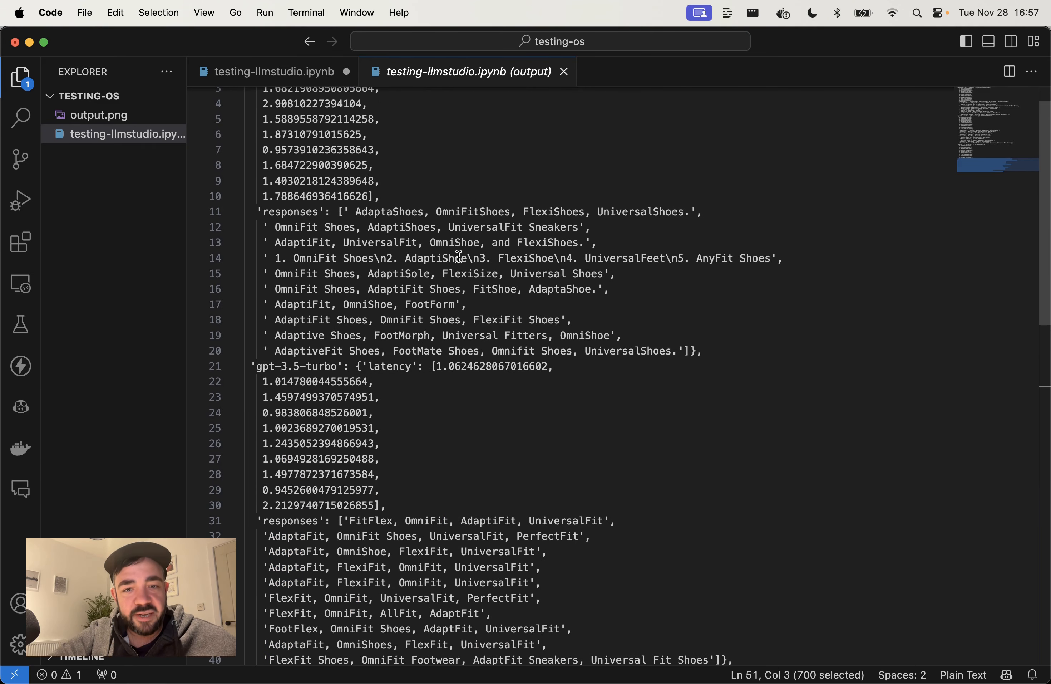
{"action": "scroll", "scroll_direction": "down", "scroll_amount": 3}
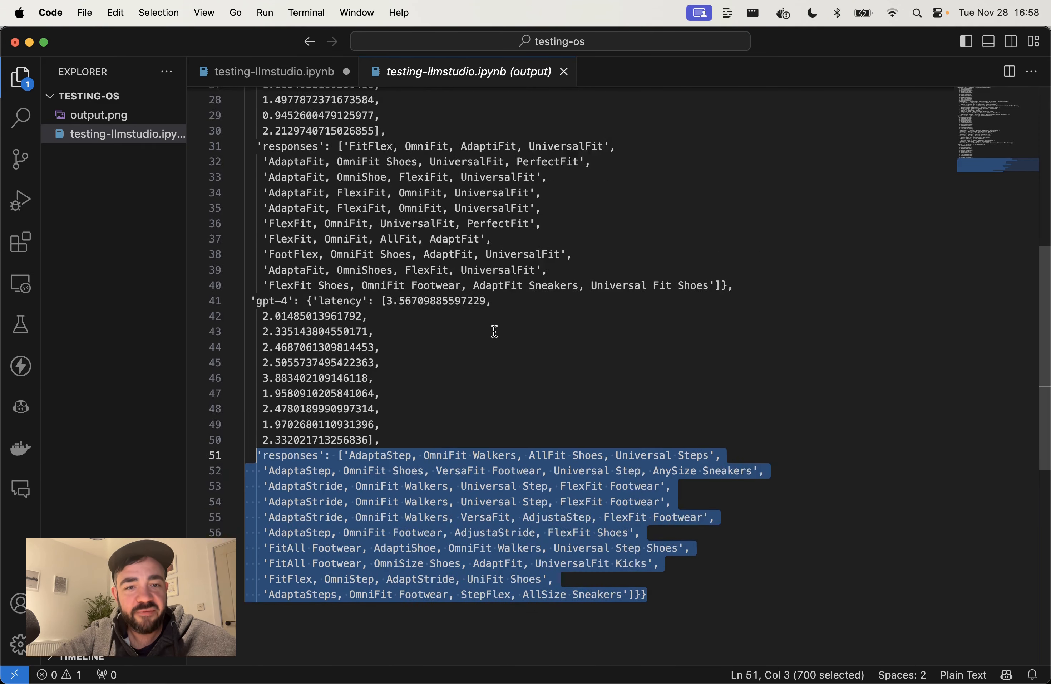
{"action": "scroll", "scroll_direction": "down", "scroll_amount": 3}
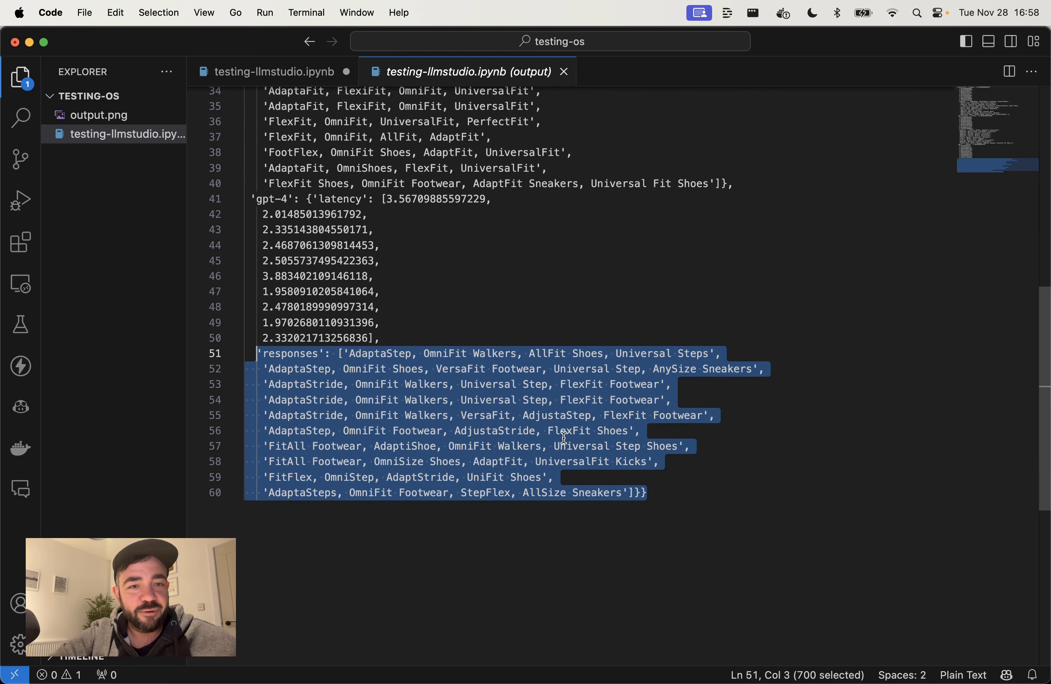
{"action": "scroll", "scroll_direction": "up", "scroll_amount": 3}
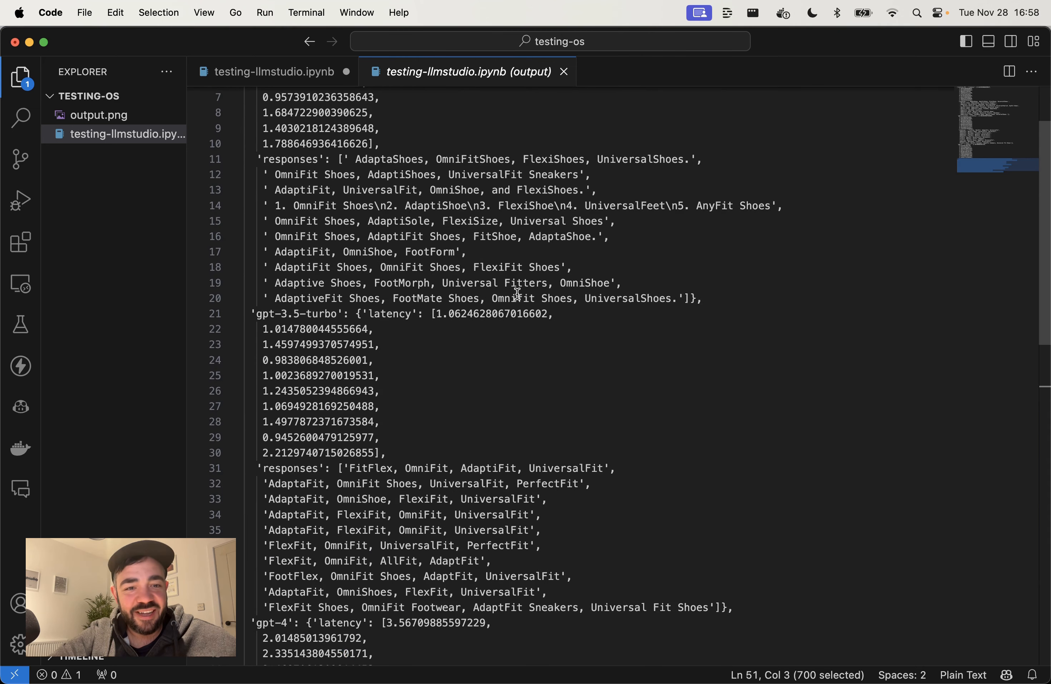
{"action": "scroll", "scroll_direction": "down", "scroll_amount": 3}
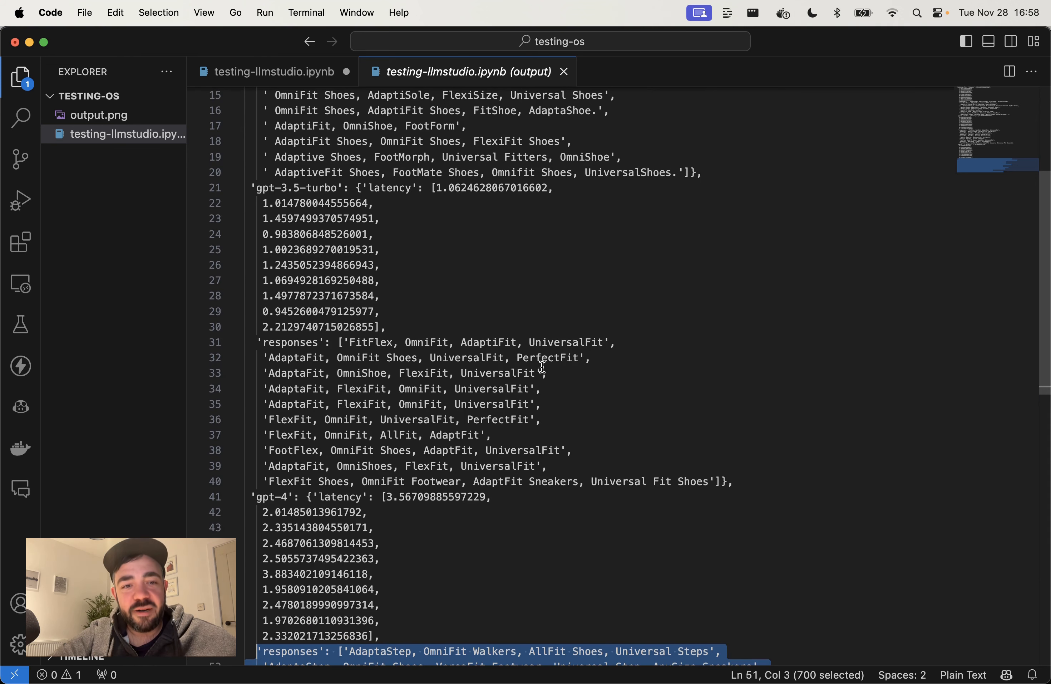
{"action": "scroll", "scroll_direction": "up", "scroll_amount": 3}
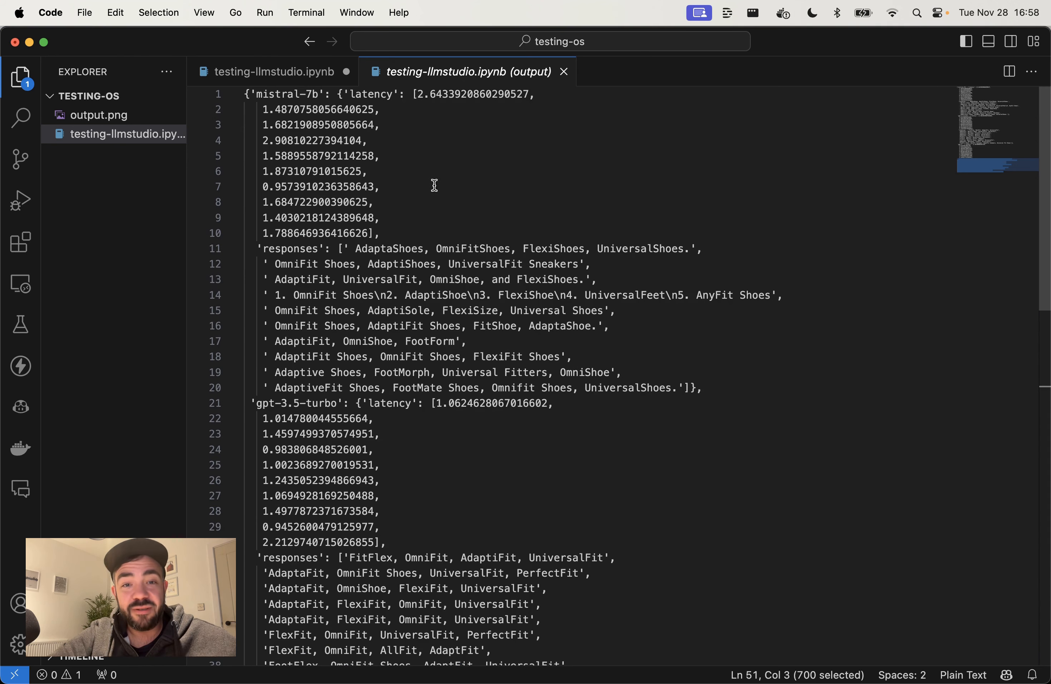
{"action": "mouse_move", "coordinate": [610, 400]}
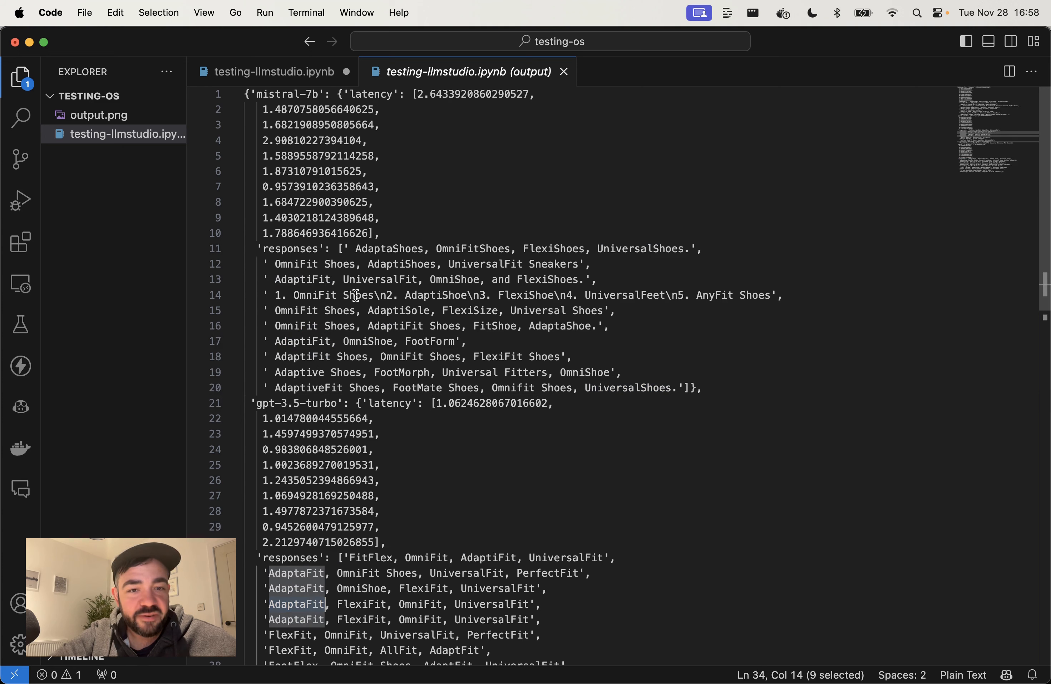
{"action": "mouse_move", "coordinate": [423, 295]}
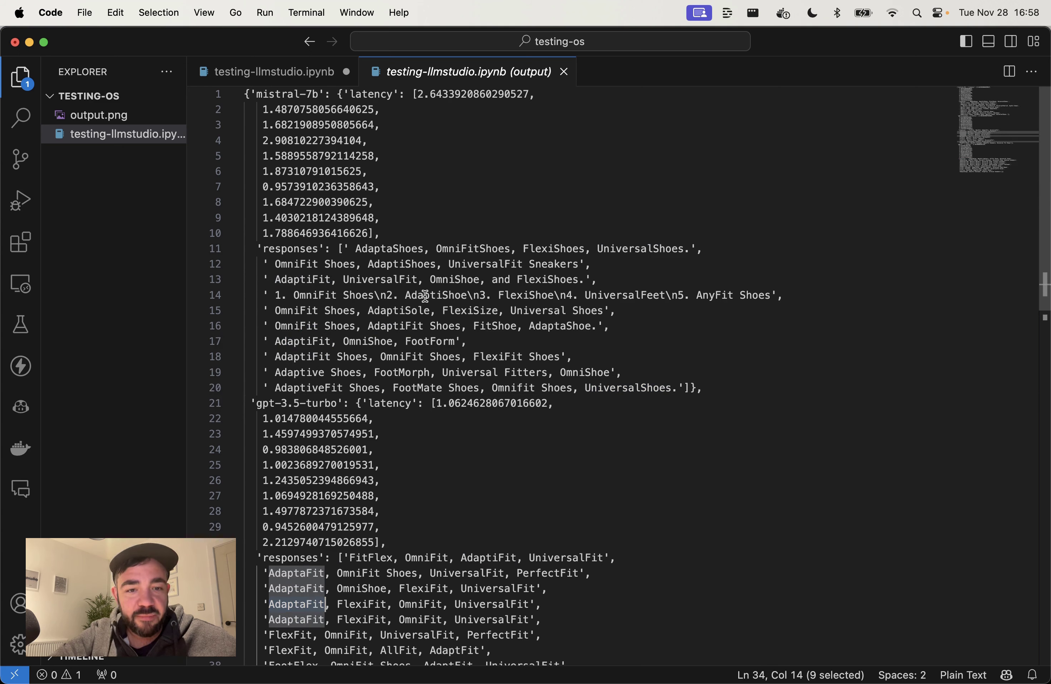
Step: Pick out the name FootMorph in a Mistral response, then return to the testing-llmstudio.ipynb notebook
{"action": "double_click", "coordinate": [402, 371]}
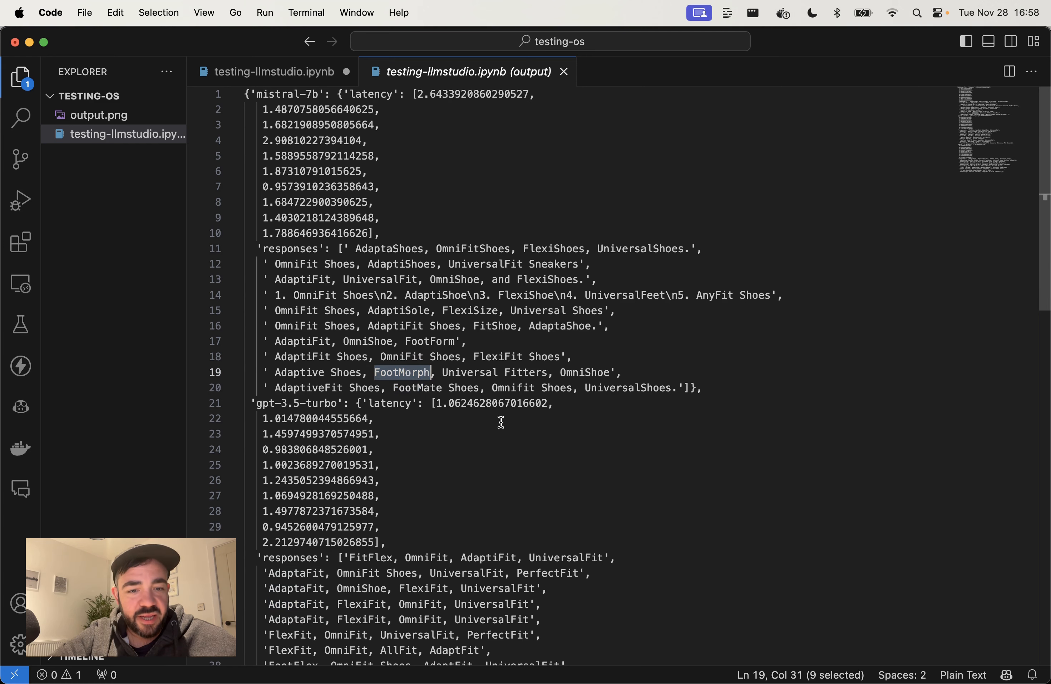
{"action": "scroll", "scroll_direction": "down", "scroll_amount": 3}
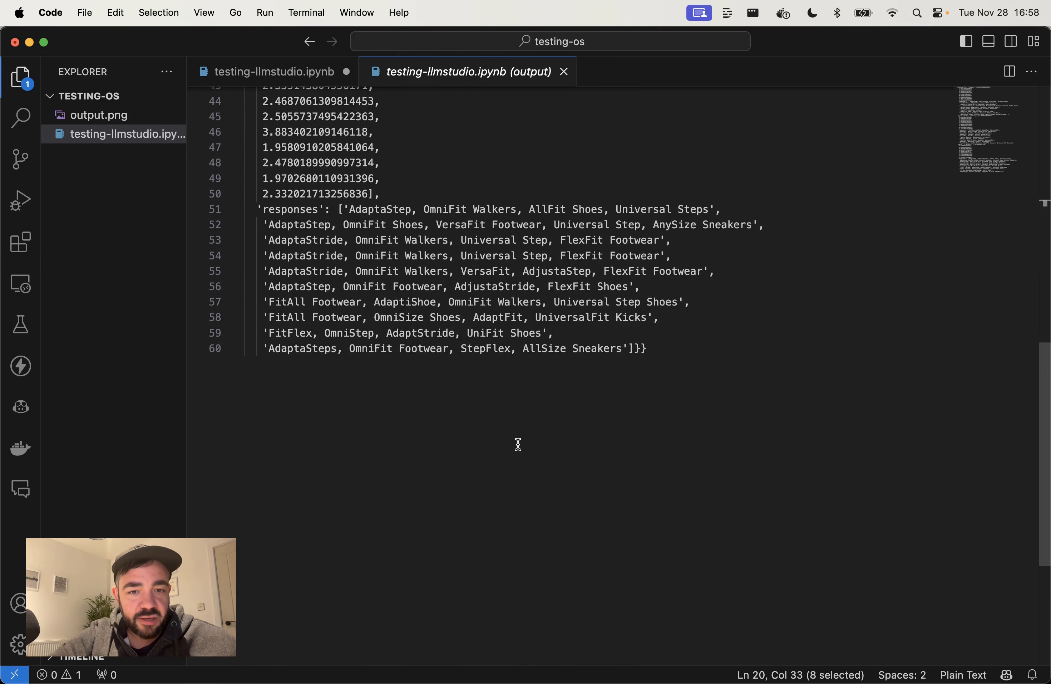
{"action": "scroll", "scroll_direction": "up", "scroll_amount": 3}
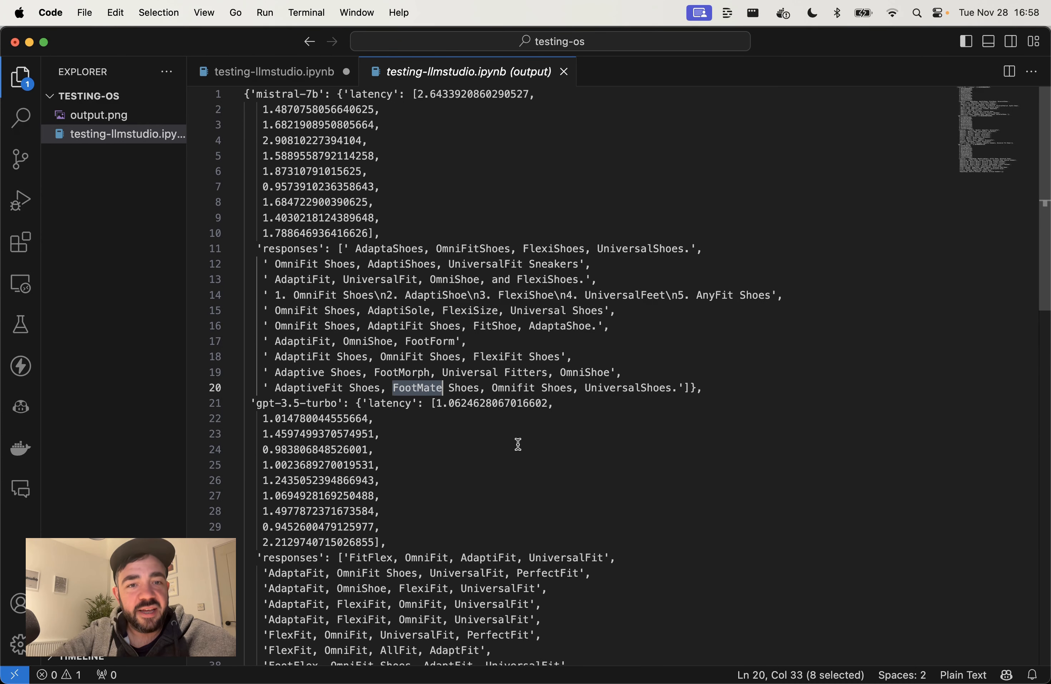
{"action": "mouse_move", "coordinate": [382, 278]}
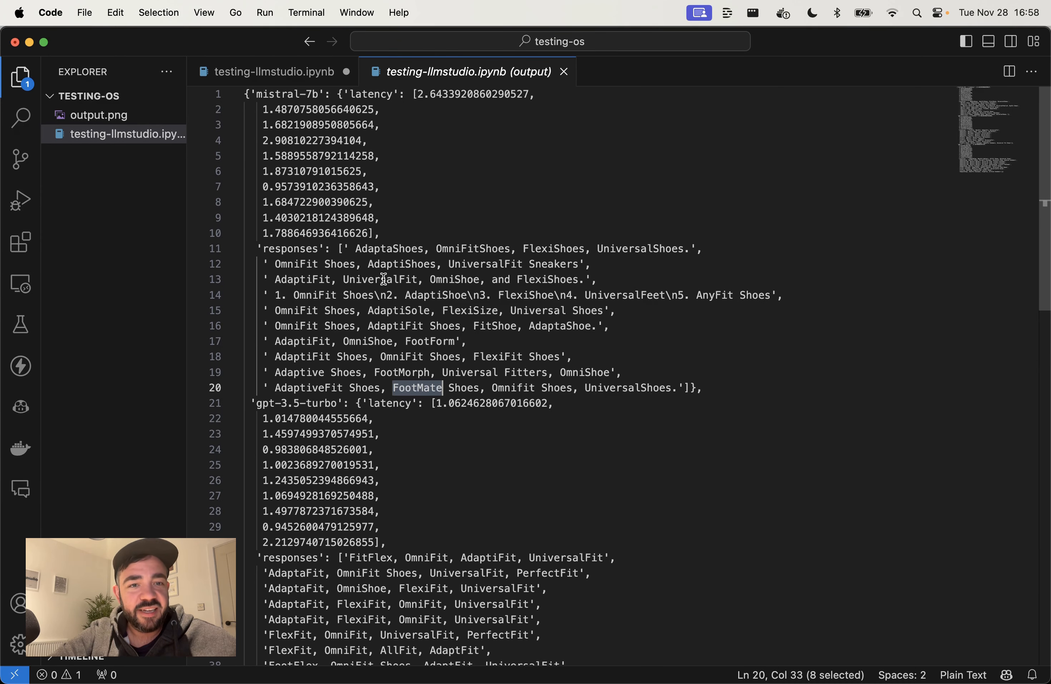
{"action": "left_click", "coordinate": [272, 71]}
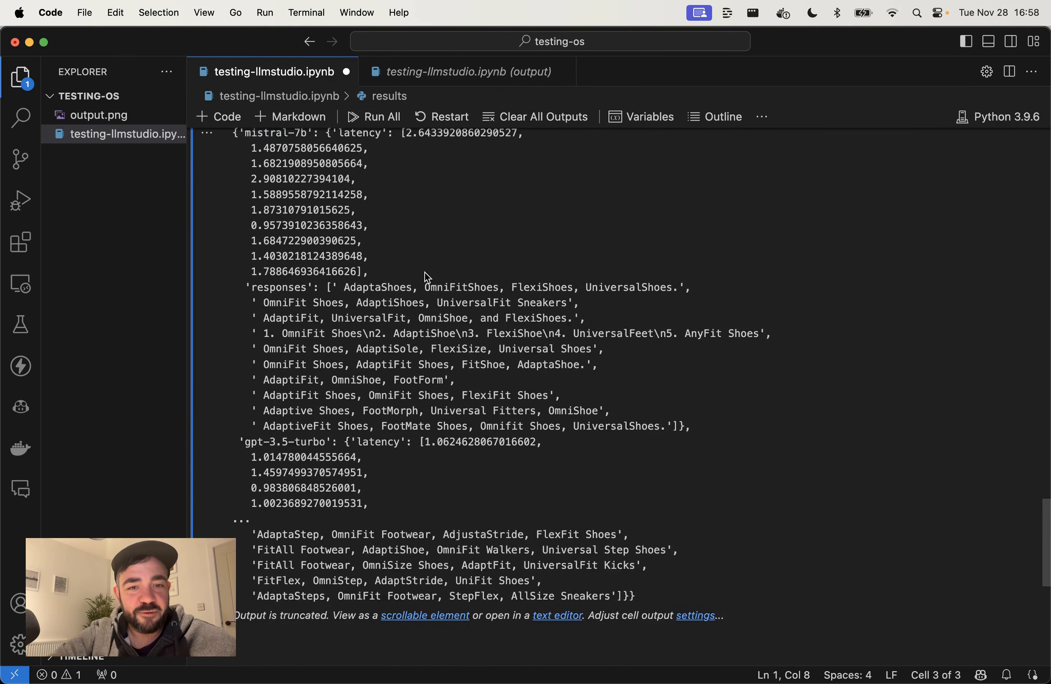